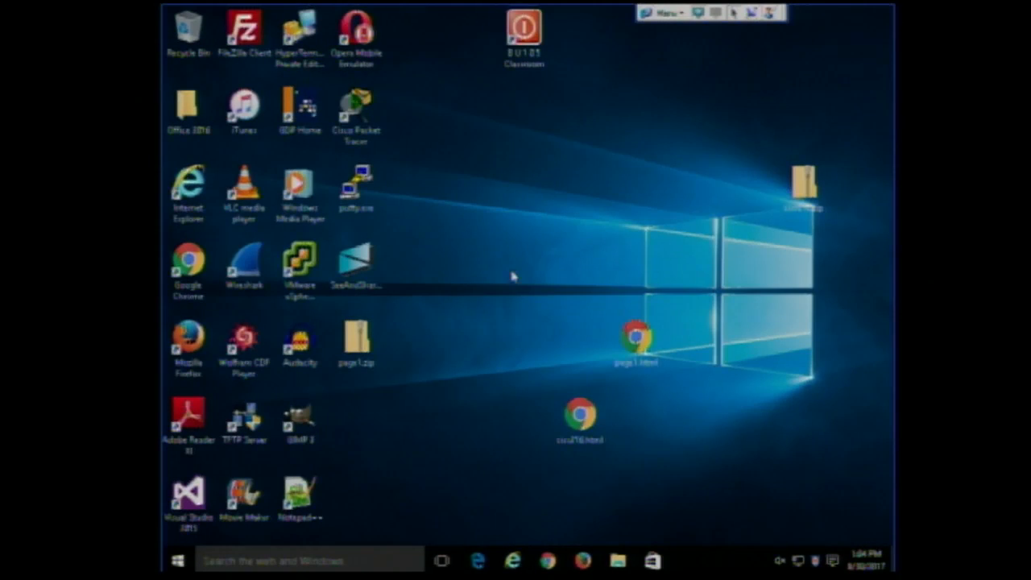
pyautogui.moveTo(321, 515)
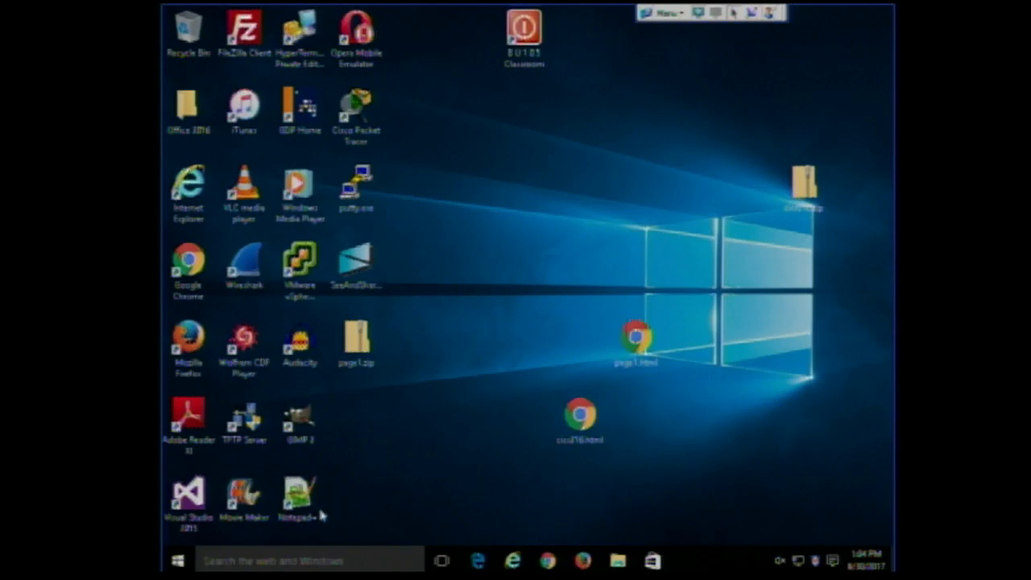
# - Launch Notepad++ from its desktop shortcut
pyautogui.doubleClick(300, 497)
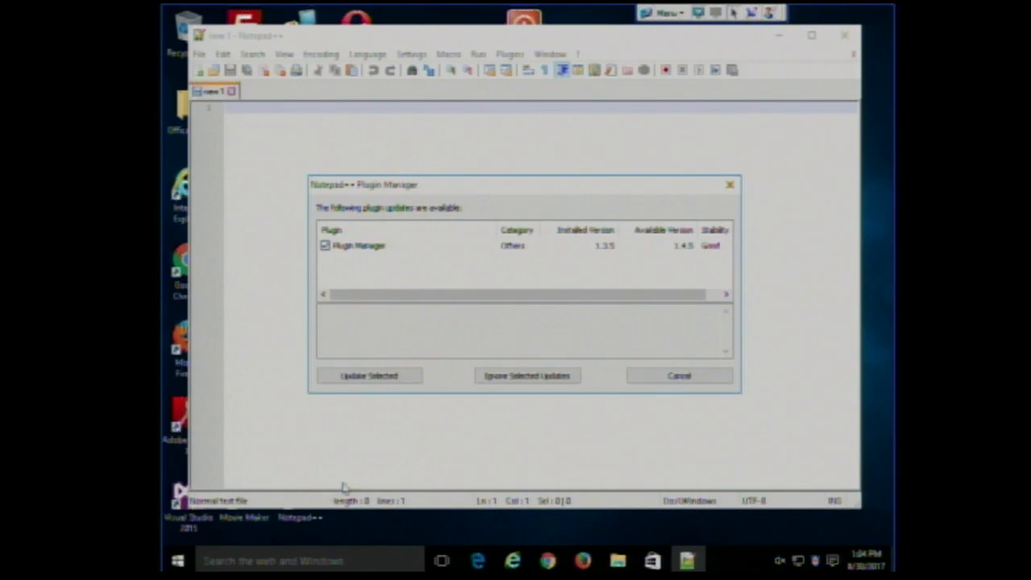
# - Dismiss the plugin notice and highlight HelloWorld and System in the pasted Java code
pyautogui.click(680, 376)
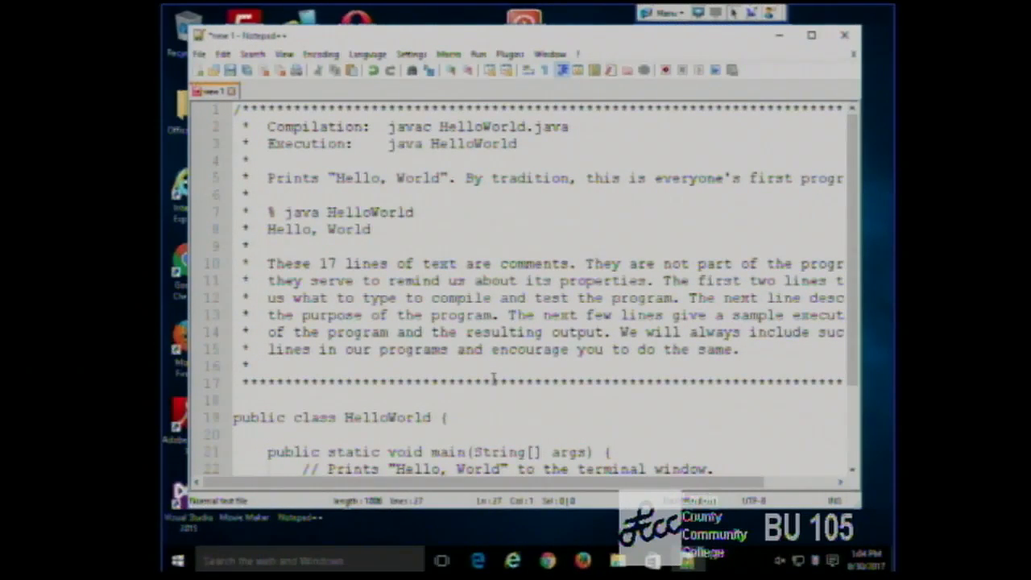
pyautogui.doubleClick(386, 418)
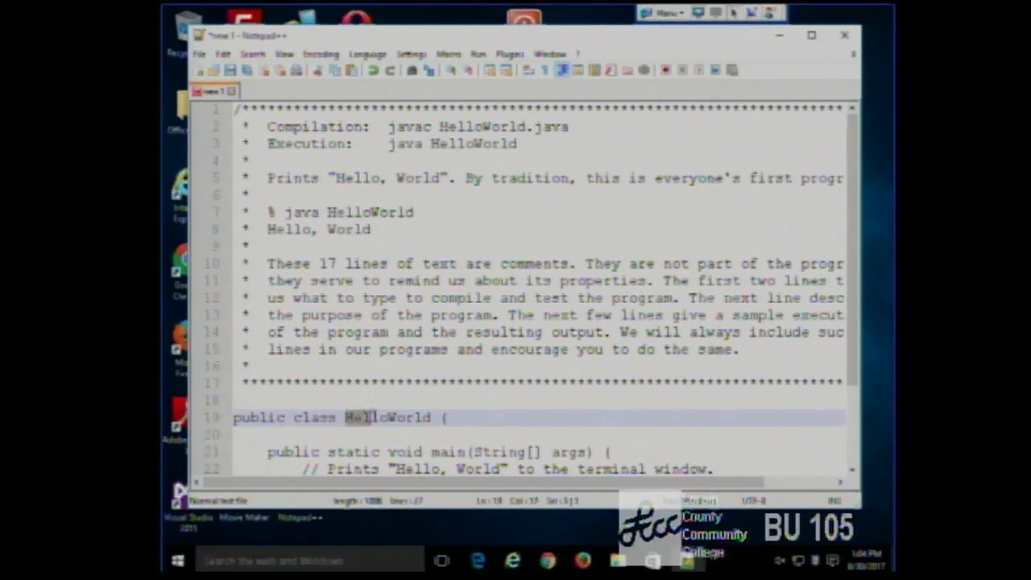
pyautogui.doubleClick(387, 417)
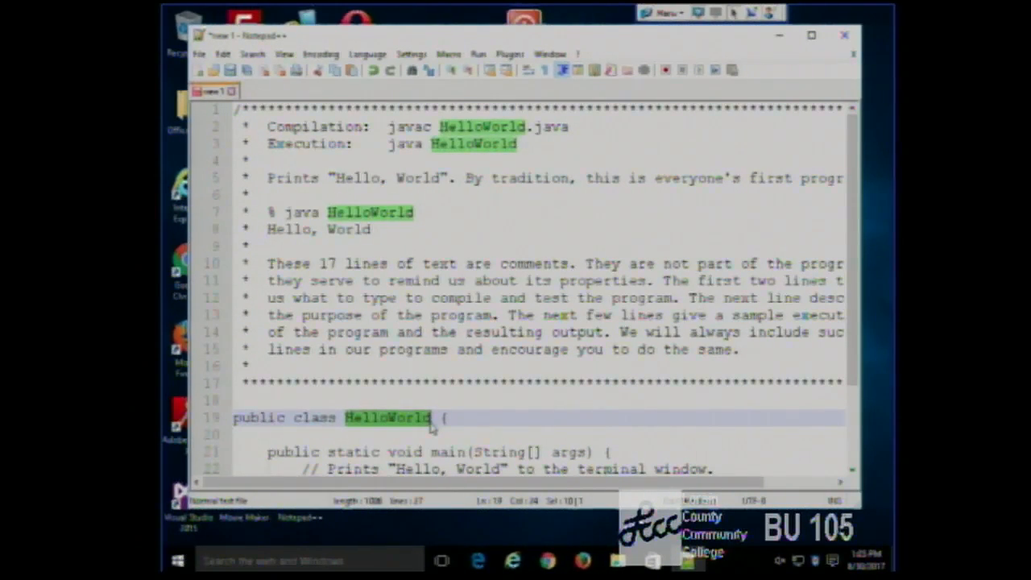
pyautogui.scroll(-3)
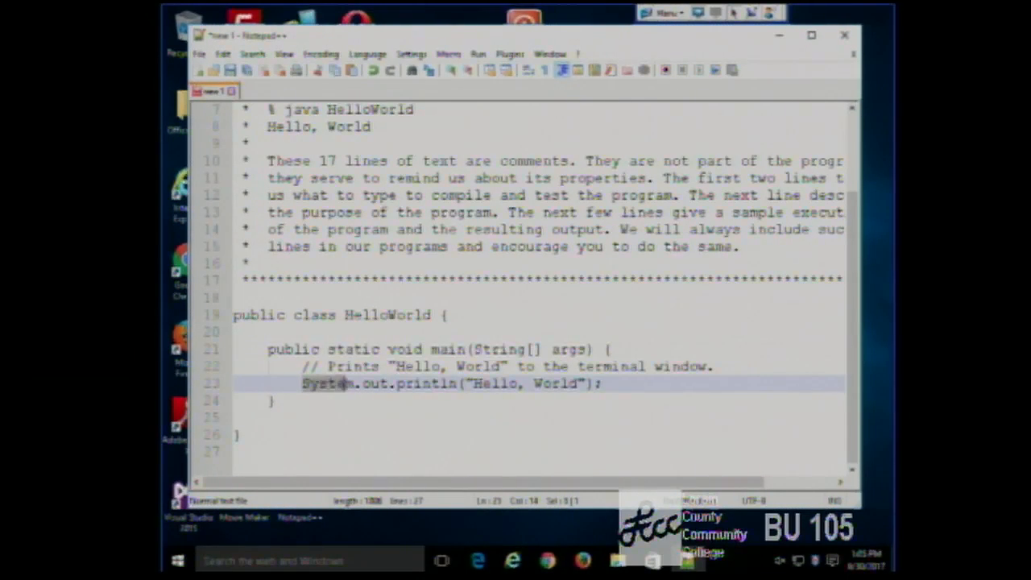
pyautogui.doubleClick(326, 384)
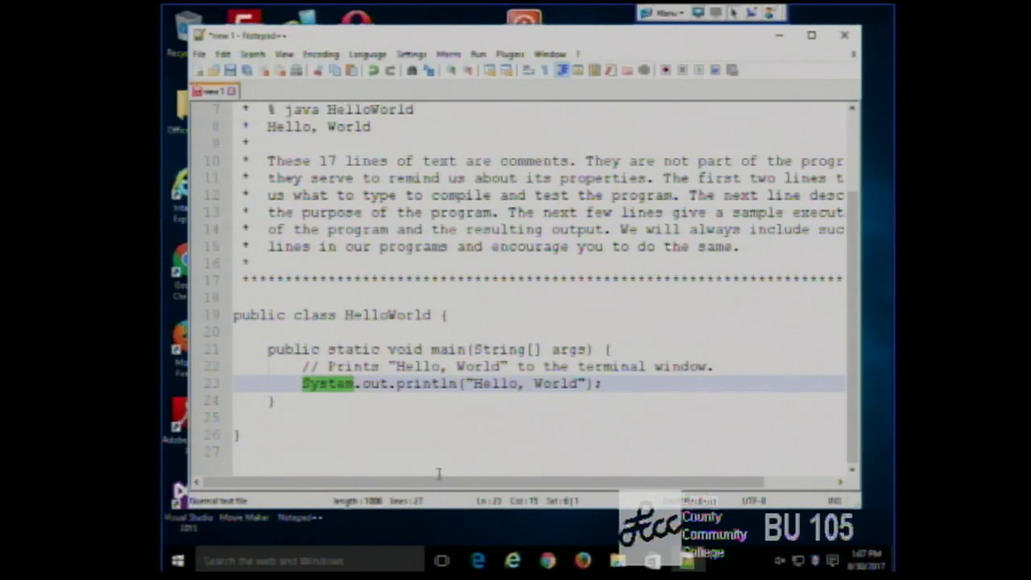
# - Start a Save As naming the file HelloWorld.java on the Desktop, without committing the save
pyautogui.click(200, 55)
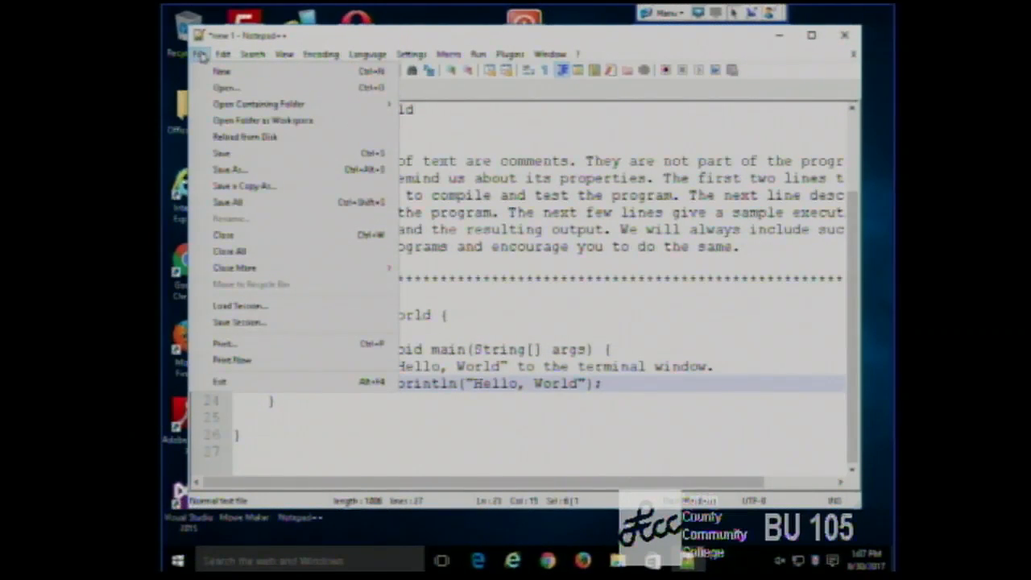
pyautogui.moveTo(234, 153)
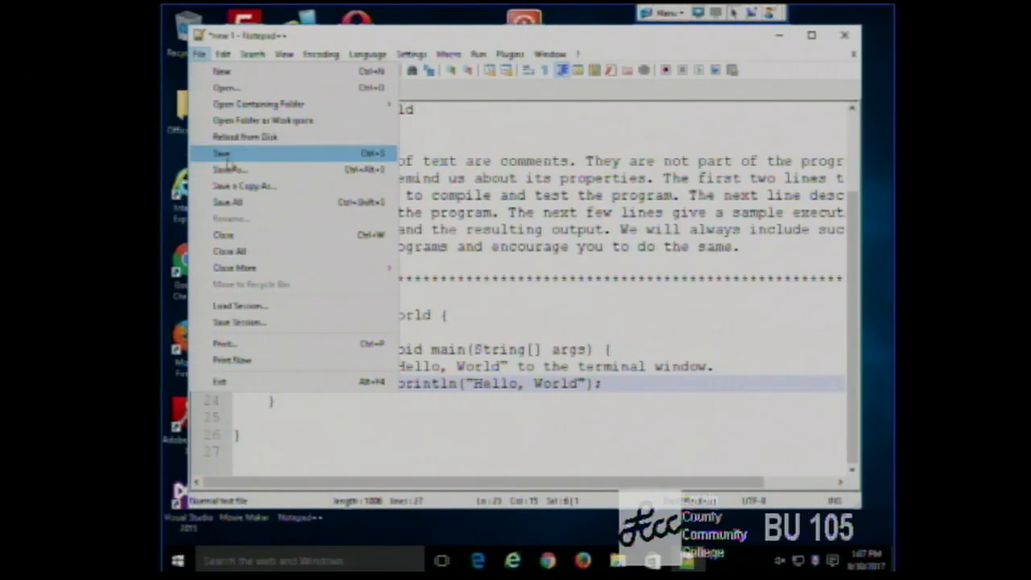
pyautogui.click(231, 169)
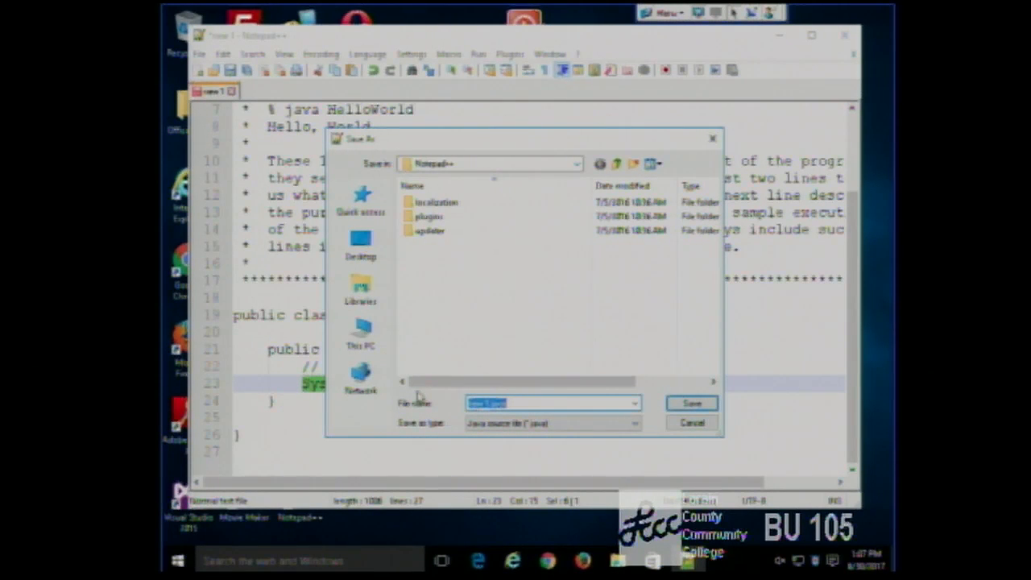
pyautogui.write('HelloWorld')
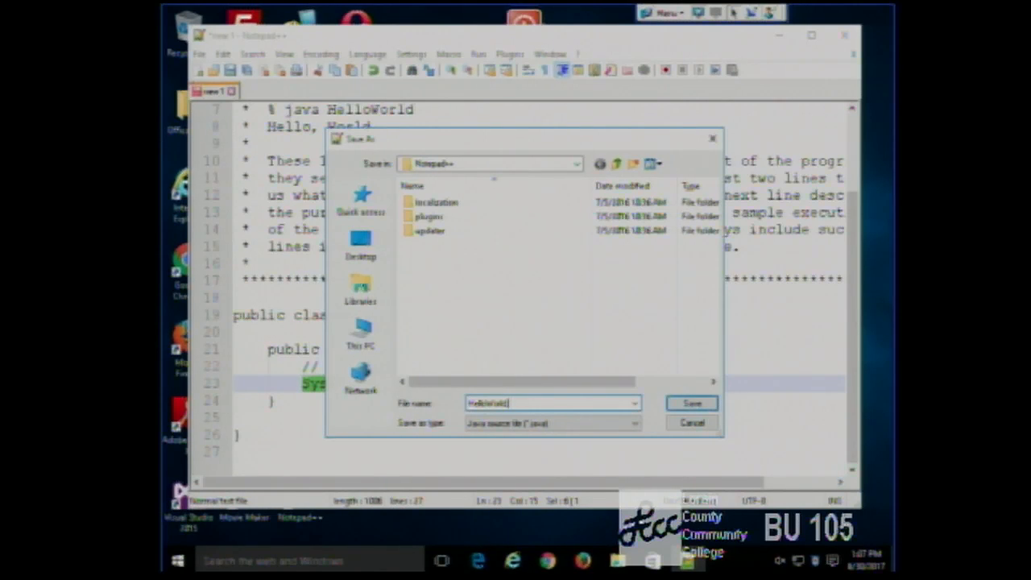
pyautogui.write('.java')
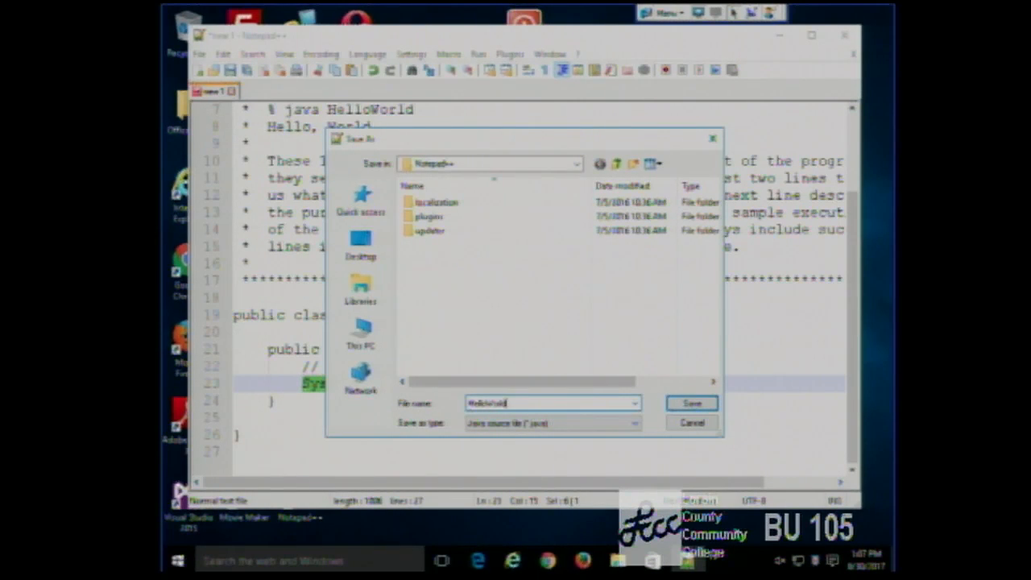
pyautogui.click(361, 242)
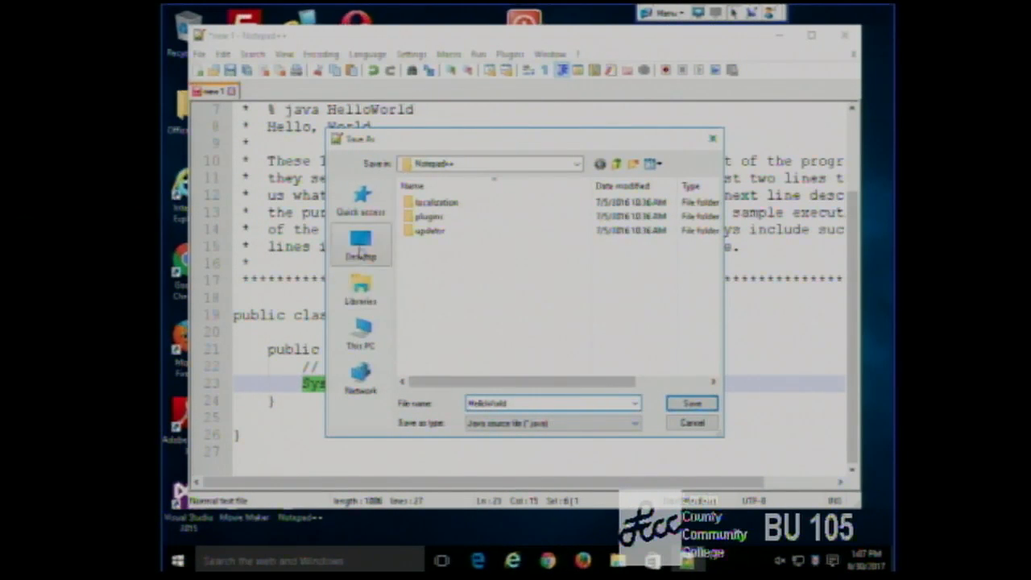
pyautogui.click(361, 245)
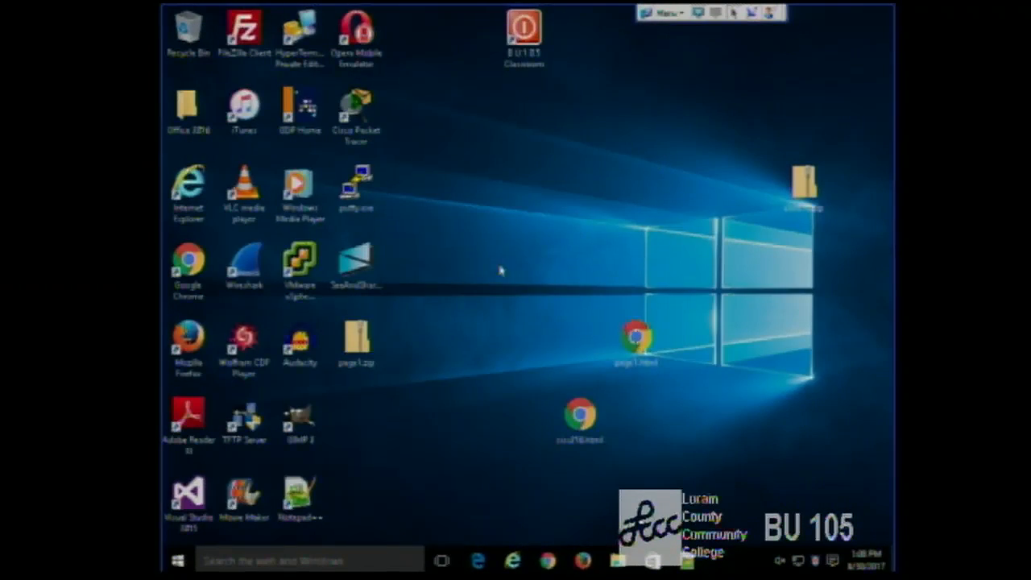
# - Create a new folder named Example on the desktop
pyautogui.rightClick(500, 270)
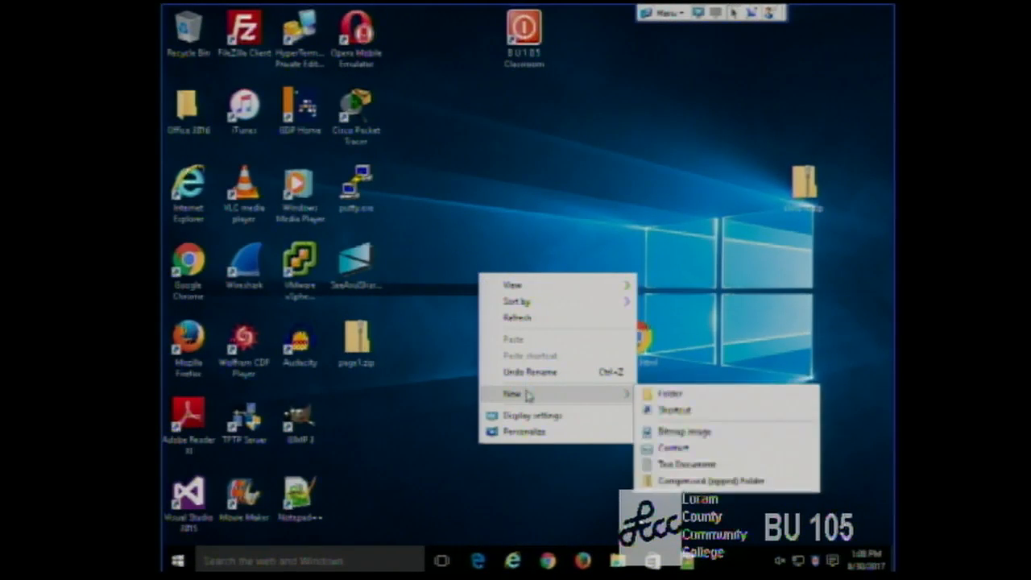
pyautogui.click(668, 393)
pyautogui.write('Example')
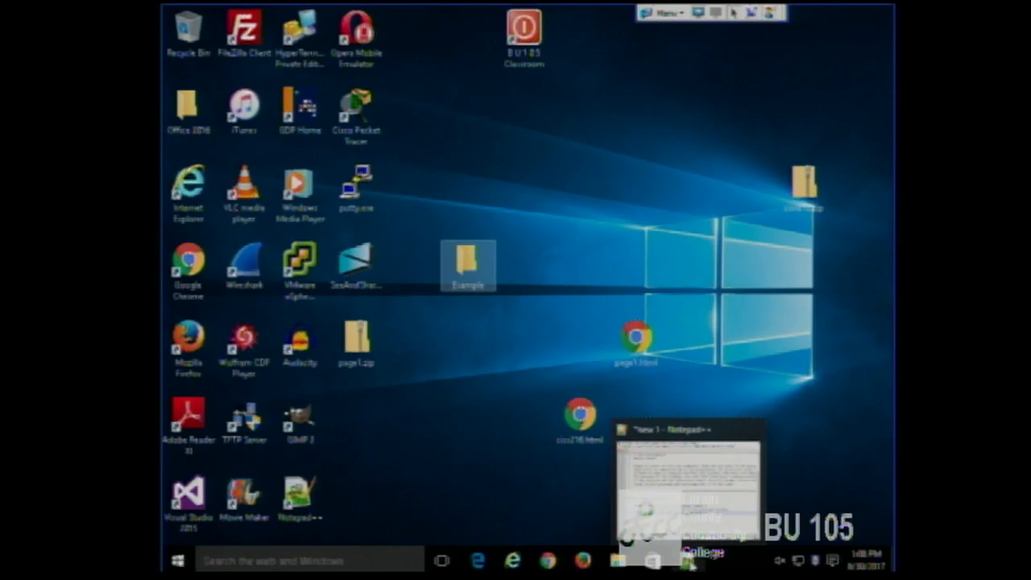
# - Return to Notepad++ and start saving the program as a Java source file
pyautogui.click(689, 430)
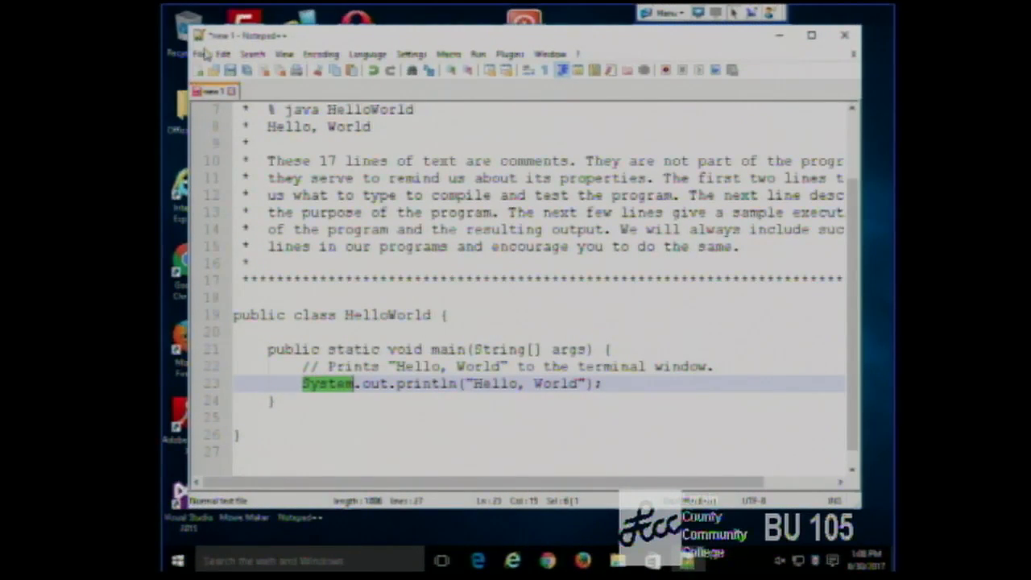
pyautogui.click(200, 55)
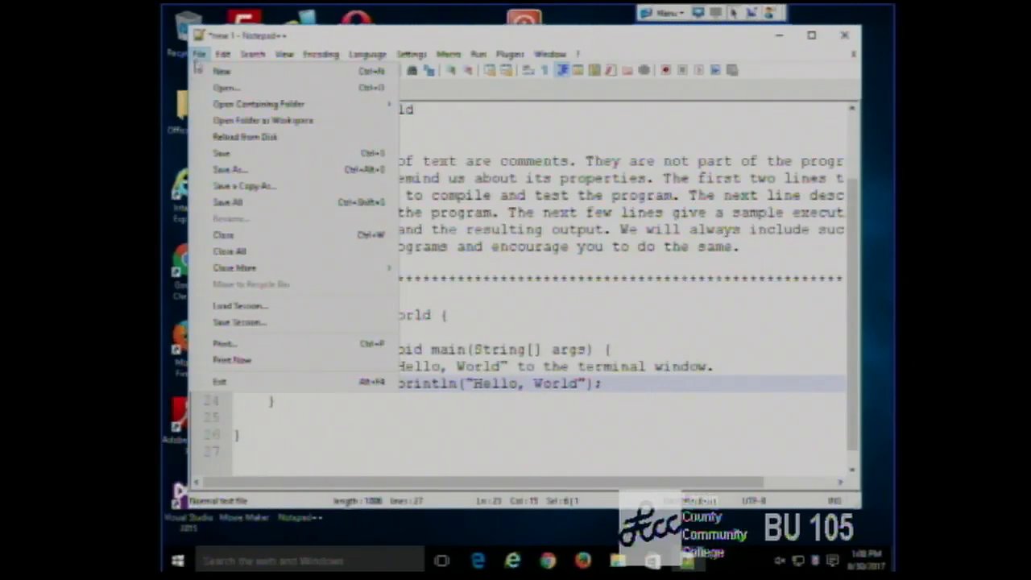
pyautogui.click(228, 169)
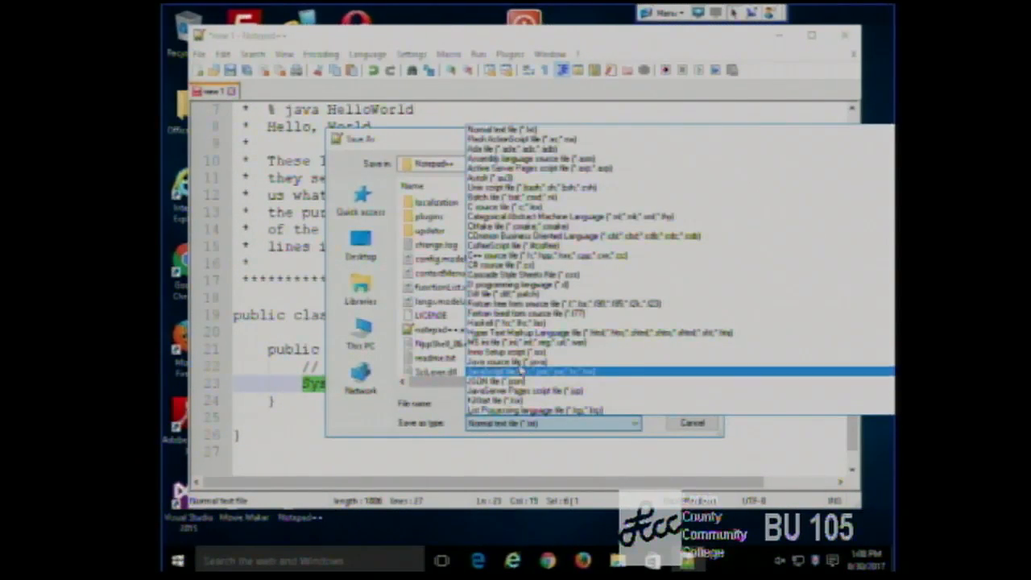
pyautogui.click(516, 371)
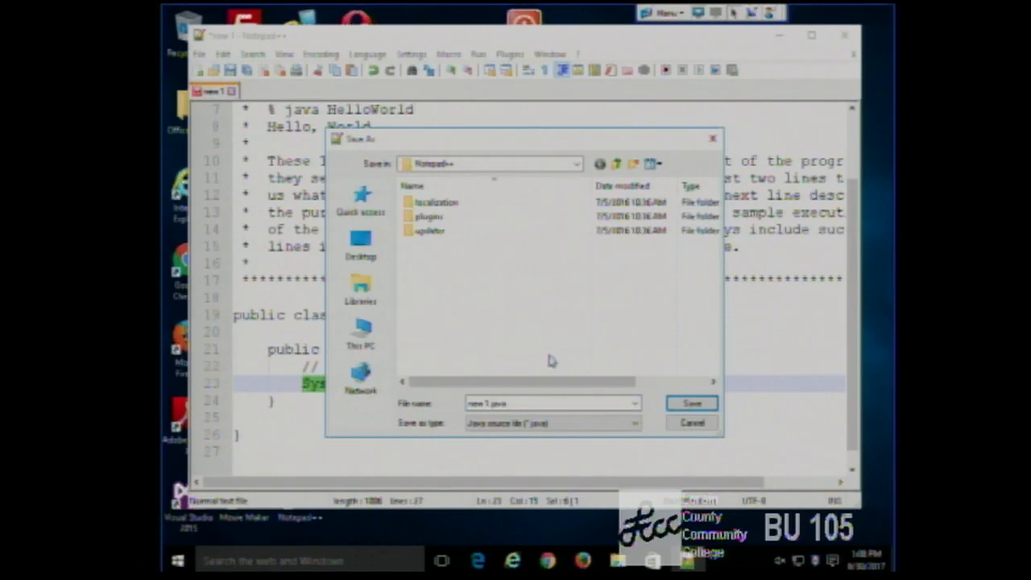
# - Save the file as HelloWorld.java inside the Desktop's Example folder
pyautogui.click(361, 245)
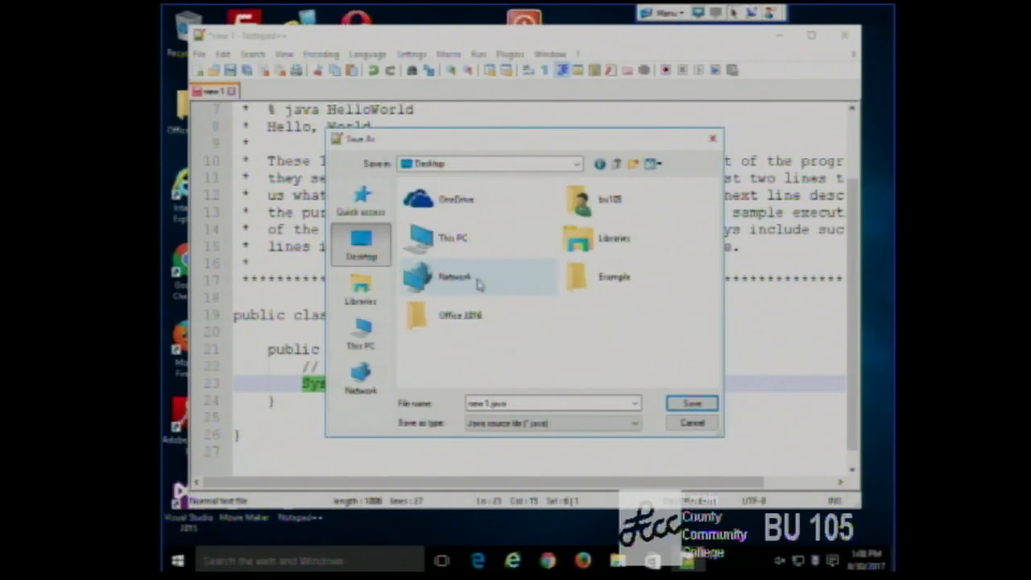
pyautogui.doubleClick(616, 277)
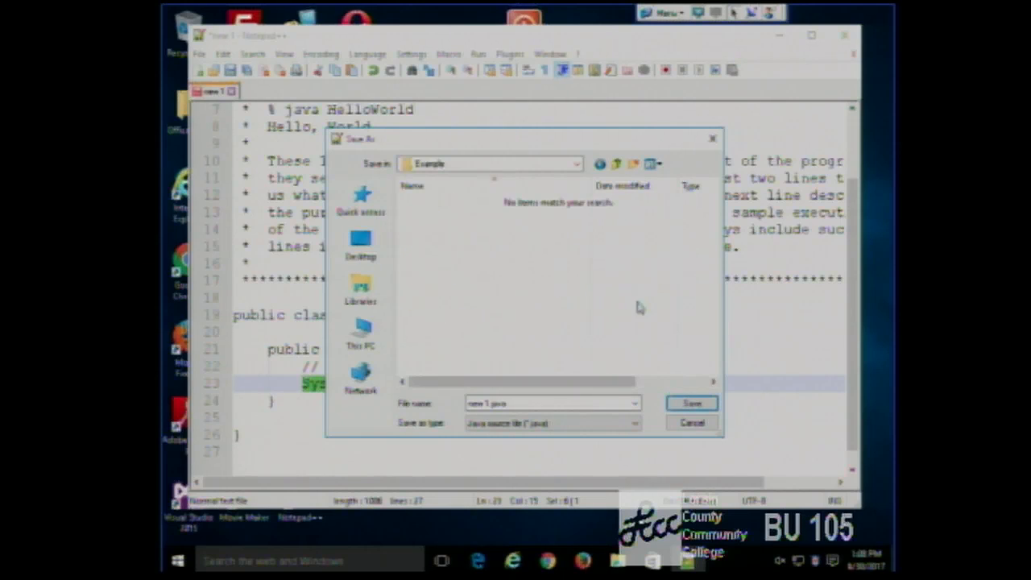
pyautogui.click(550, 403)
pyautogui.write('HelloWorld')
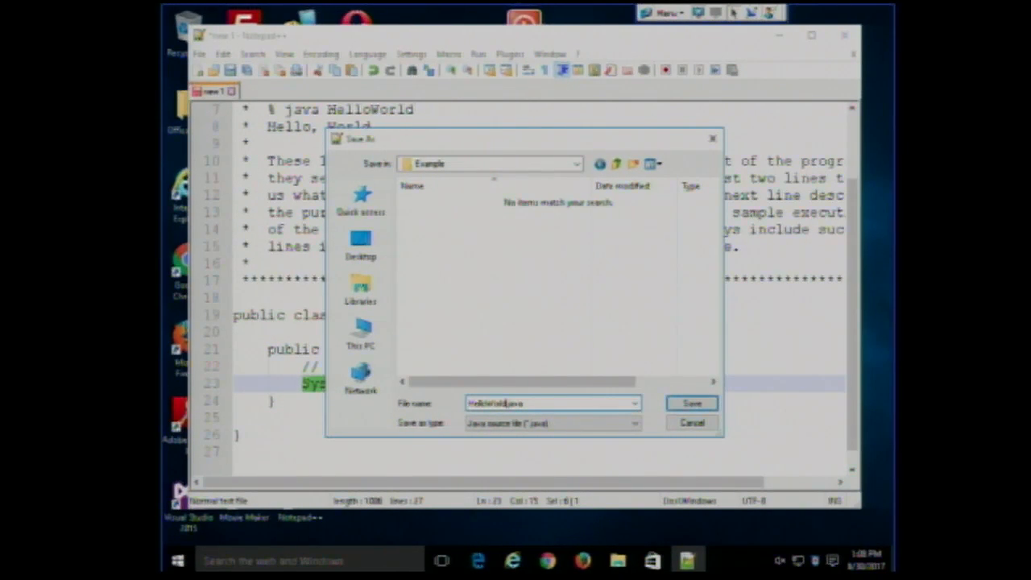
pyautogui.click(689, 403)
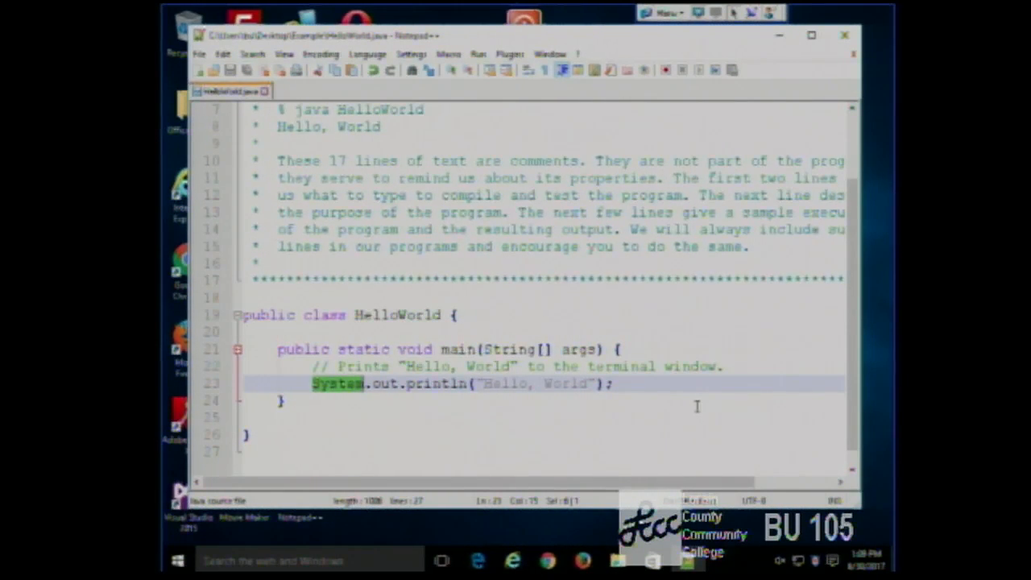
pyautogui.moveTo(664, 348)
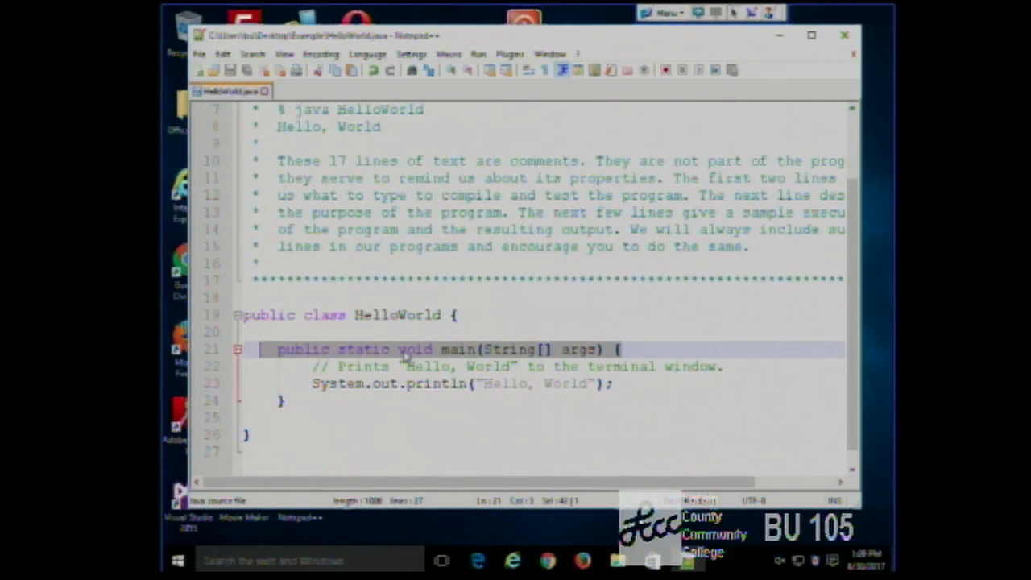
pyautogui.moveTo(406, 354)
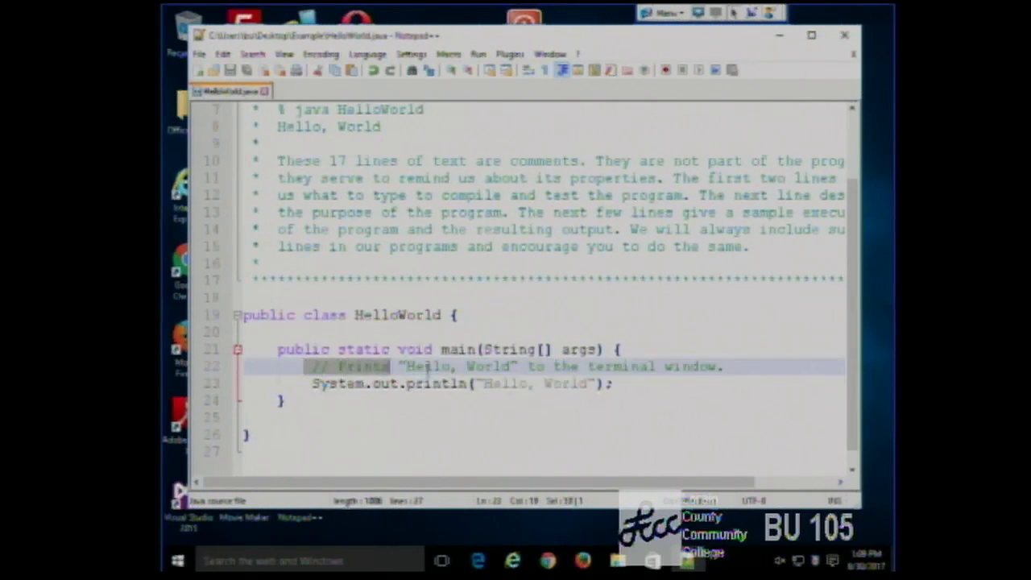
# - Select the line-22 comment and the main method declaration to walk through the code
pyautogui.moveTo(306, 366); pyautogui.dragTo(612, 384)
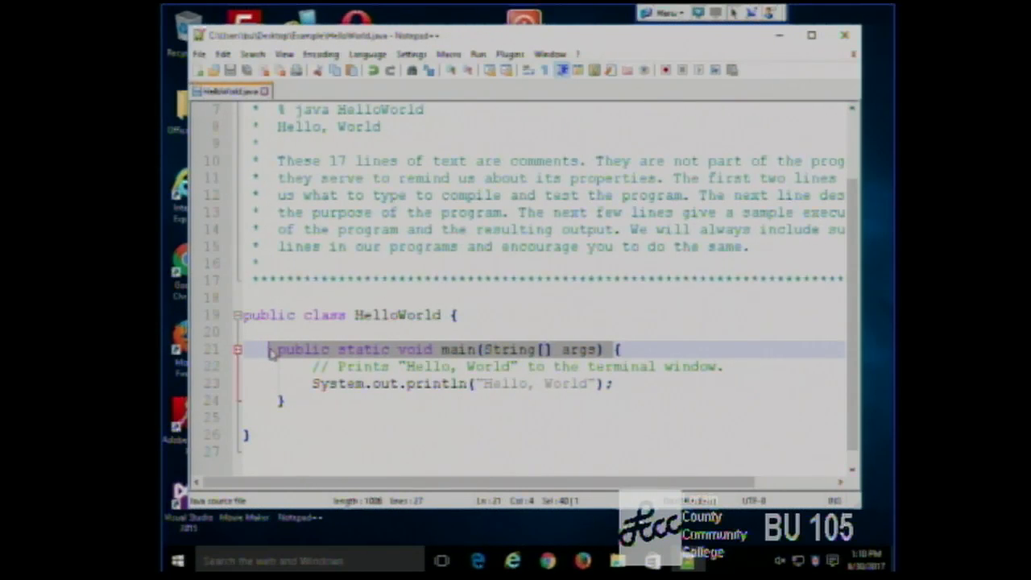
pyautogui.click(285, 400)
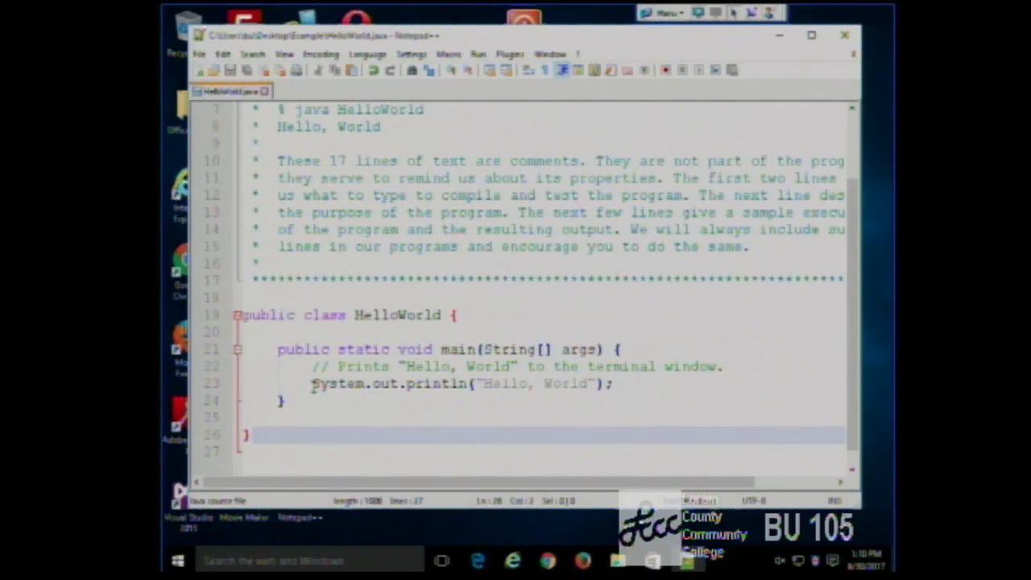
pyautogui.moveTo(309, 384); pyautogui.dragTo(612, 384)
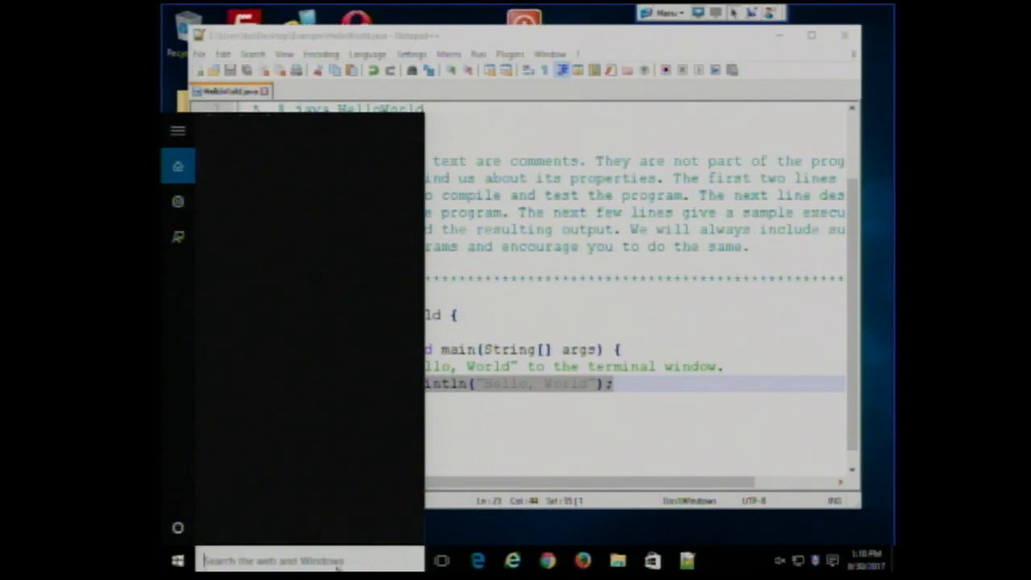
# - Launch Command Prompt from the Windows search with cmd
pyautogui.write('cmd')
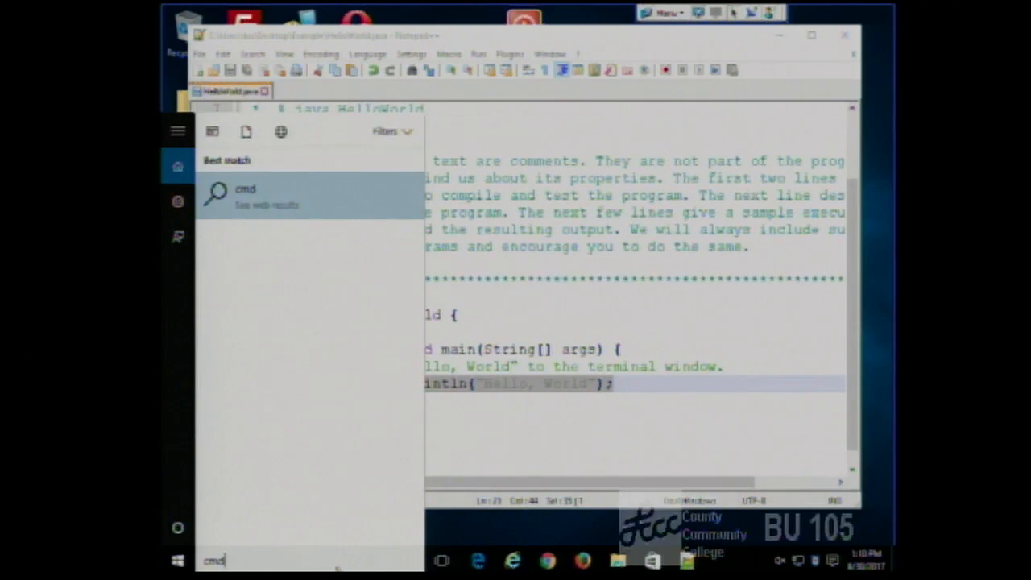
pyautogui.click(245, 193)
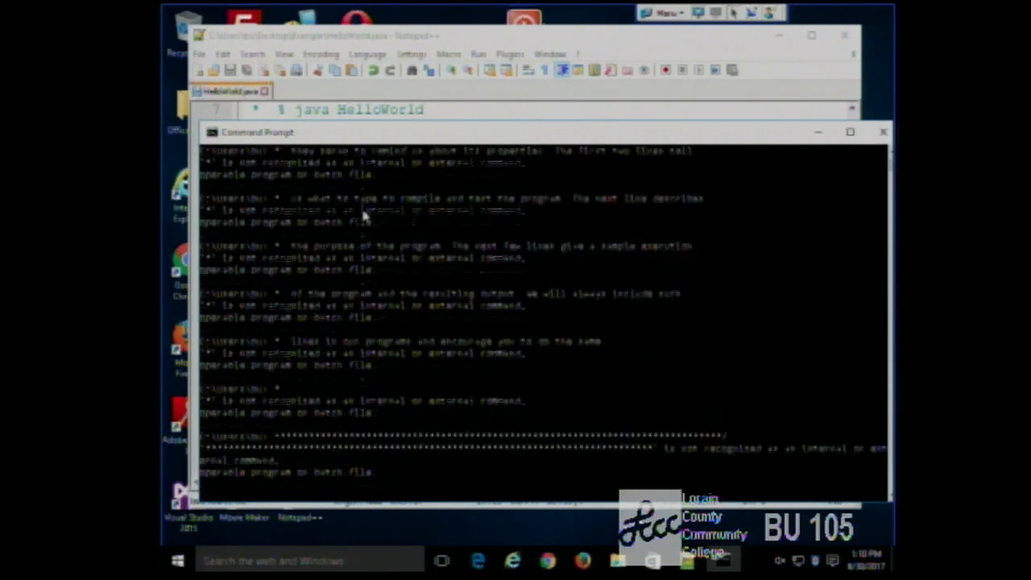
pyautogui.scroll(-3)
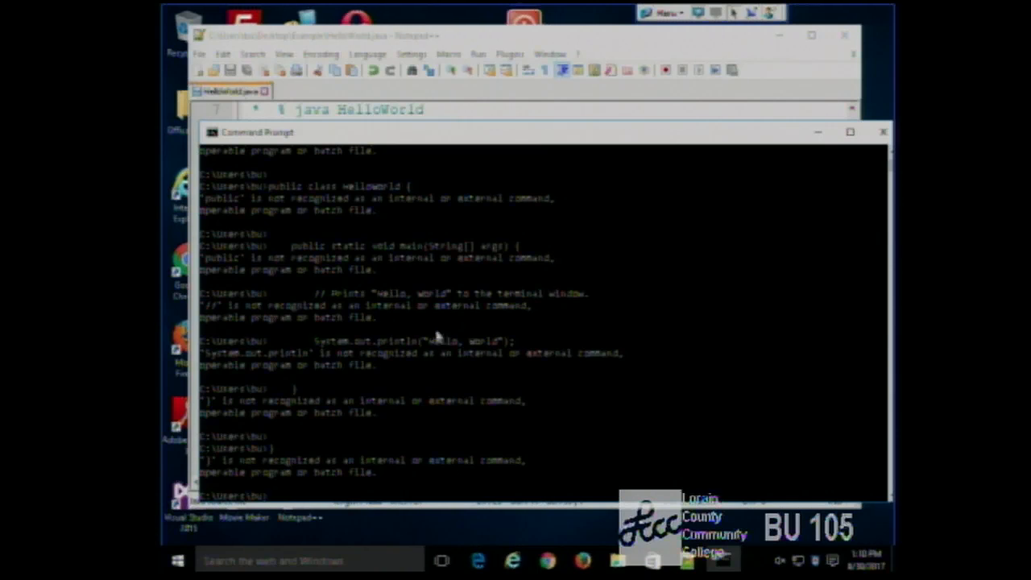
pyautogui.moveTo(455, 368)
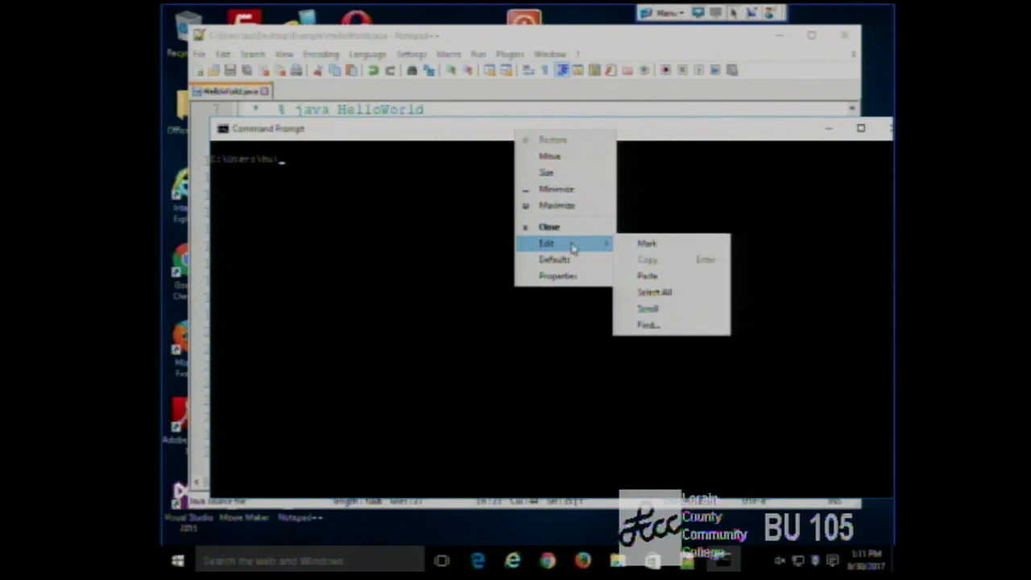
# - Choose a larger console font in the Command Prompt properties
pyautogui.click(557, 275)
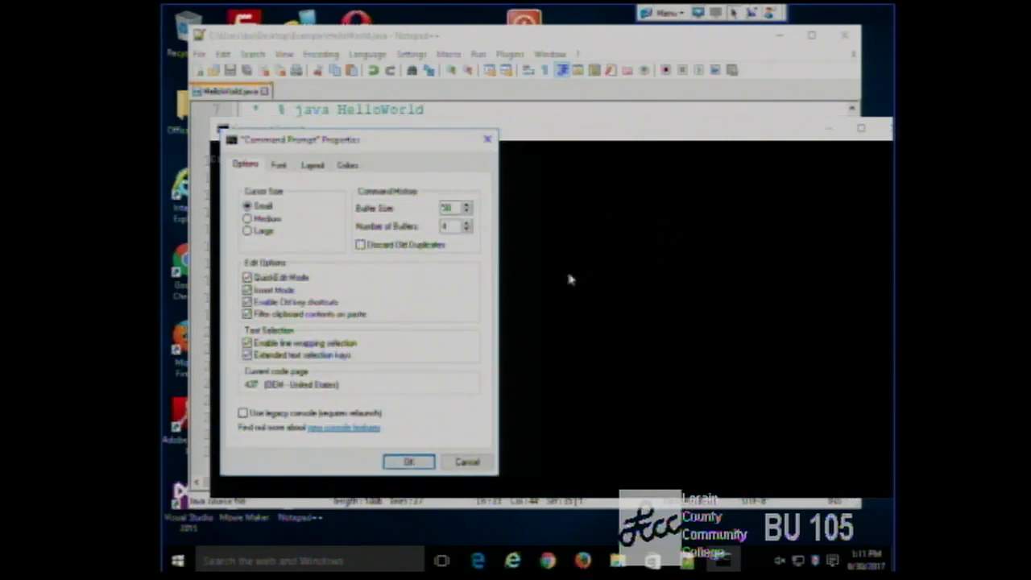
pyautogui.click(277, 164)
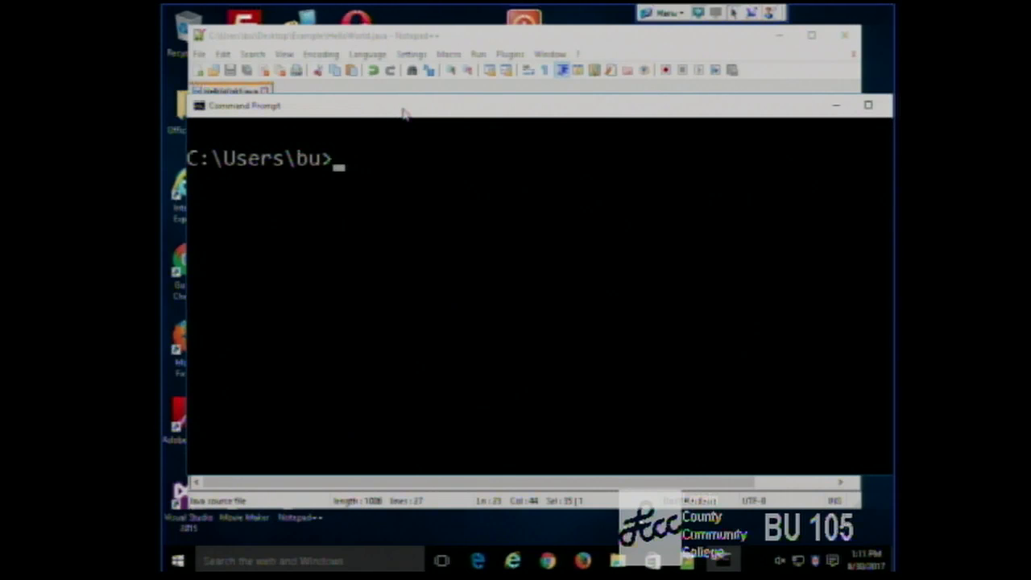
# - Change directory into Desktop\Example with cd desktop and cd example
pyautogui.write('cd')
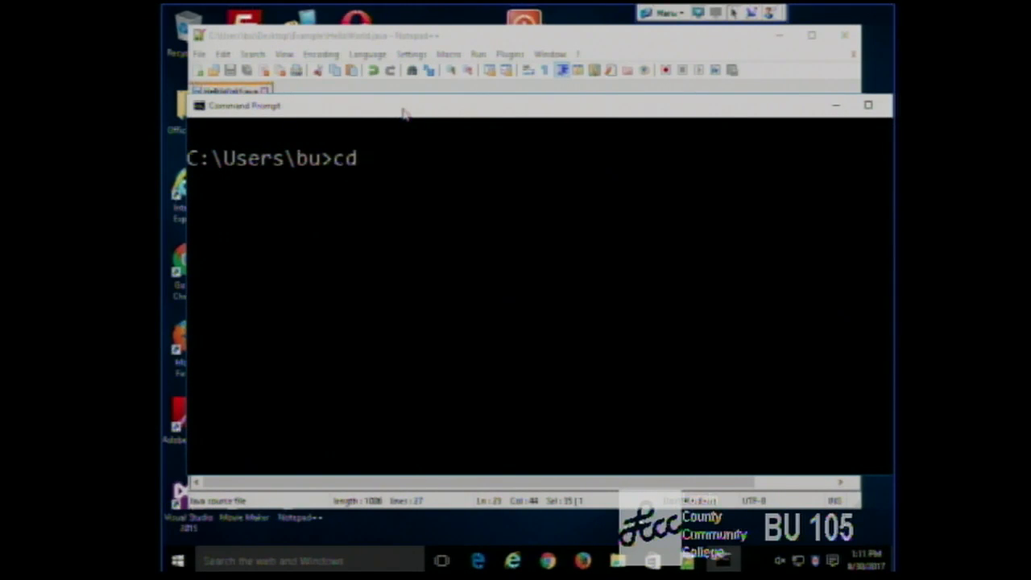
pyautogui.write('desktop')
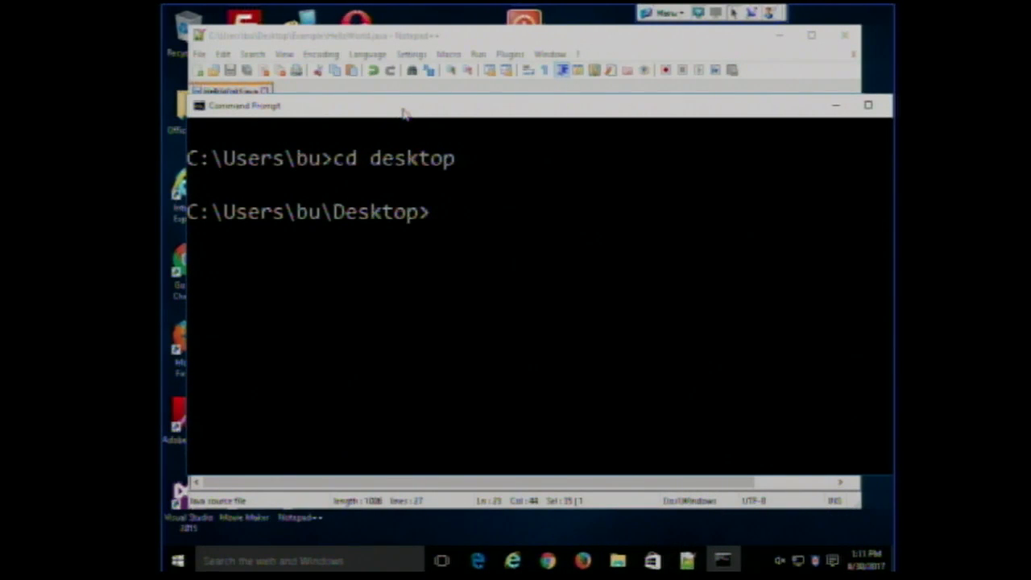
pyautogui.write('cd')
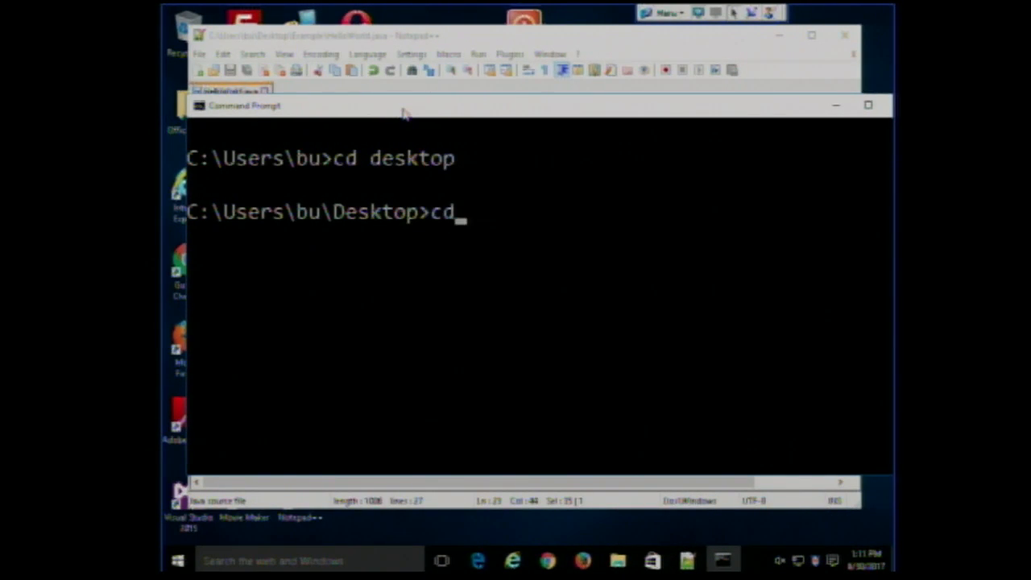
pyautogui.write('e')
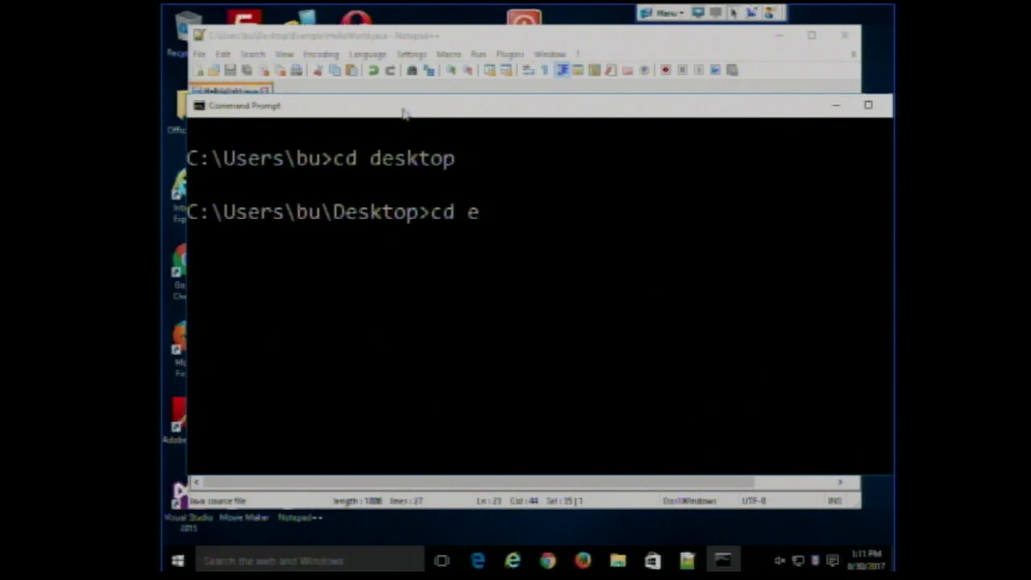
pyautogui.write('xample')
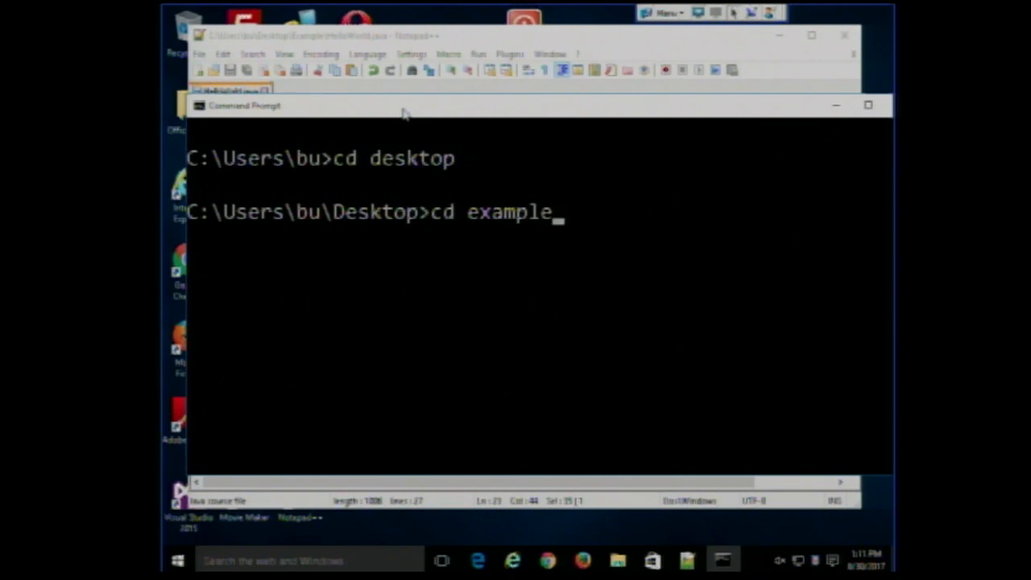
pyautogui.press('enter')
pyautogui.write('dir')
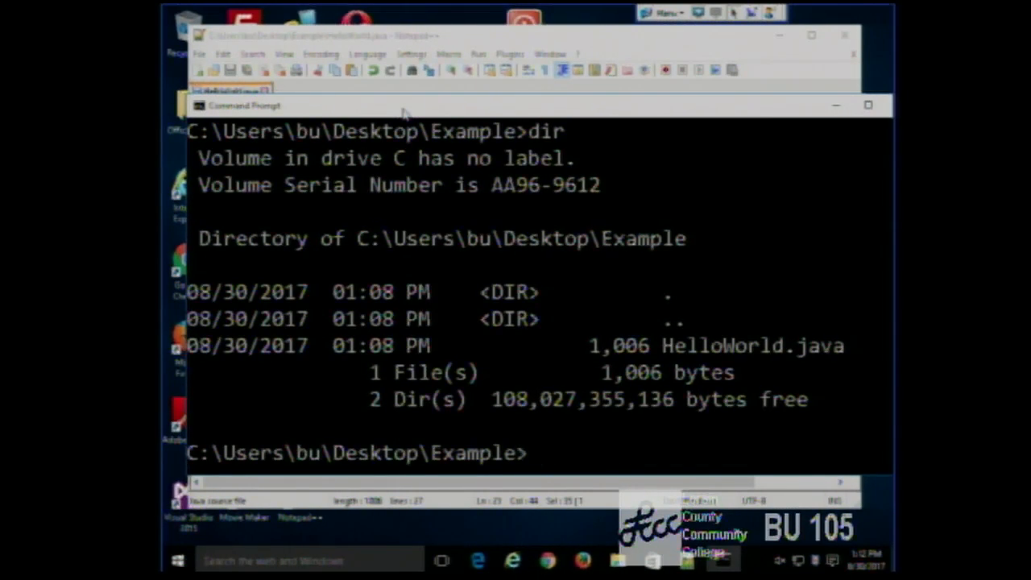
# - Clear the console screen with cls
pyautogui.write('cls')
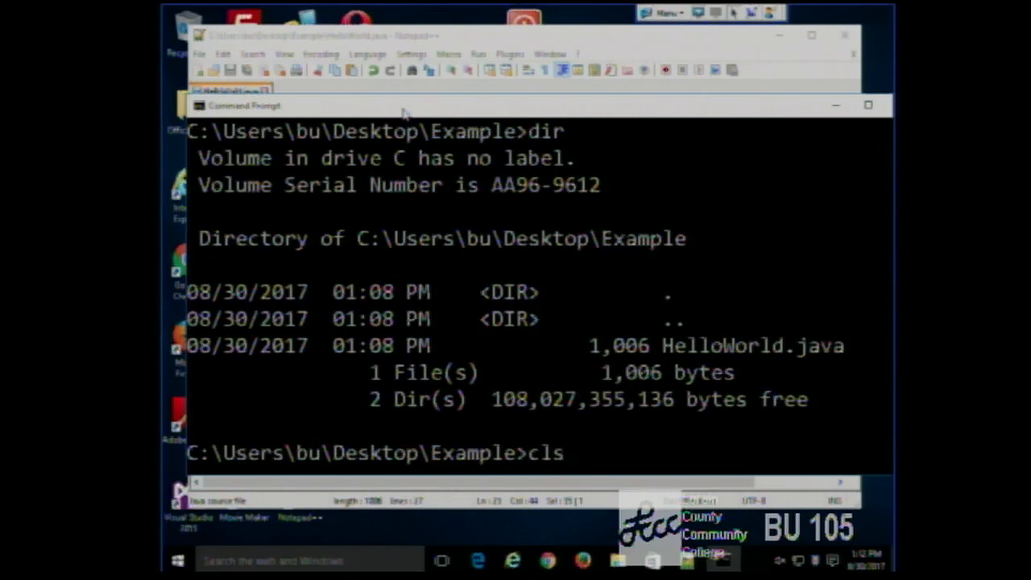
pyautogui.press('enter')
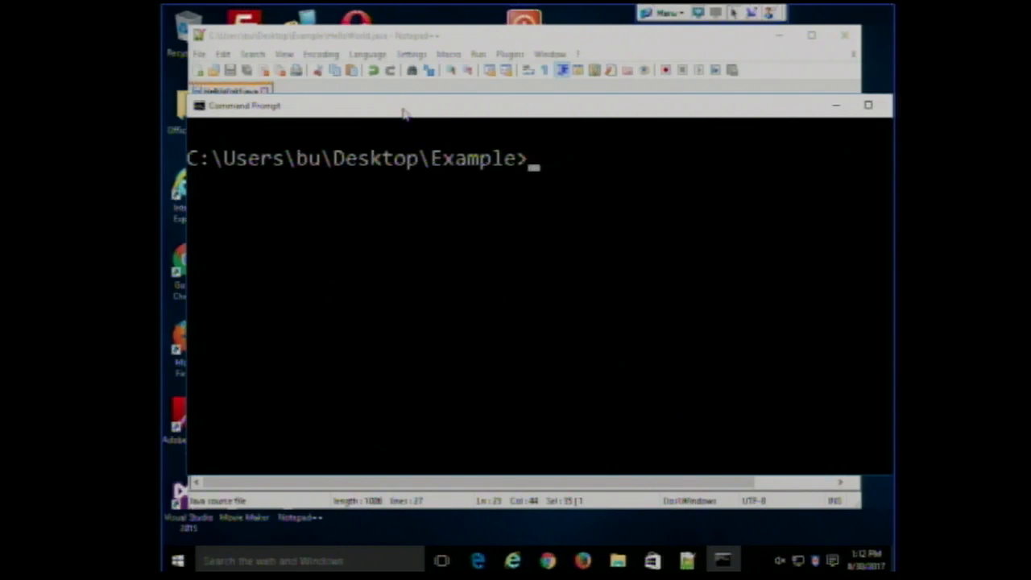
pyautogui.write('jav')
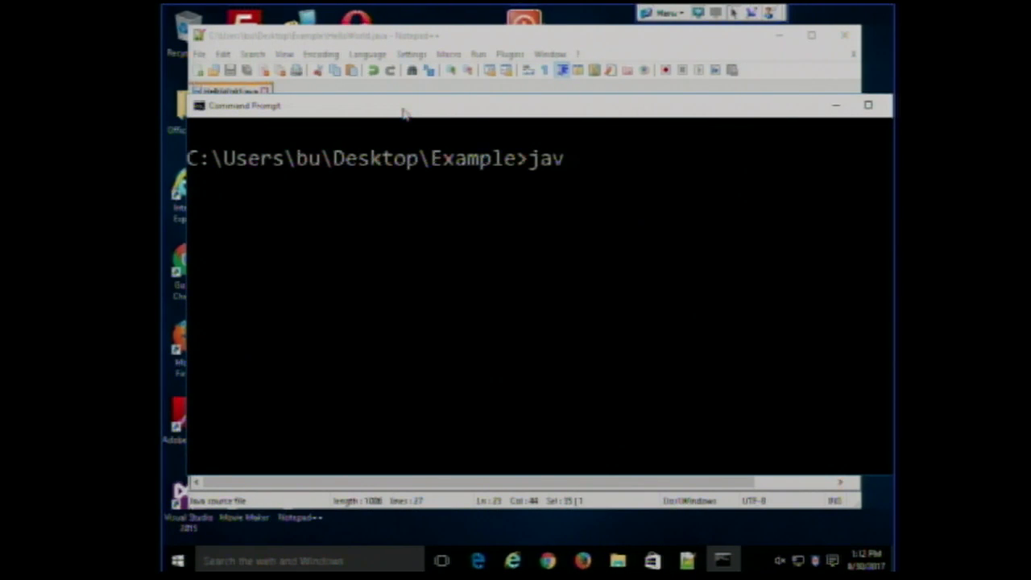
pyautogui.write('ac')
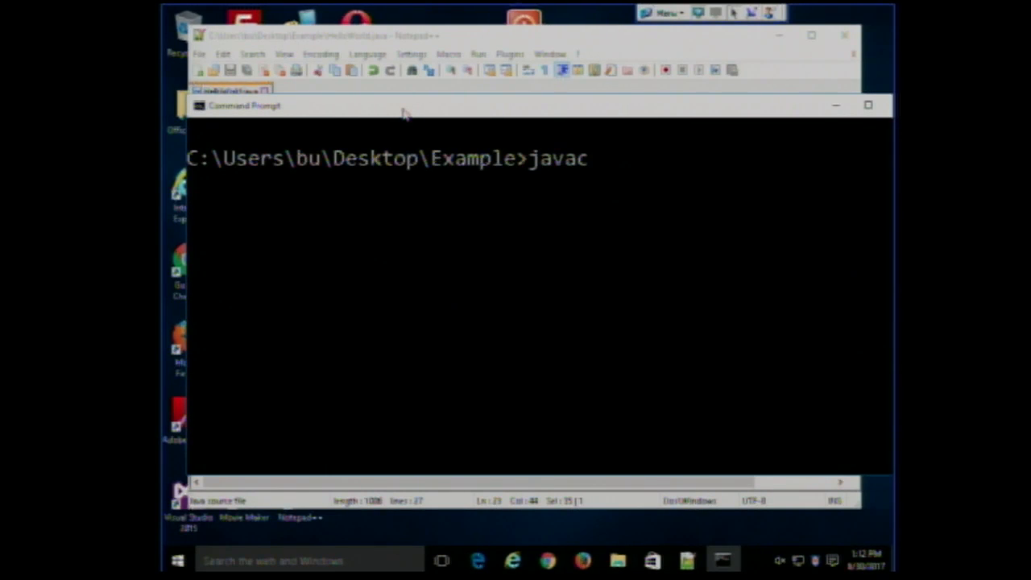
pyautogui.write('H')
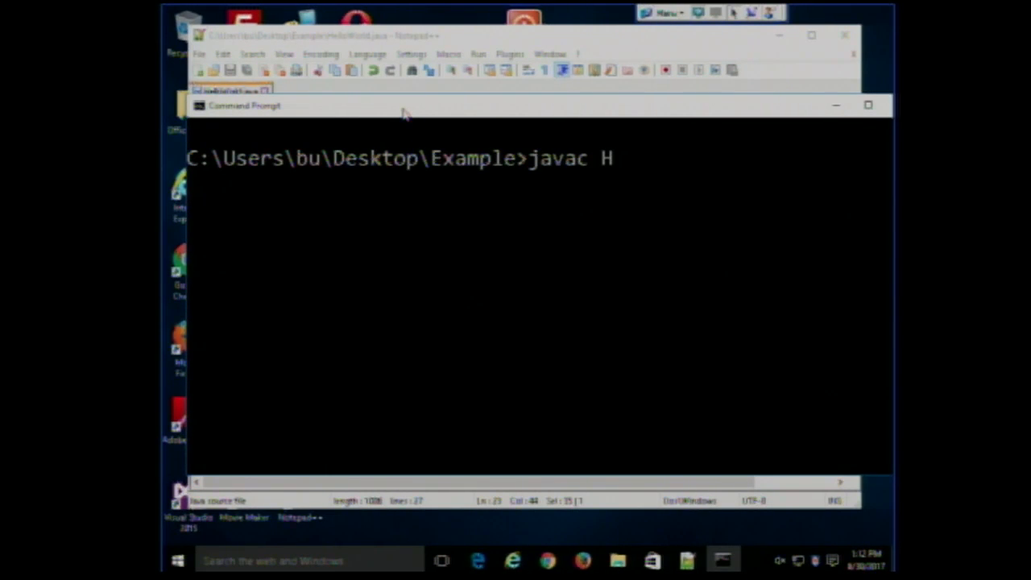
pyautogui.write('elloWorld.')
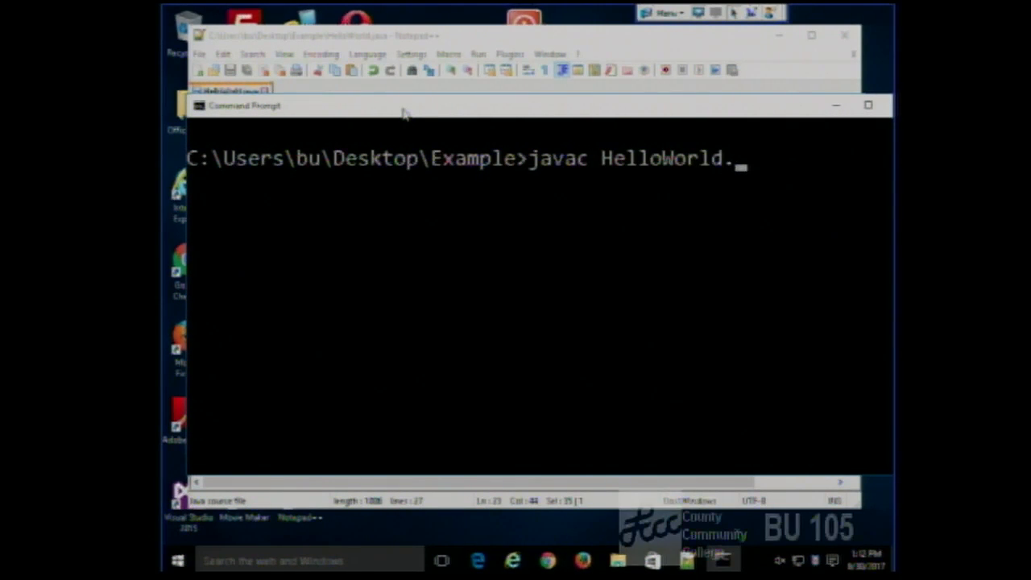
pyautogui.write('java')
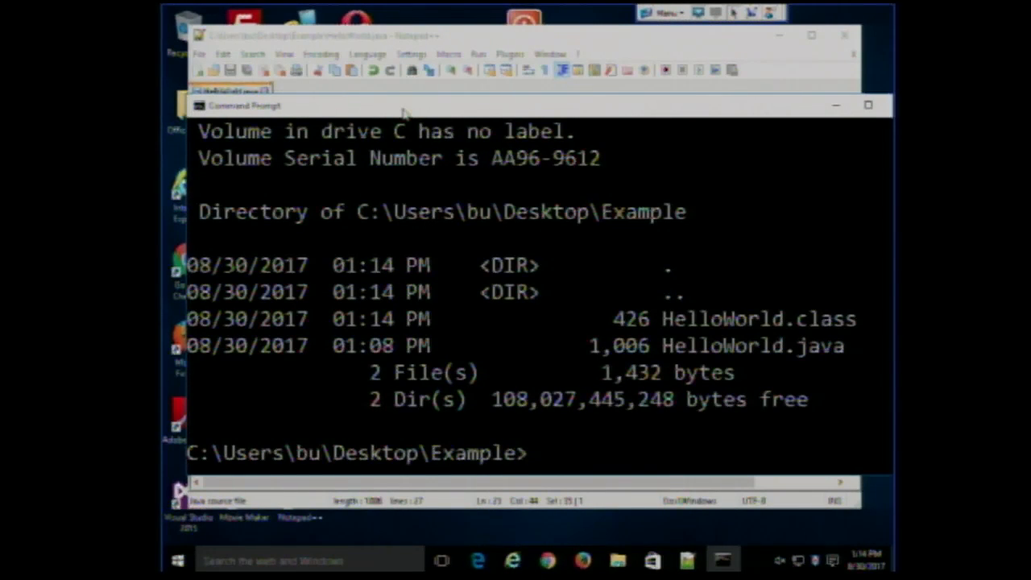
pyautogui.write('java J')
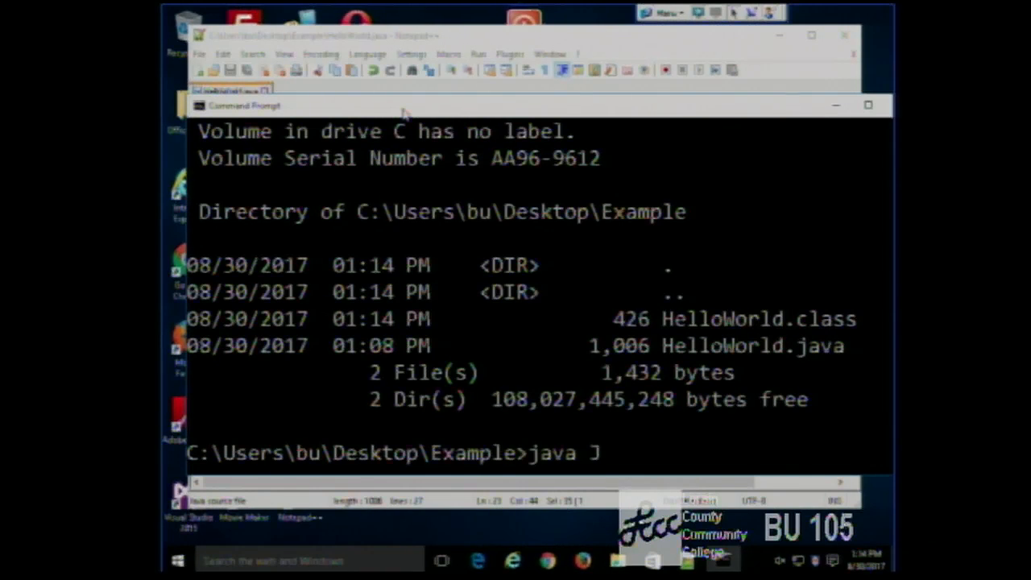
pyautogui.write('Hello')
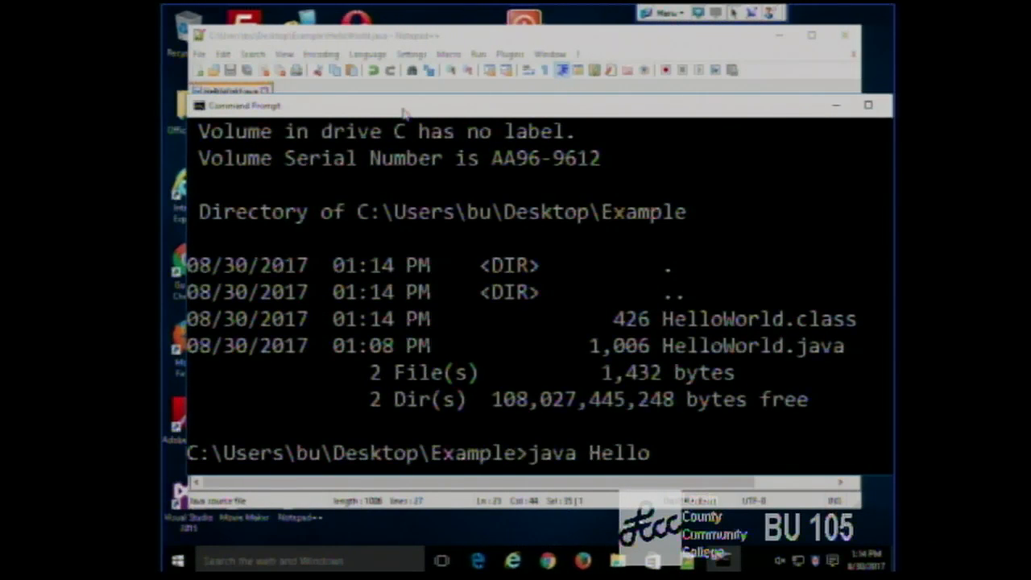
pyautogui.write('W')
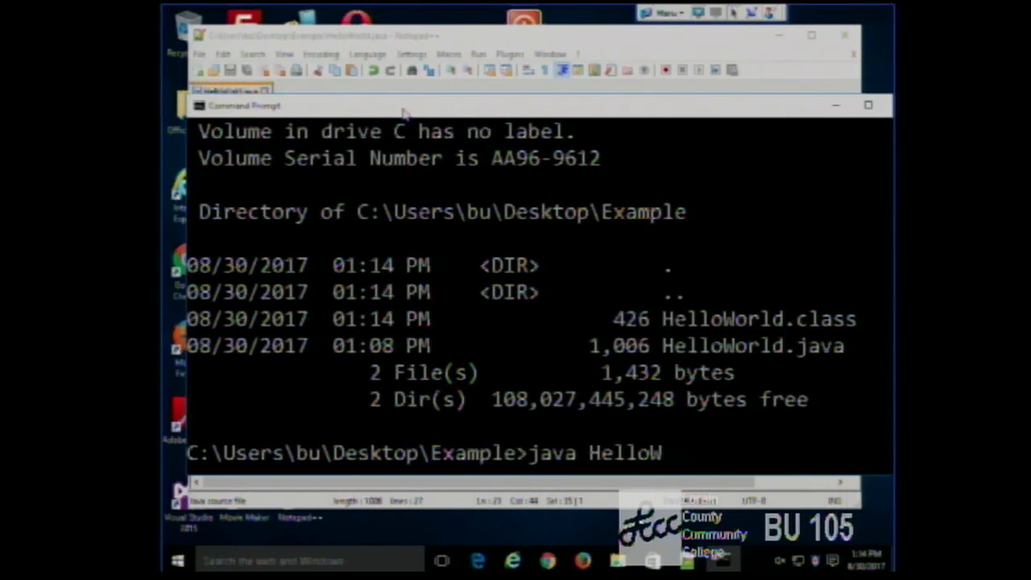
pyautogui.write('orld')
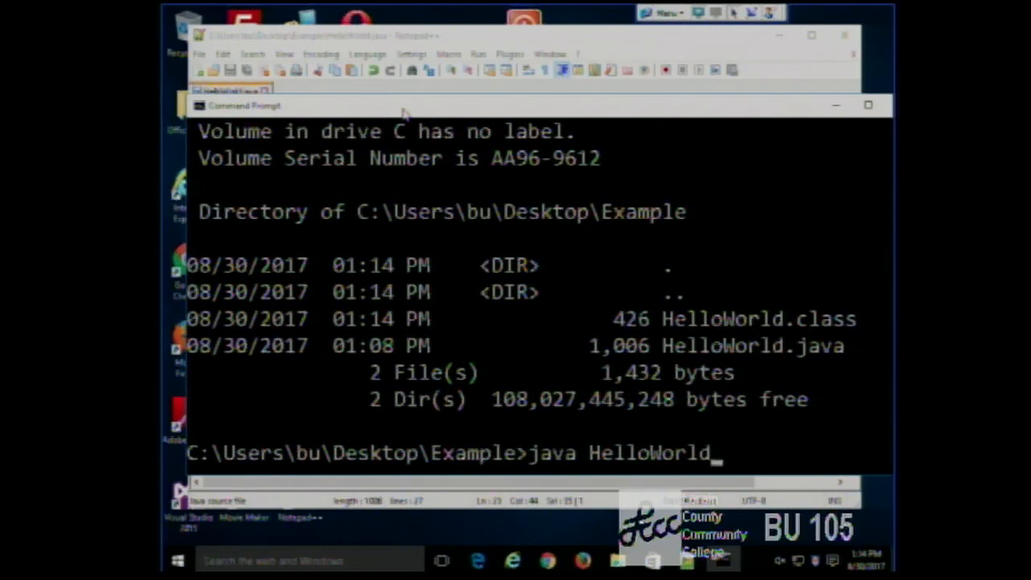
pyautogui.press('enter')
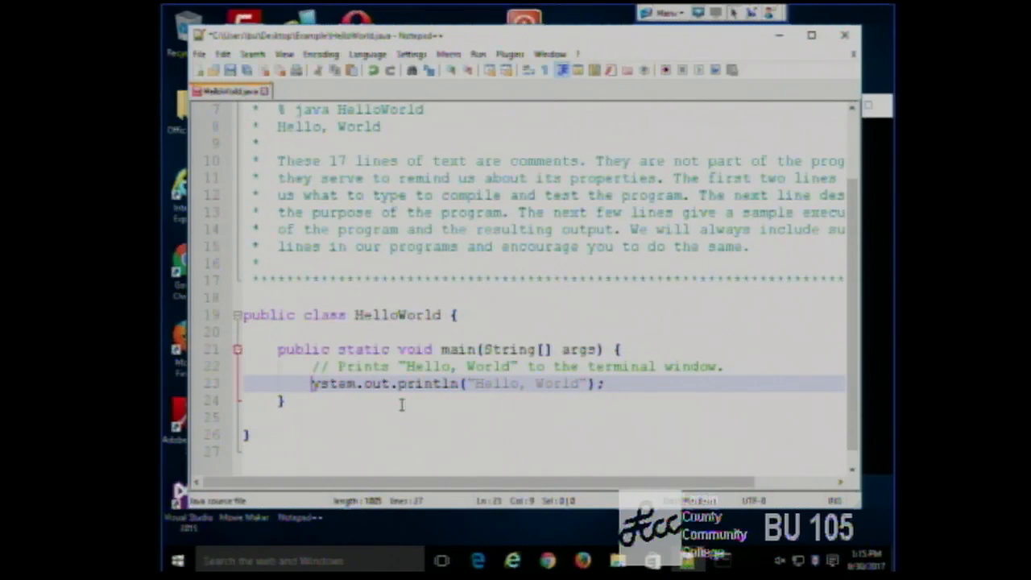
pyautogui.write('s')
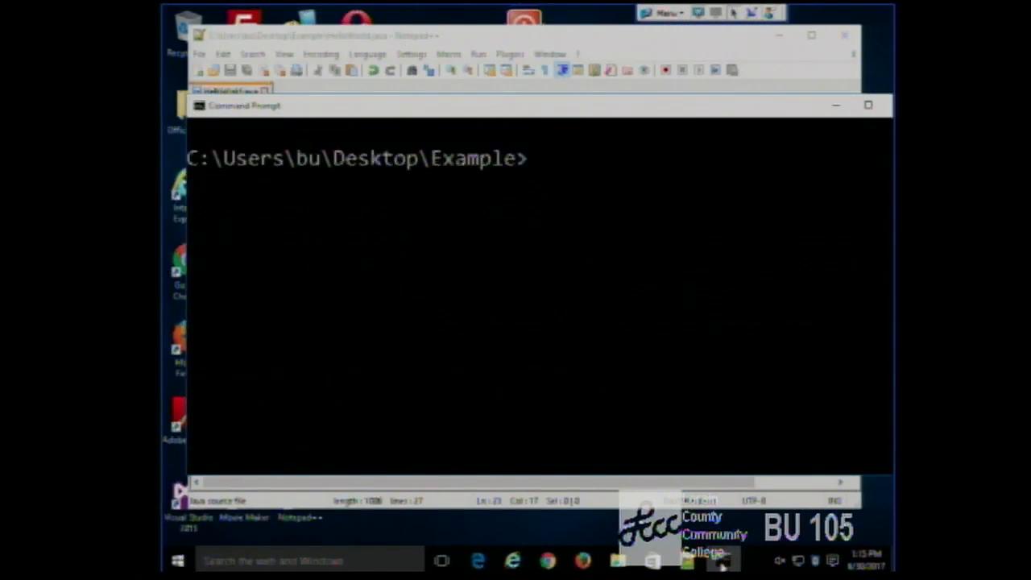
pyautogui.write('java HelloWorld')
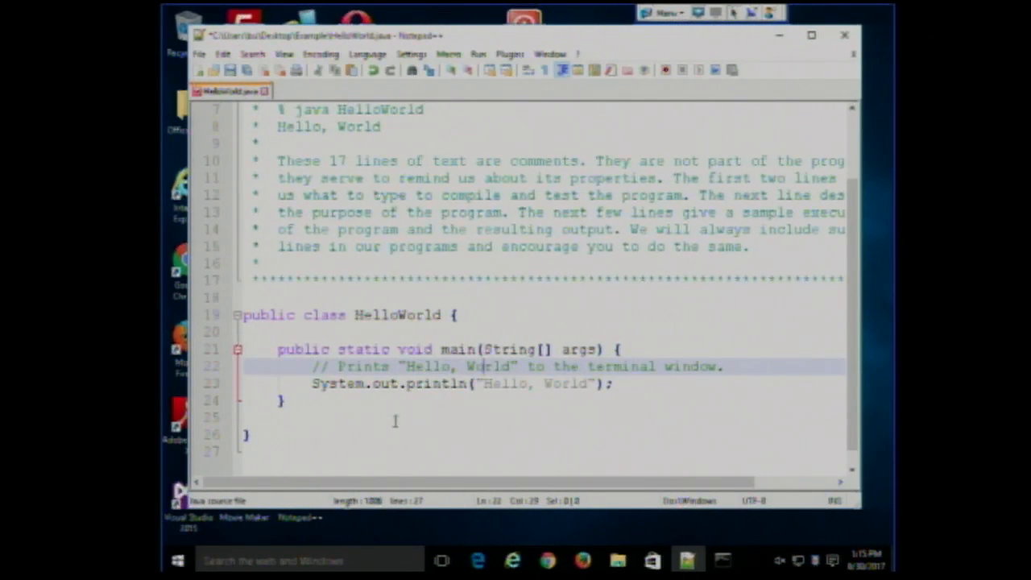
pyautogui.click(634, 383)
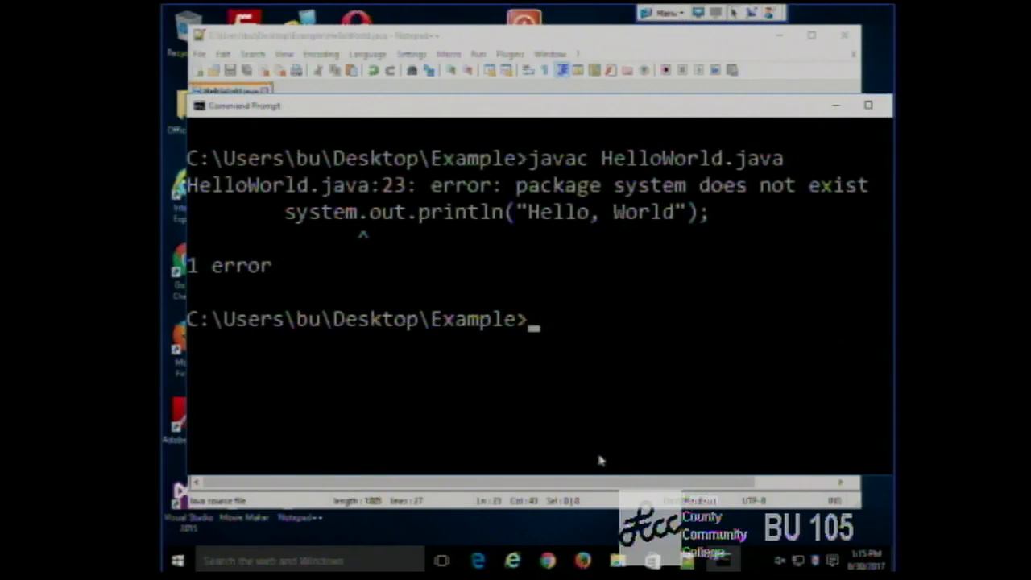
pyautogui.write('javac HelloWorld.java')
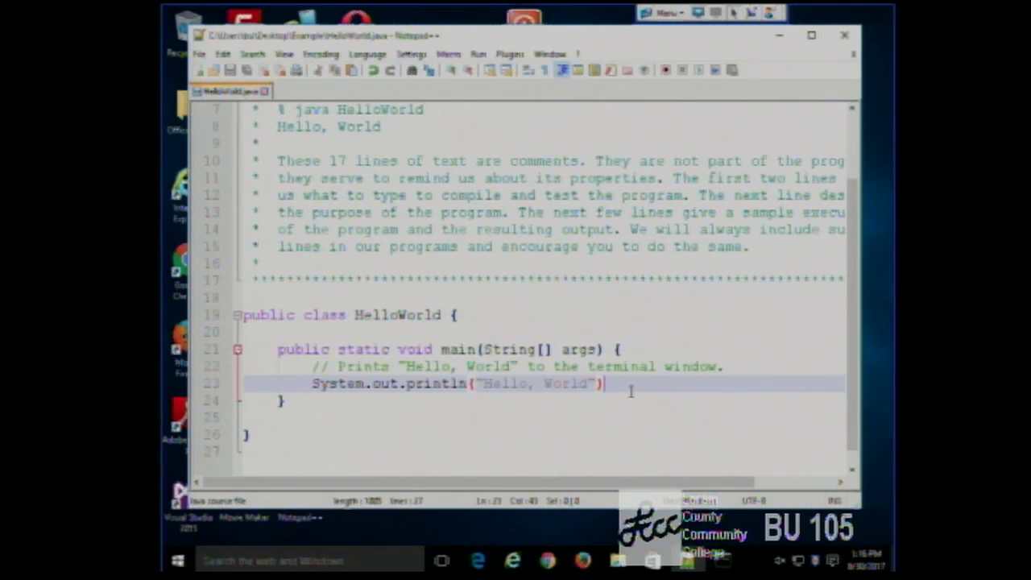
pyautogui.write(';')
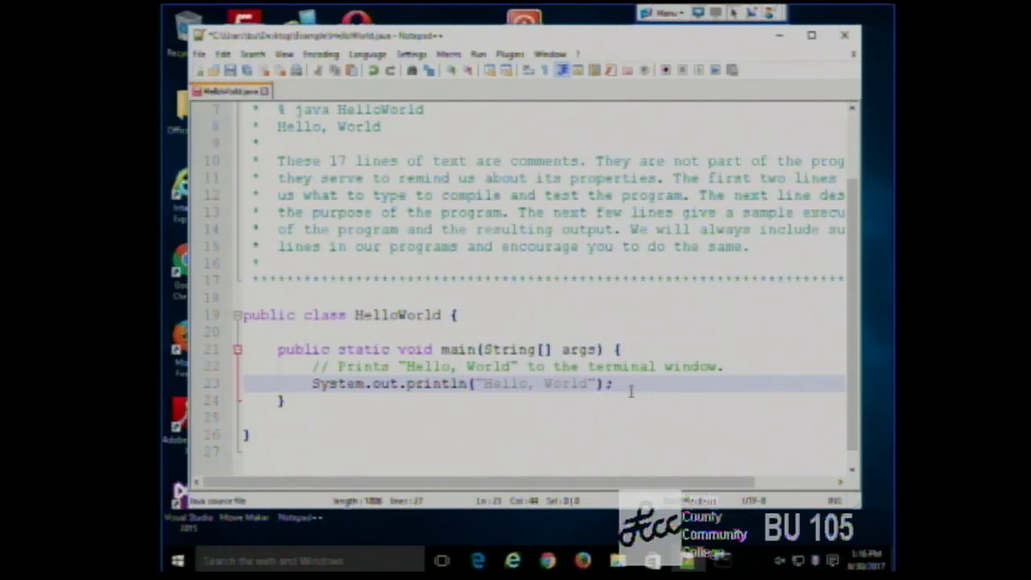
pyautogui.click(382, 422)
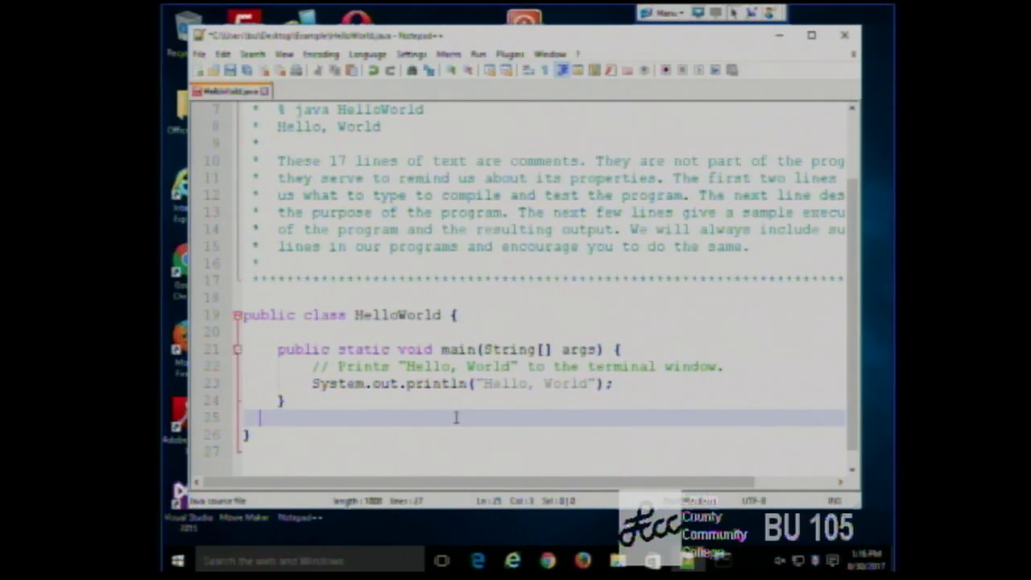
pyautogui.write('}')
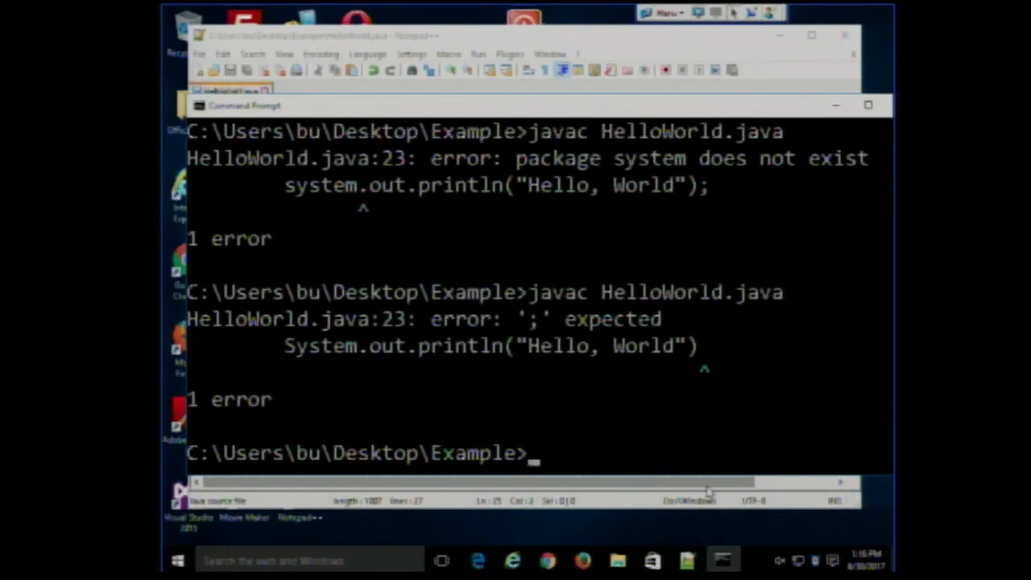
pyautogui.write('javac HelloWorld.java')
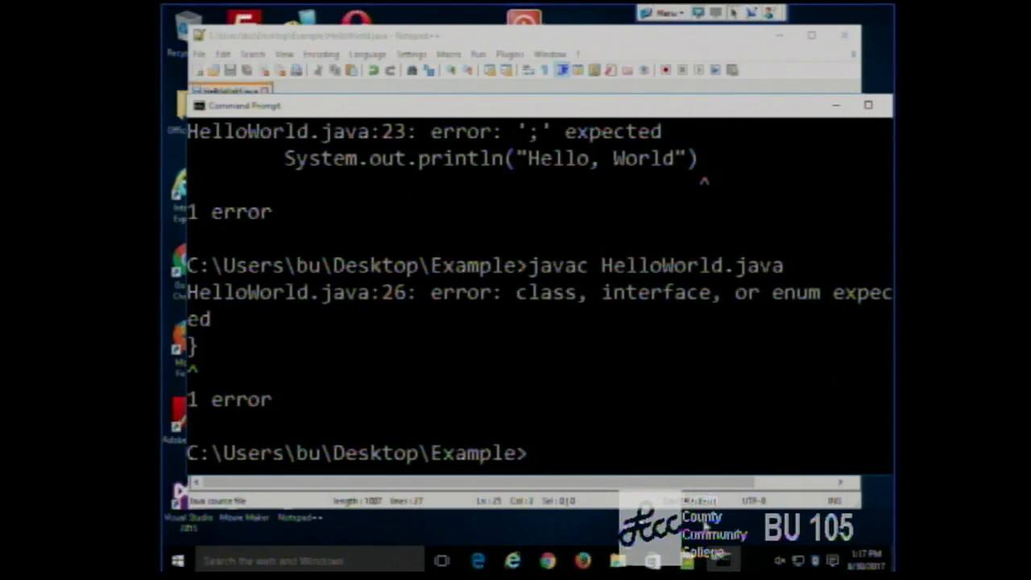
pyautogui.click(232, 90)
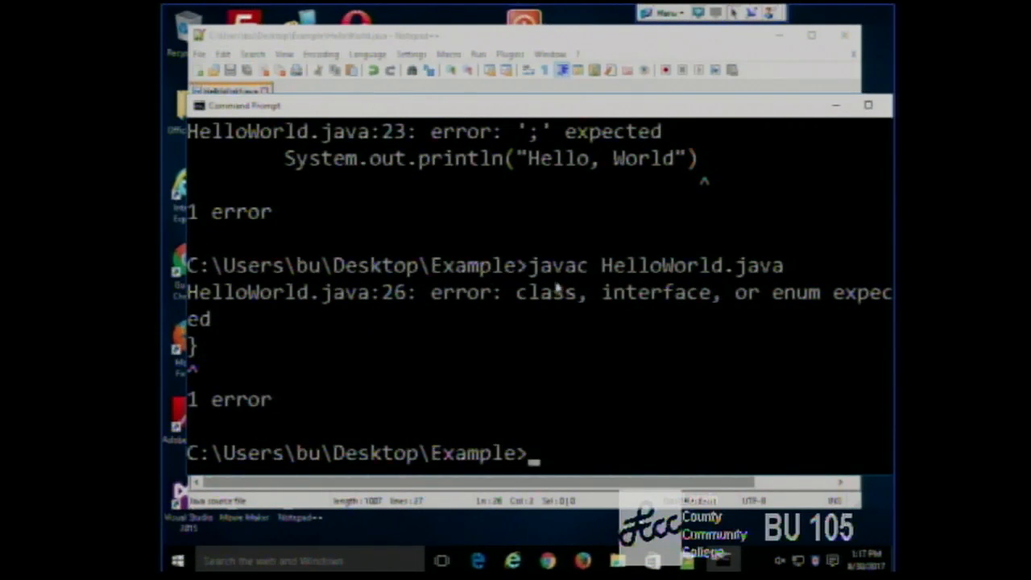
pyautogui.moveTo(738, 406)
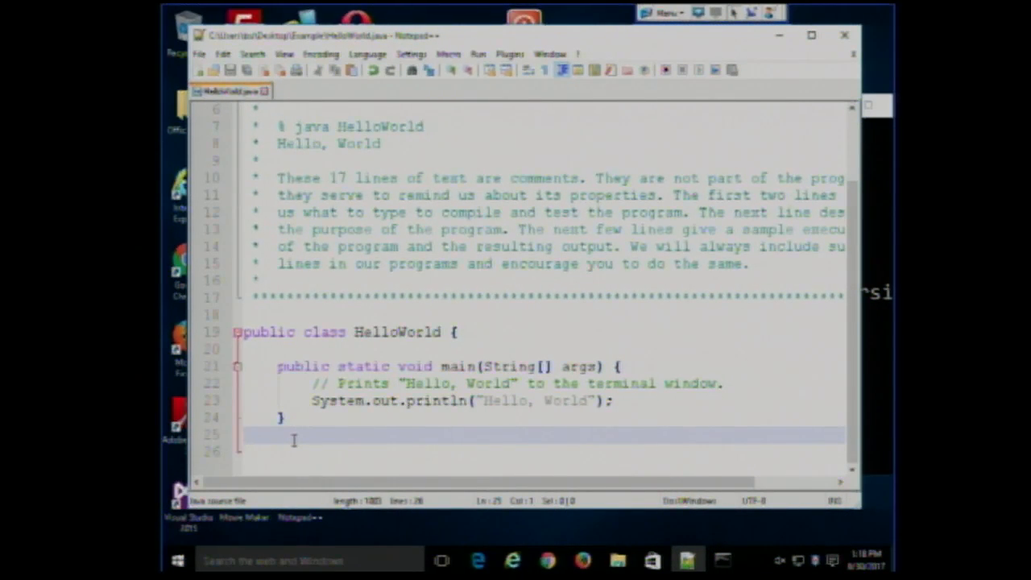
pyautogui.write('}')
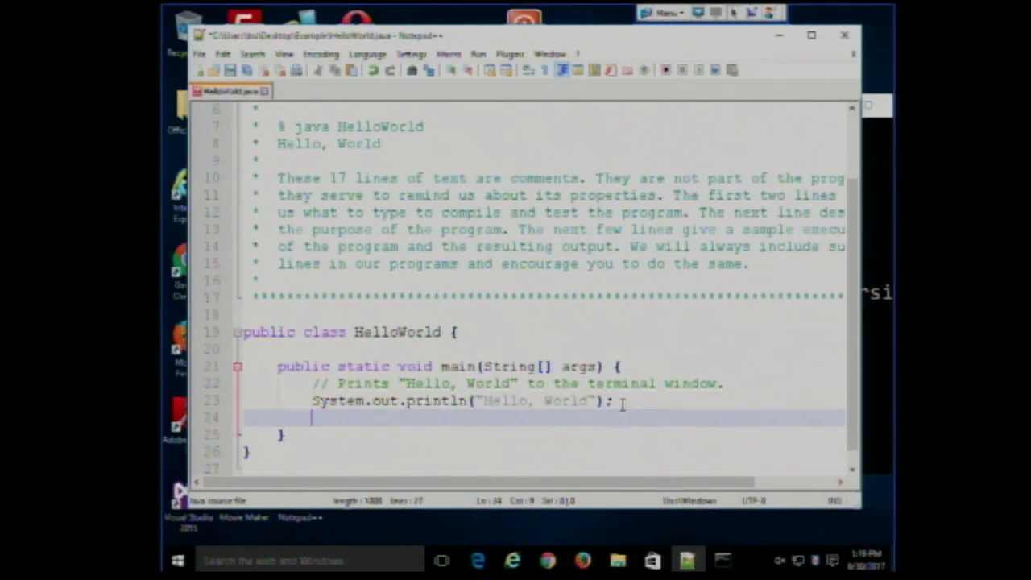
# - Type a throwaway for loop and if block with placeholder text inside main
pyautogui.write('for(){')
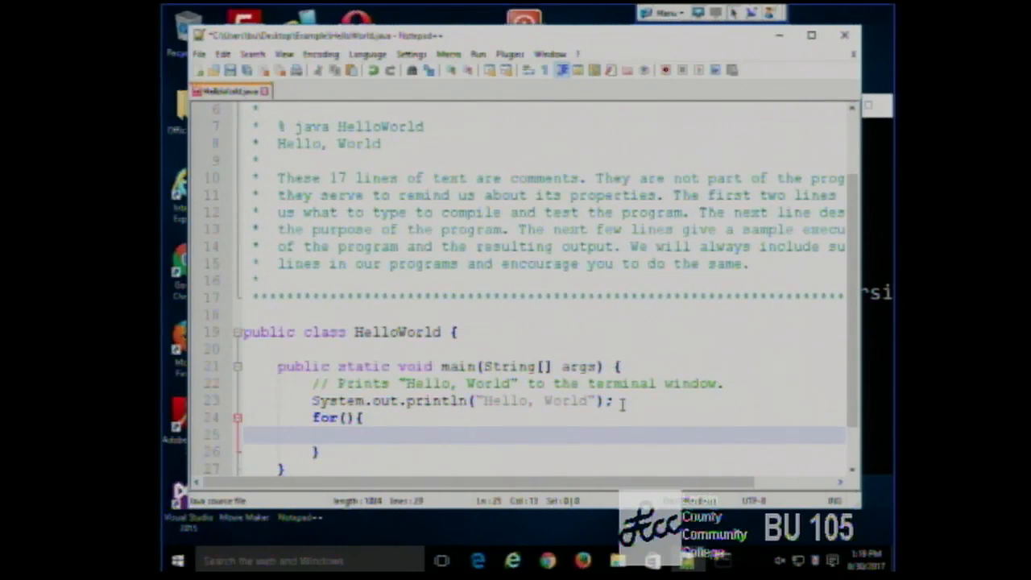
pyautogui.write('asdasdasd')
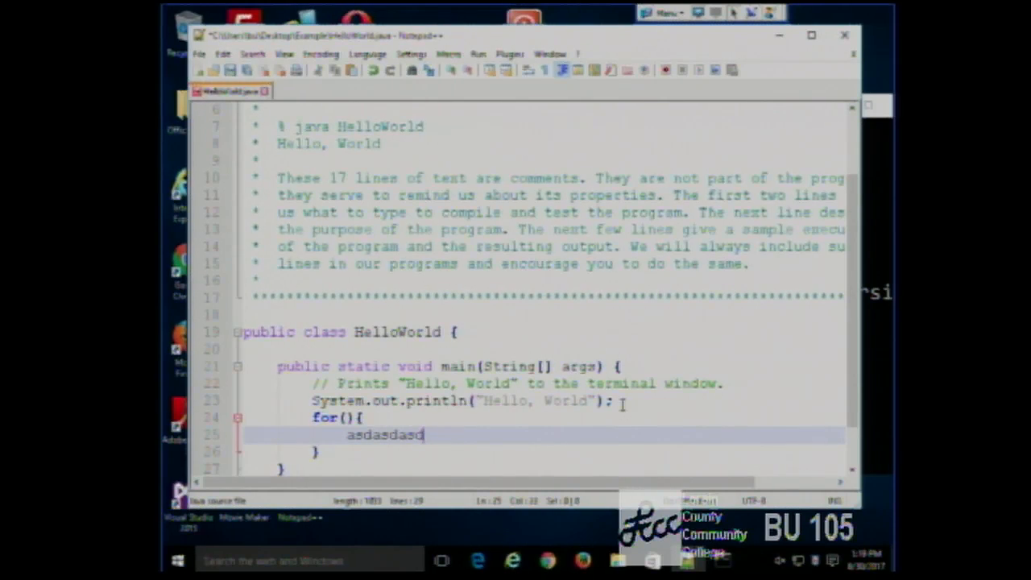
pyautogui.write('if')
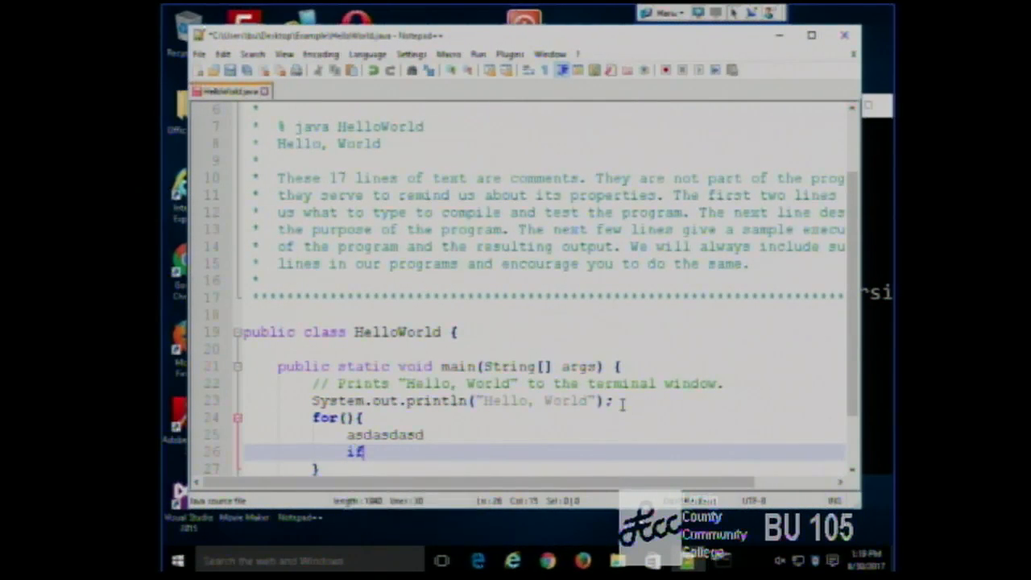
pyautogui.write('()')
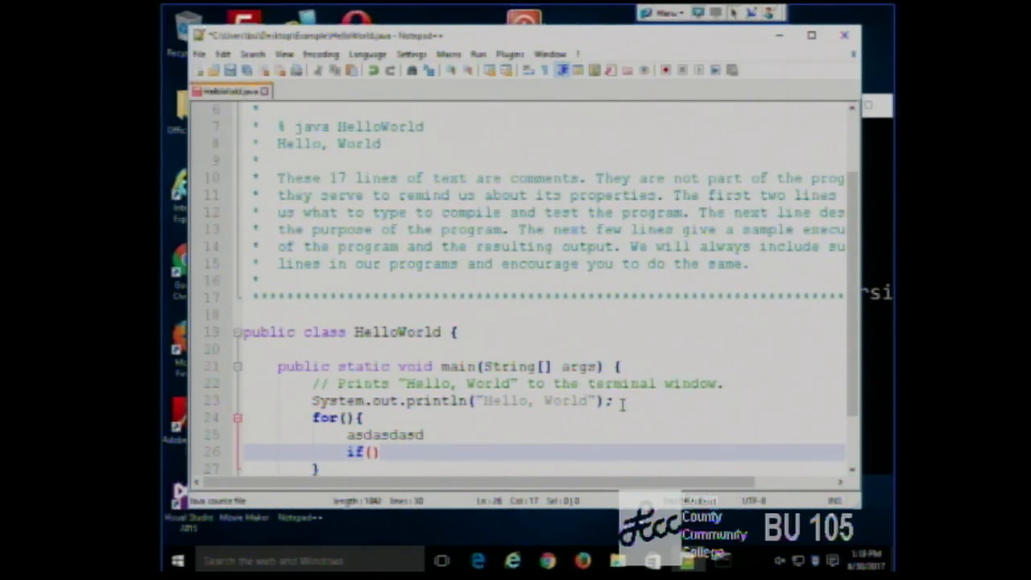
pyautogui.write('sdasd')
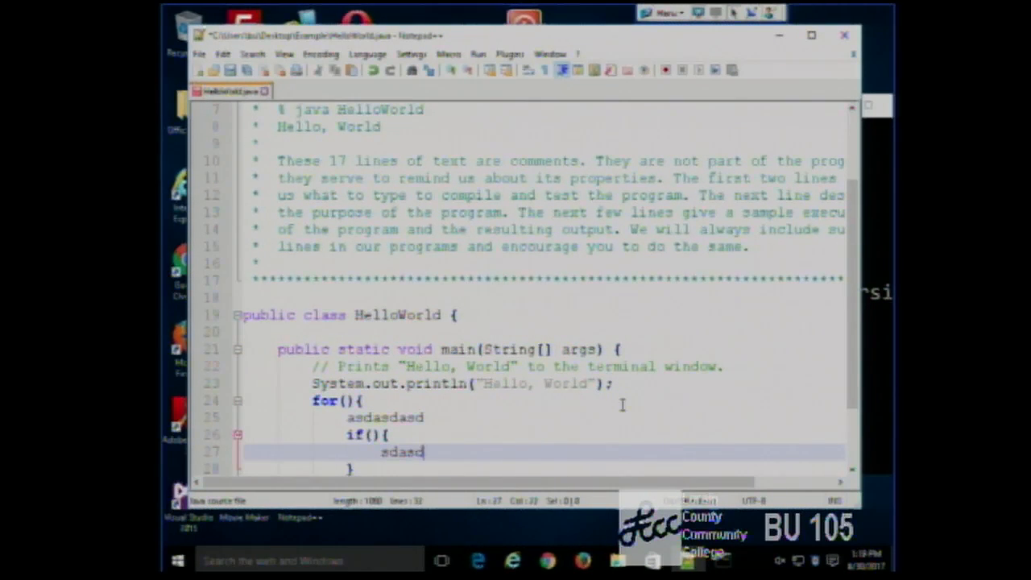
pyautogui.write('asd')
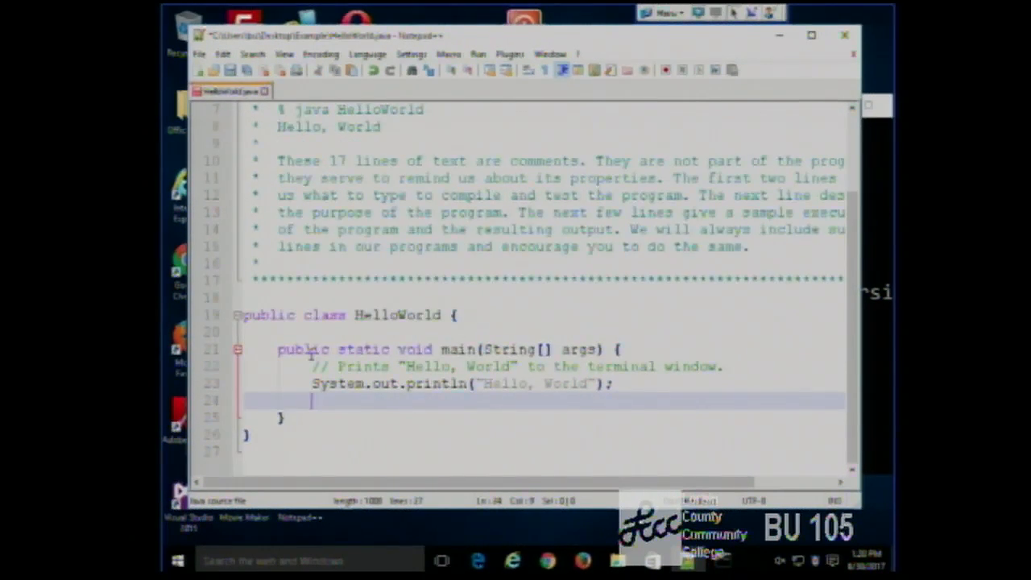
pyautogui.click(222, 55)
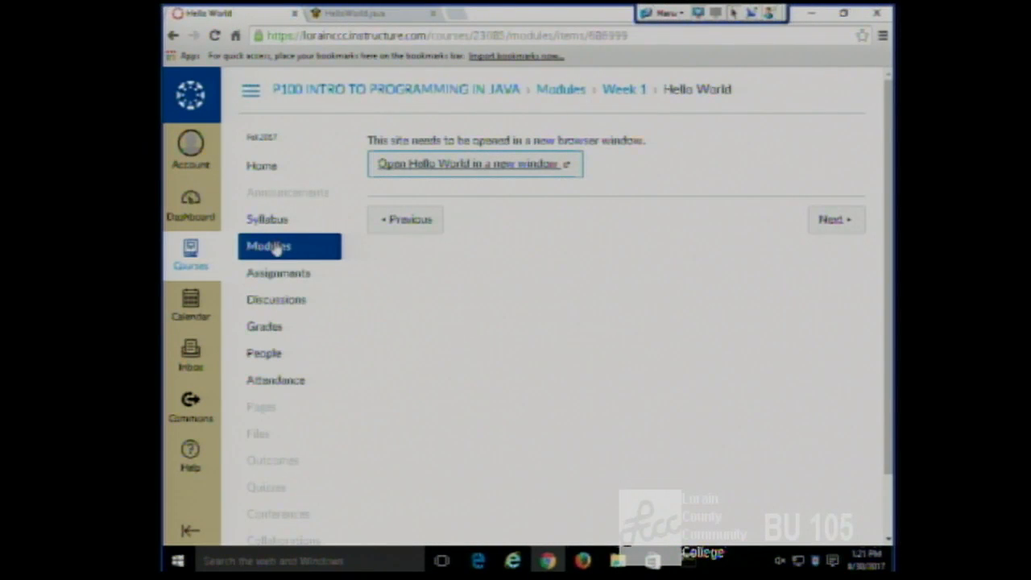
# - Go to Modules and open Lab 1 Assignment and Dropbox under Week 1
pyautogui.click(268, 245)
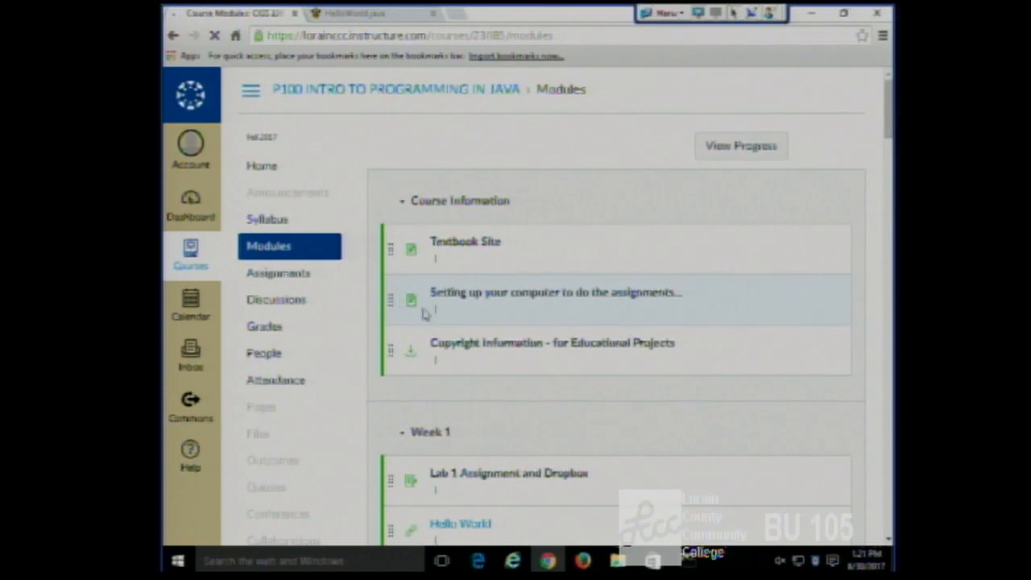
pyautogui.scroll(-3)
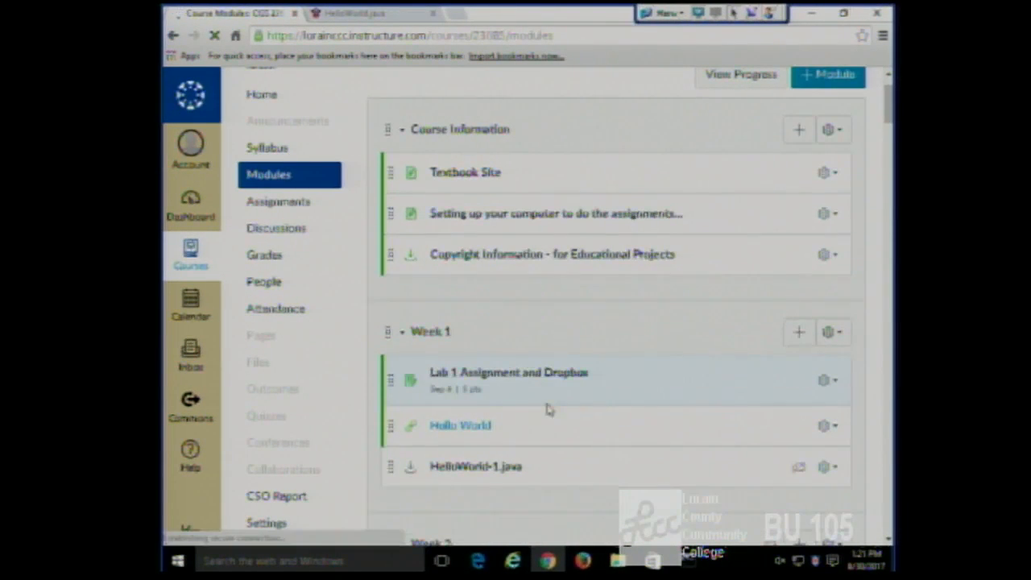
pyautogui.click(509, 372)
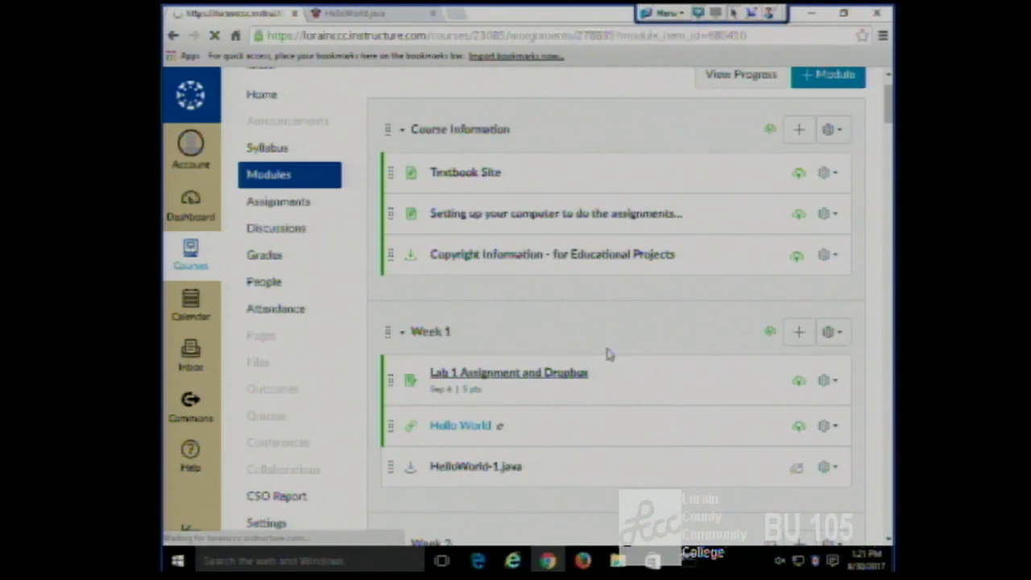
pyautogui.click(509, 372)
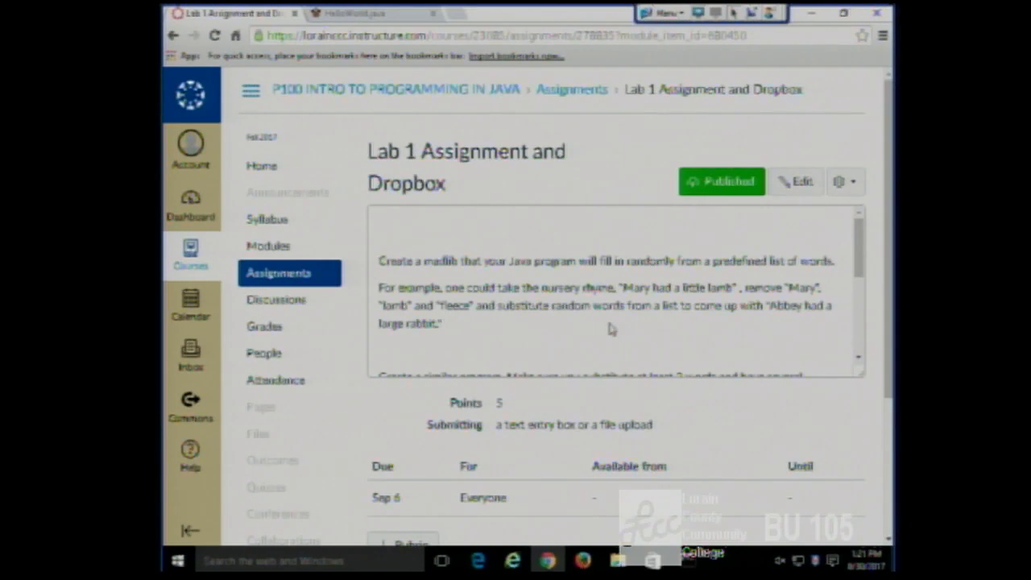
pyautogui.moveTo(616, 320)
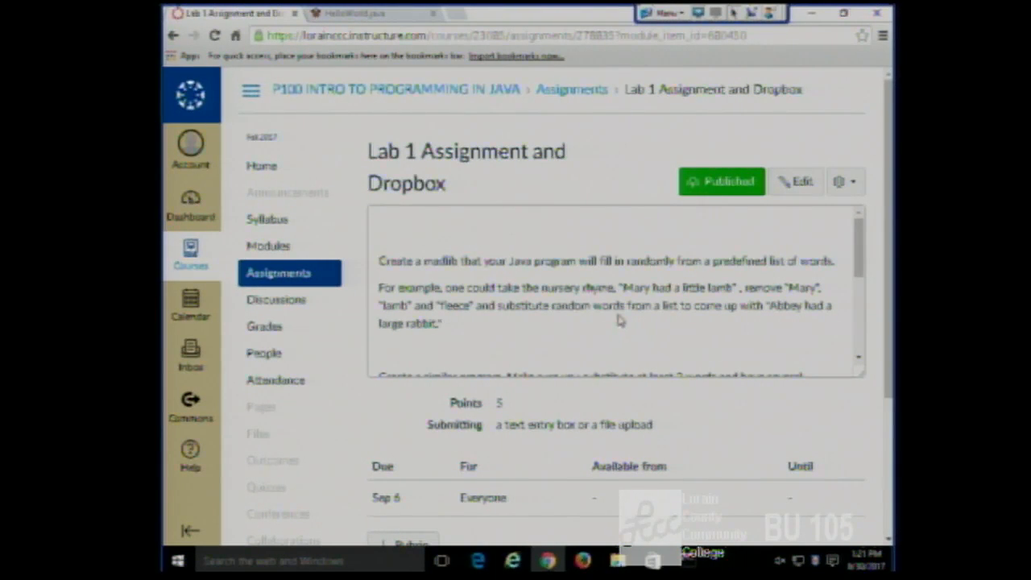
# - Return to the course Modules list showing Course Information and Week 1
pyautogui.scroll(-3)
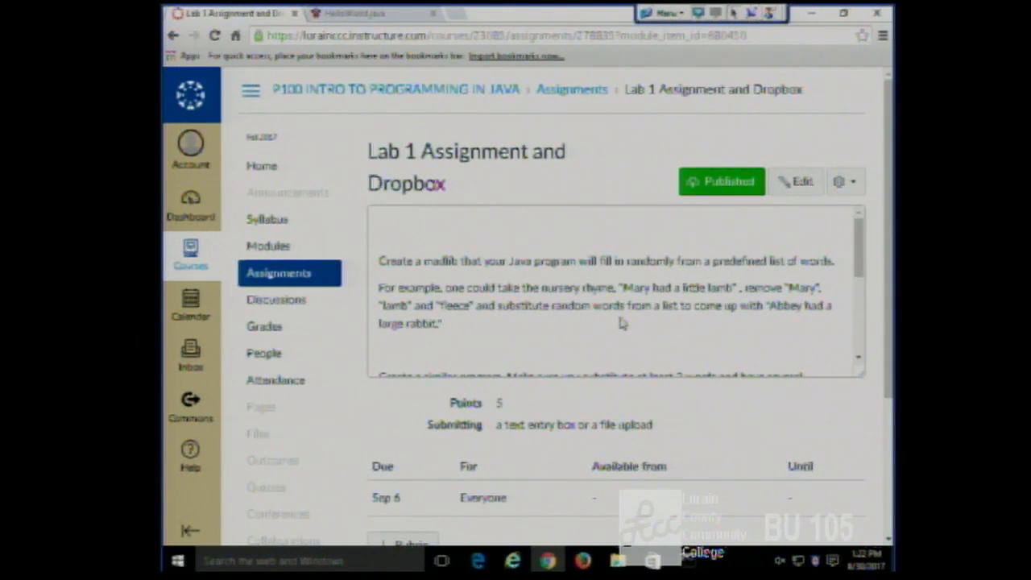
pyautogui.moveTo(630, 323)
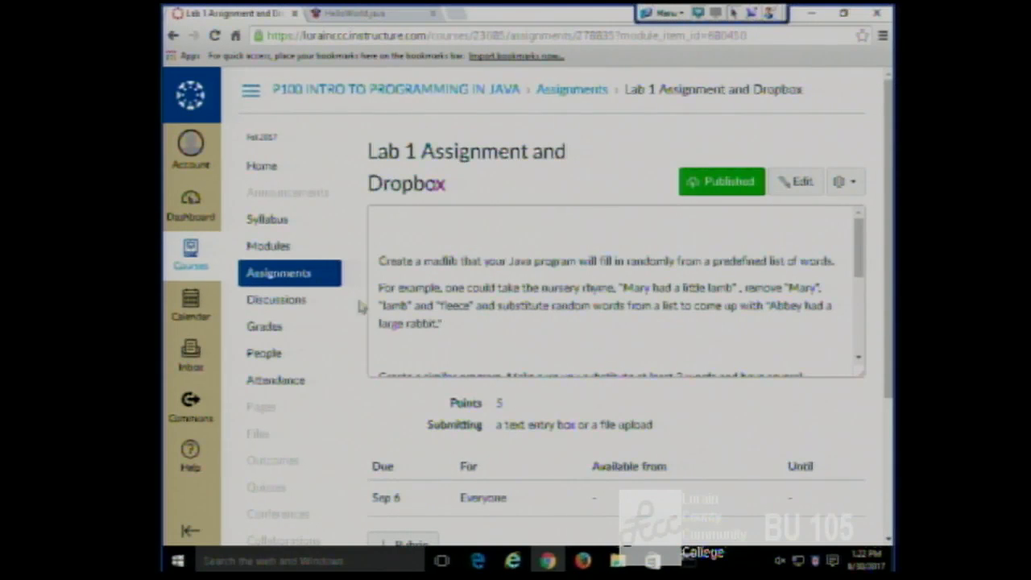
pyautogui.click(268, 244)
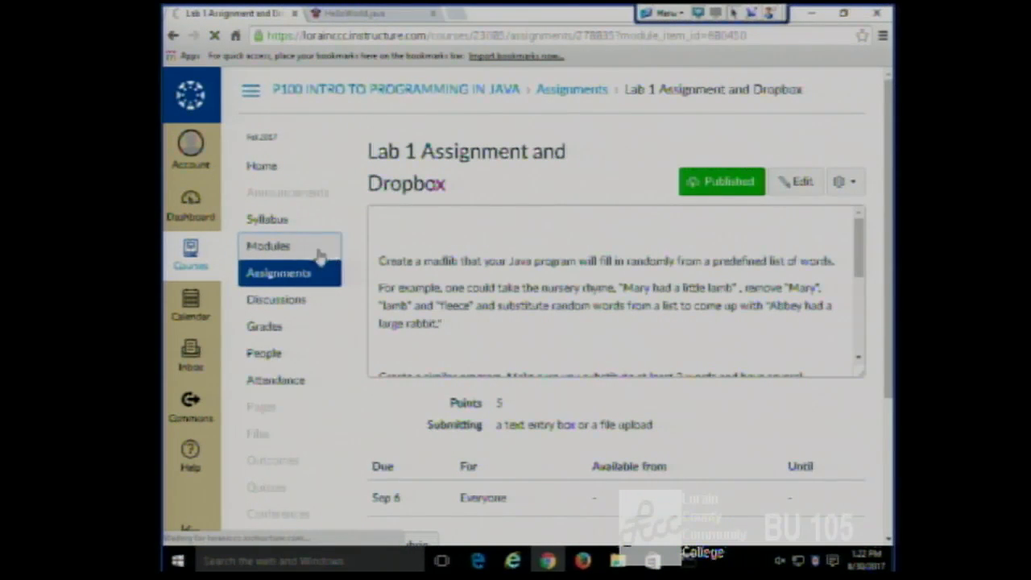
pyautogui.click(268, 245)
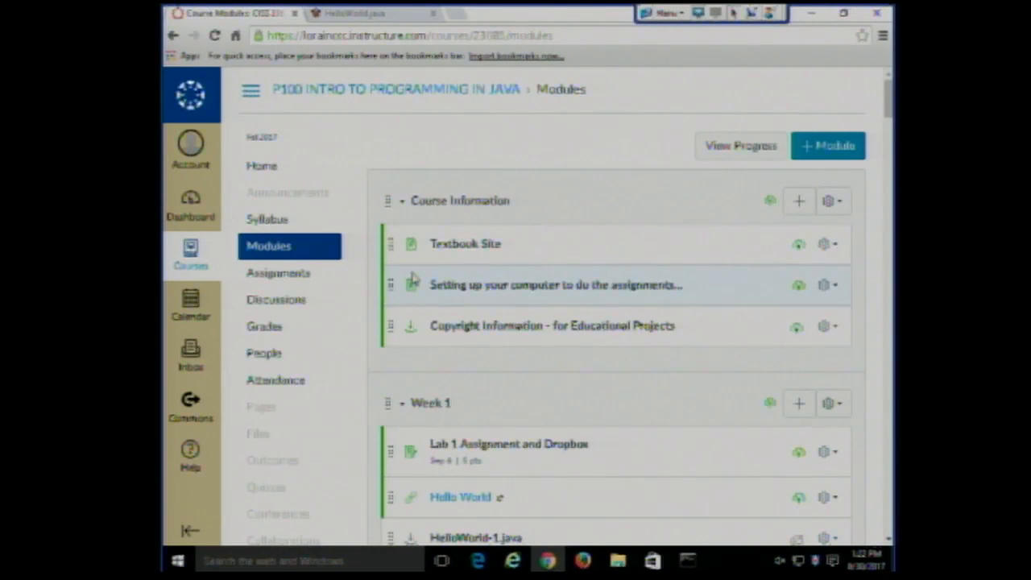
# - Download HelloWorld-1.java from Week 1 and save it to the Desktop
pyautogui.scroll(-3)
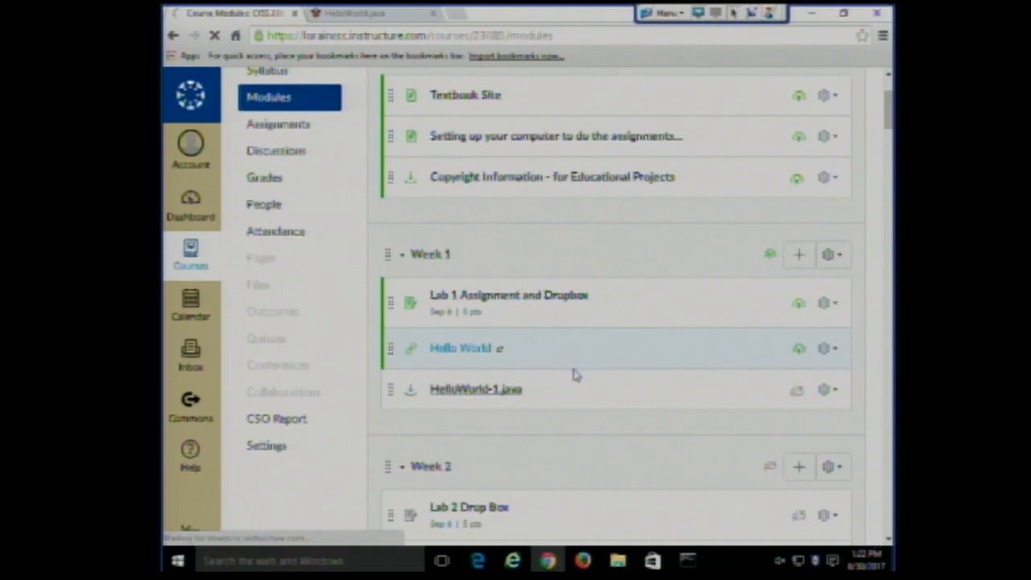
pyautogui.click(477, 388)
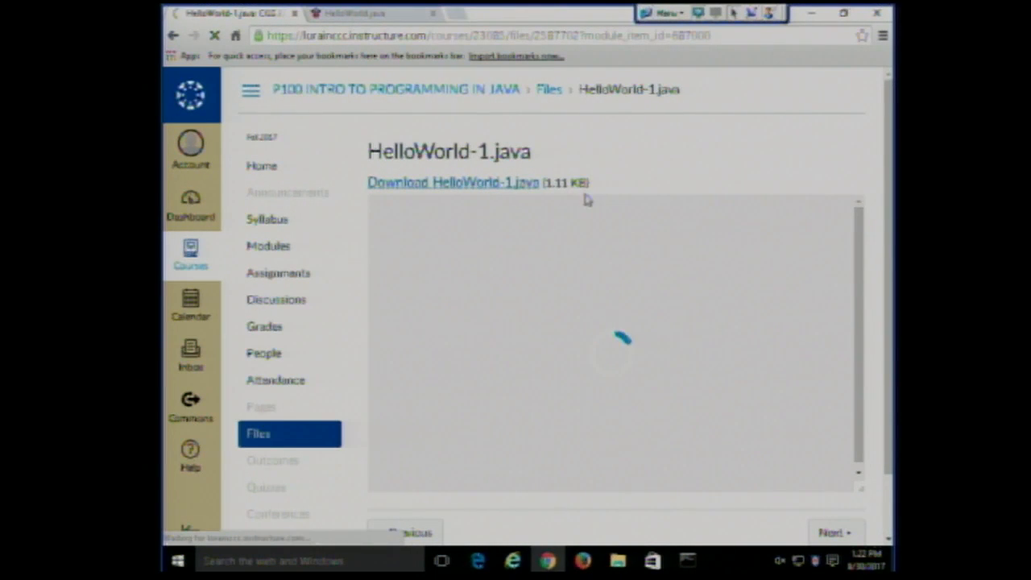
pyautogui.click(453, 182)
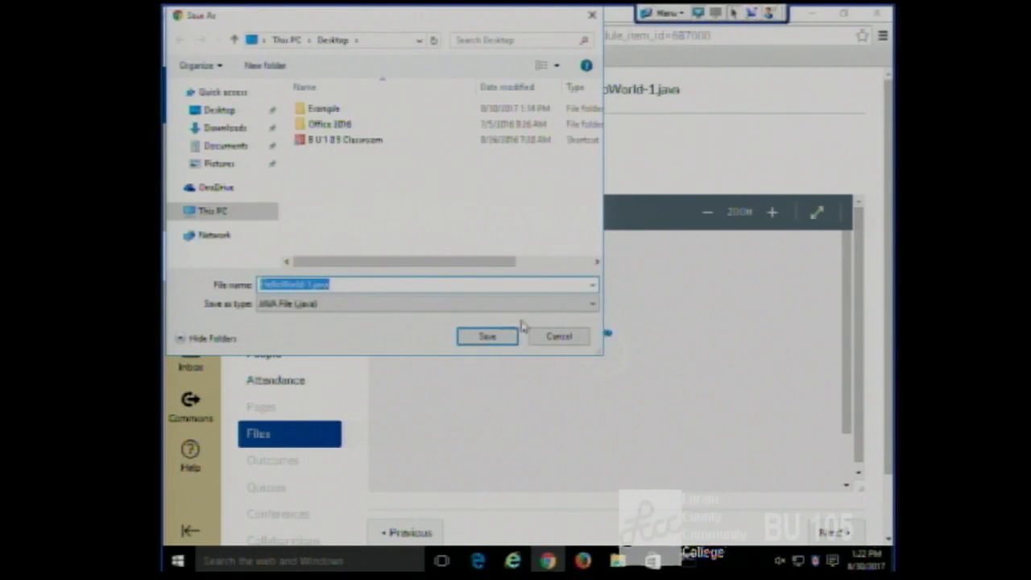
pyautogui.click(486, 336)
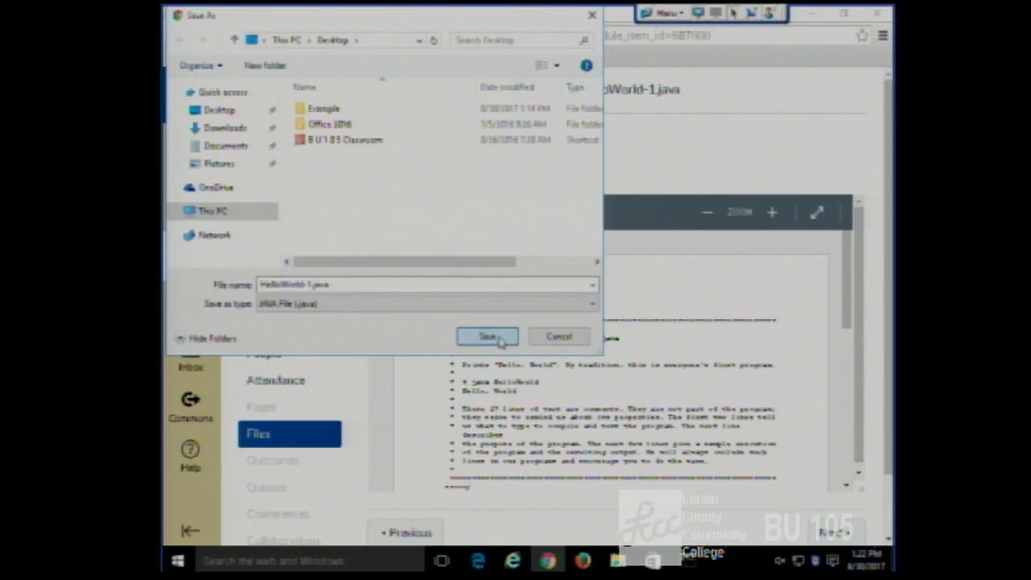
pyautogui.click(487, 336)
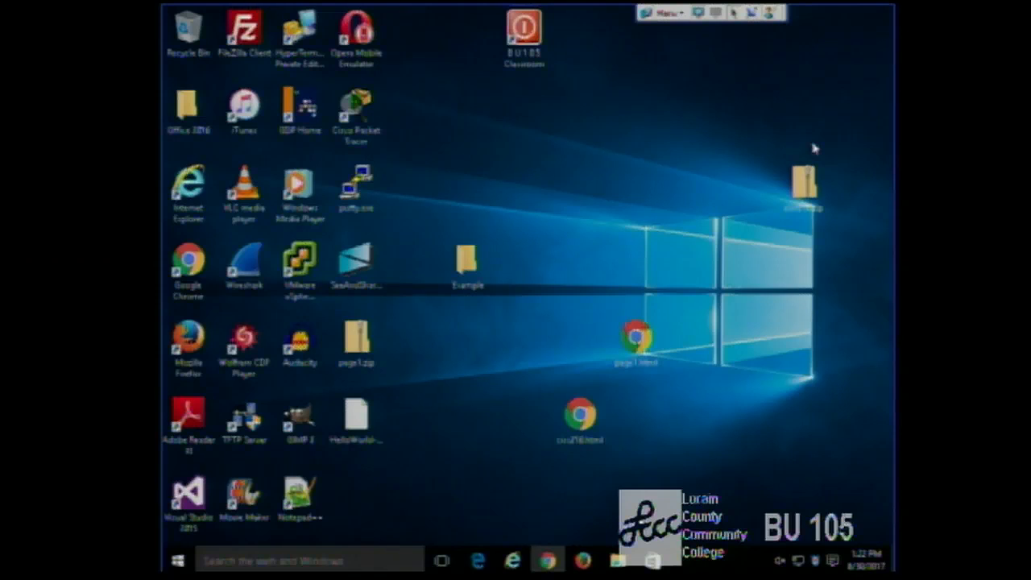
# - In the Example folder, delete the extra HelloWorld file and rename the other to HelloWorld.java
pyautogui.click(468, 261)
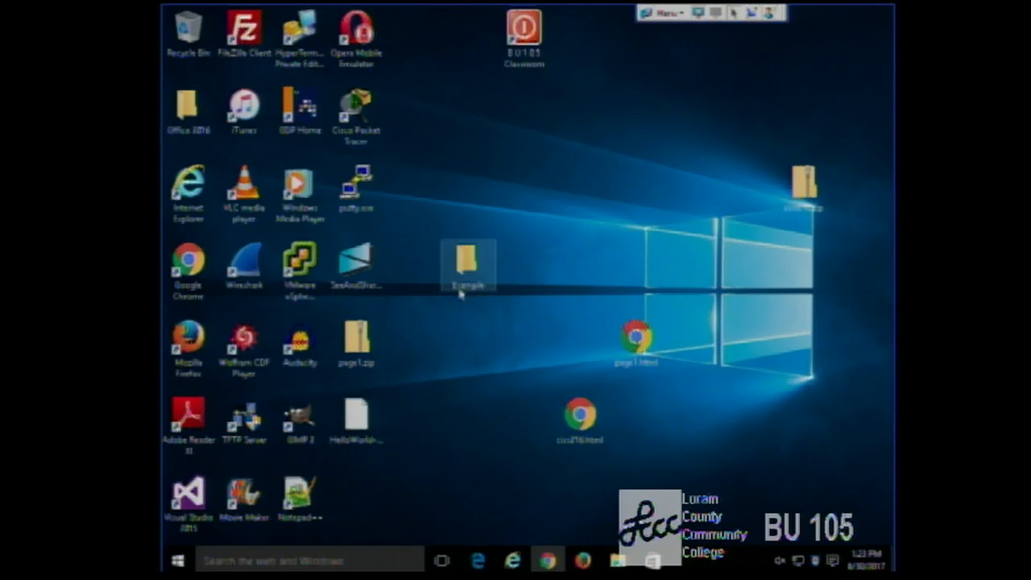
pyautogui.doubleClick(467, 261)
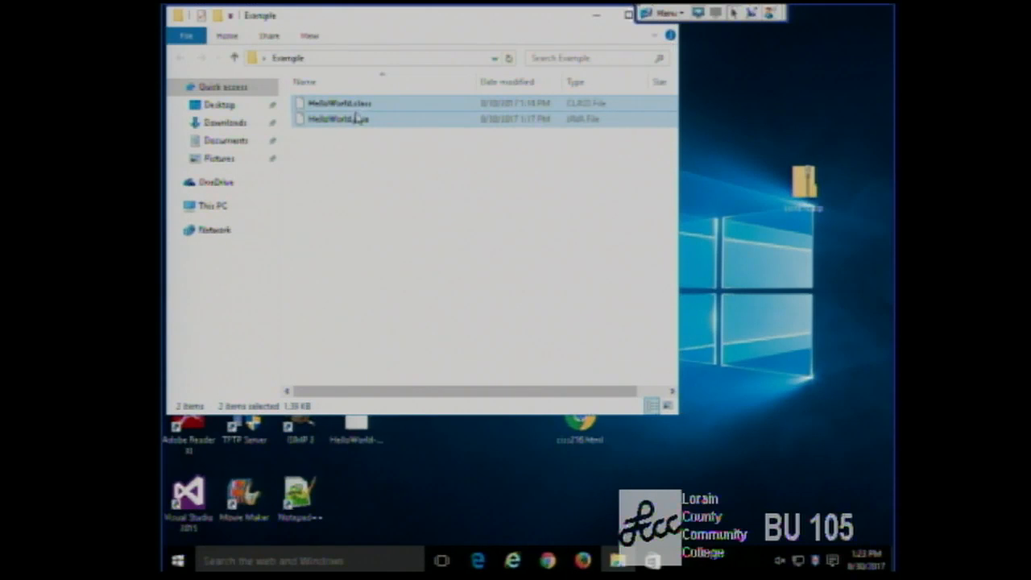
pyautogui.rightClick(336, 119)
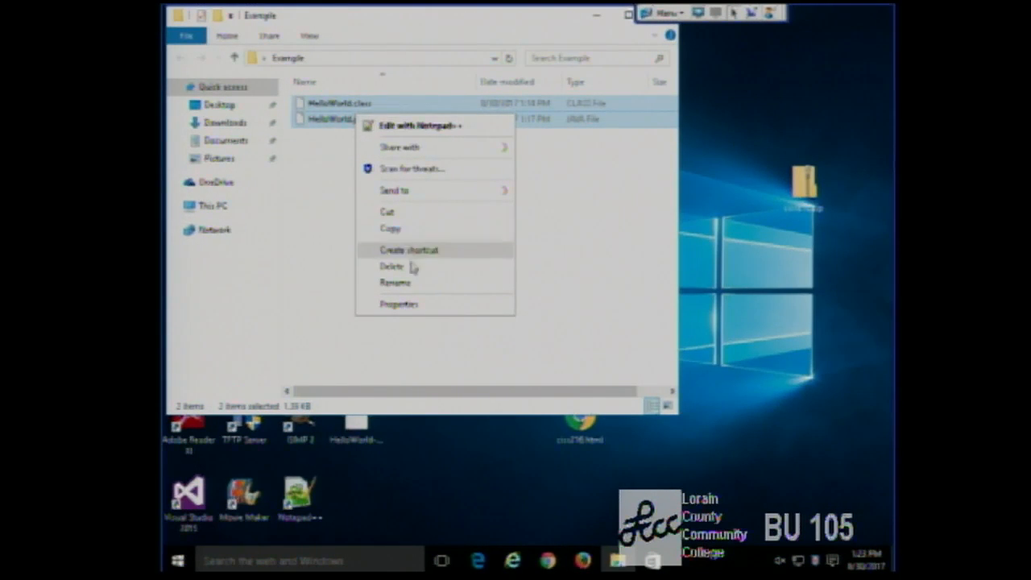
pyautogui.click(393, 267)
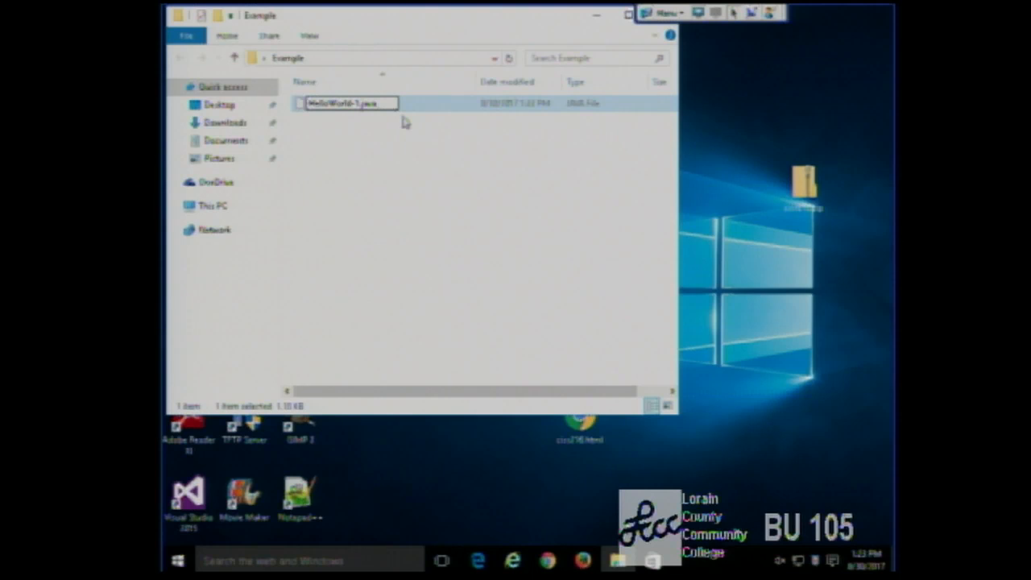
pyautogui.write('HelloWorld.java')
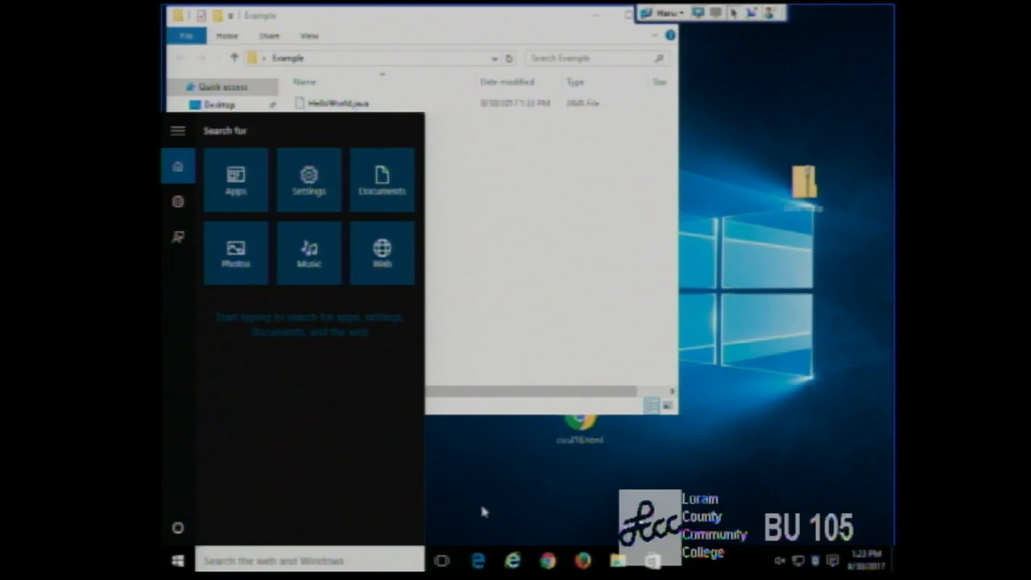
# - Launch Command Prompt via search, cd desktop, and confirm the path with cd
pyautogui.write('cmd')
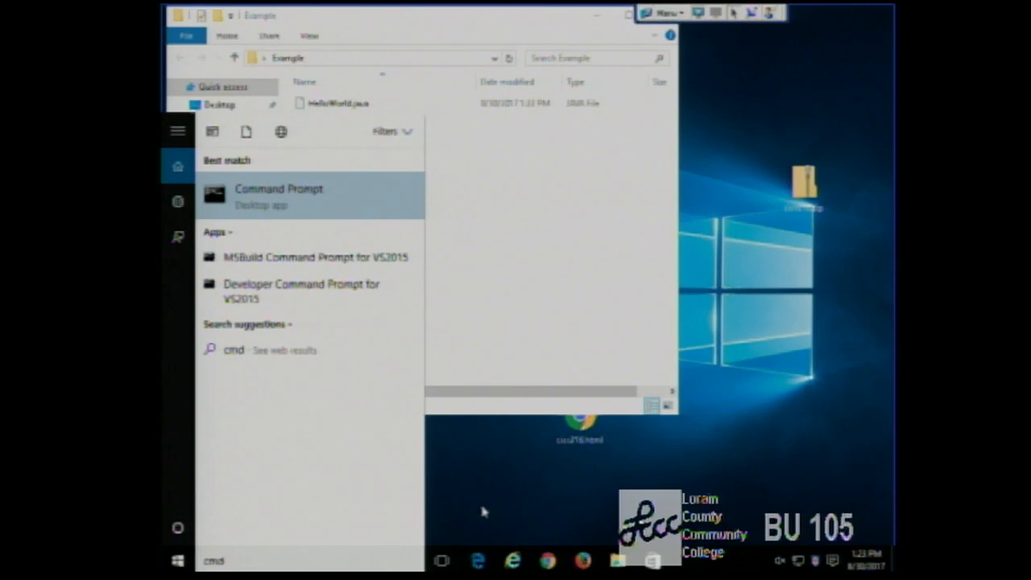
pyautogui.click(277, 197)
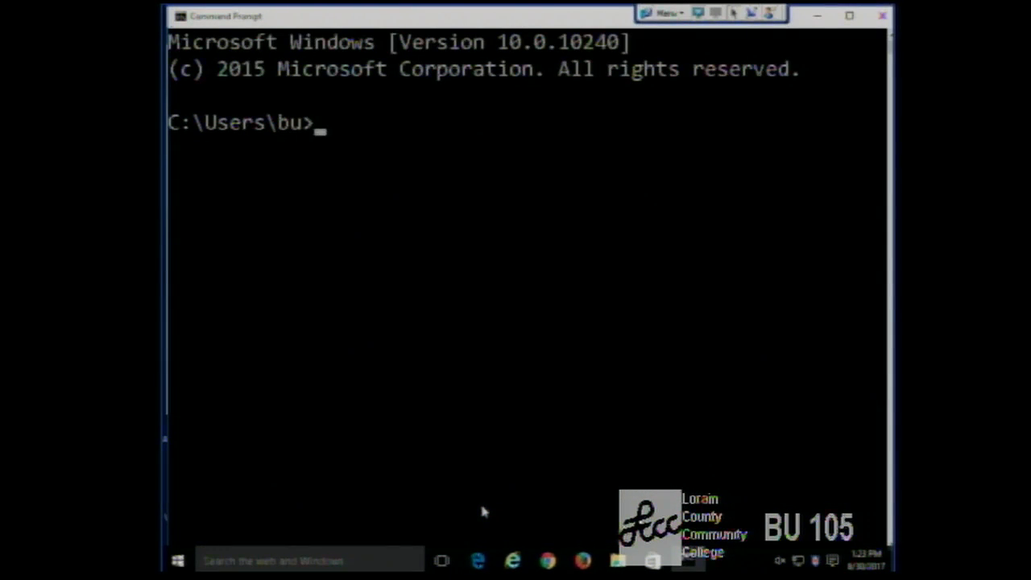
pyautogui.write('cd de')
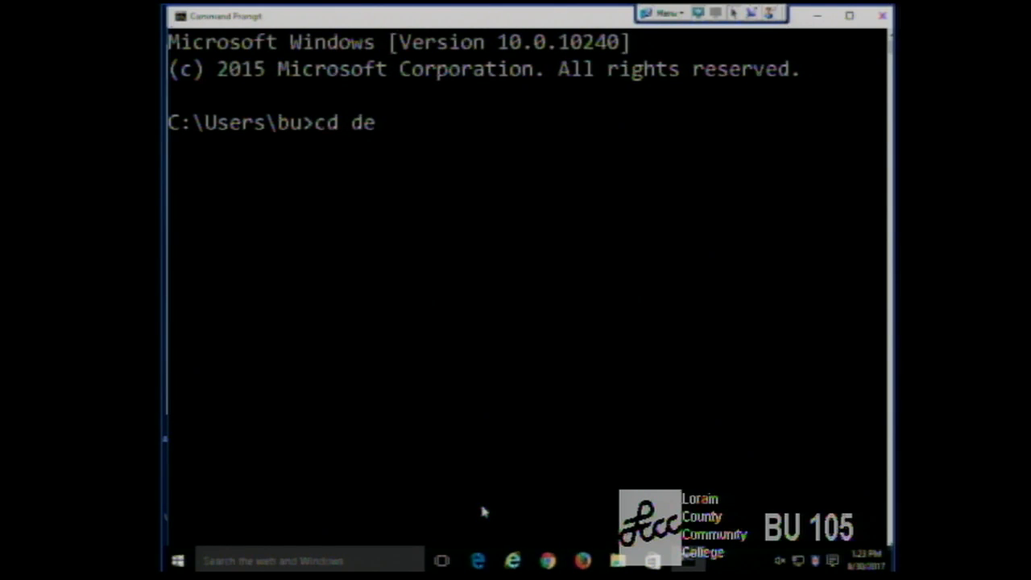
pyautogui.write('sktop')
pyautogui.write('pwd')
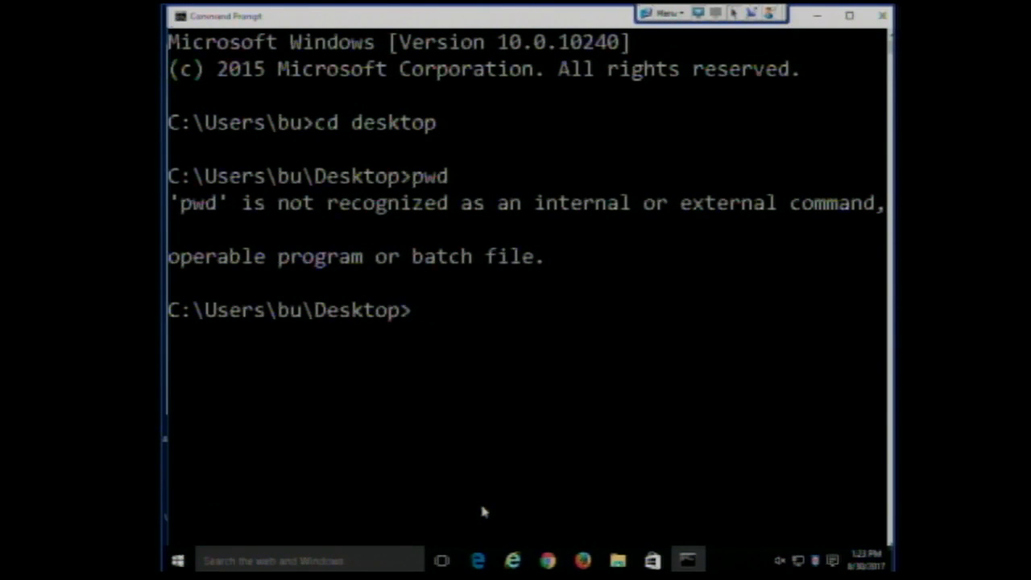
pyautogui.write('cd')
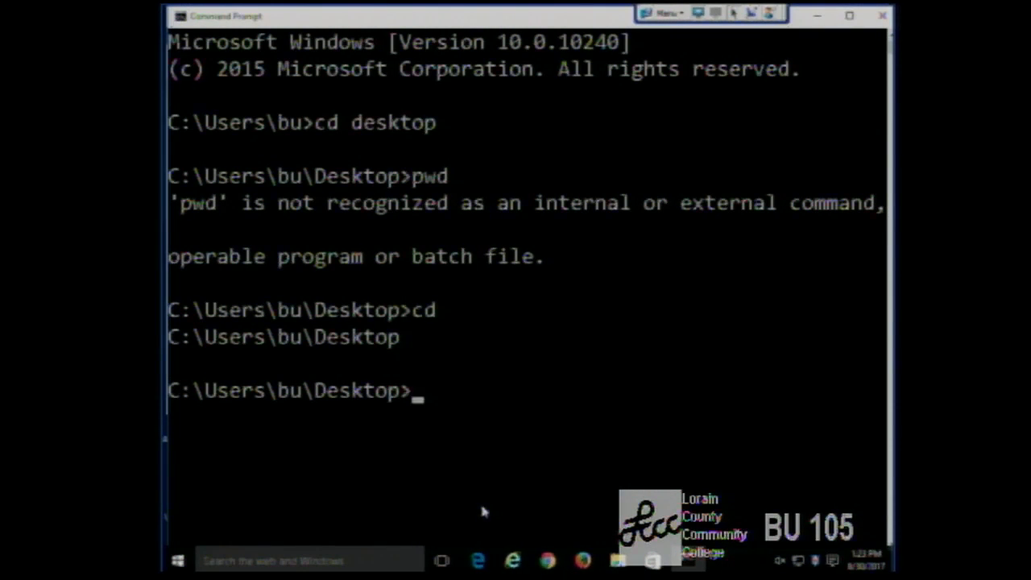
pyautogui.moveTo(313, 407)
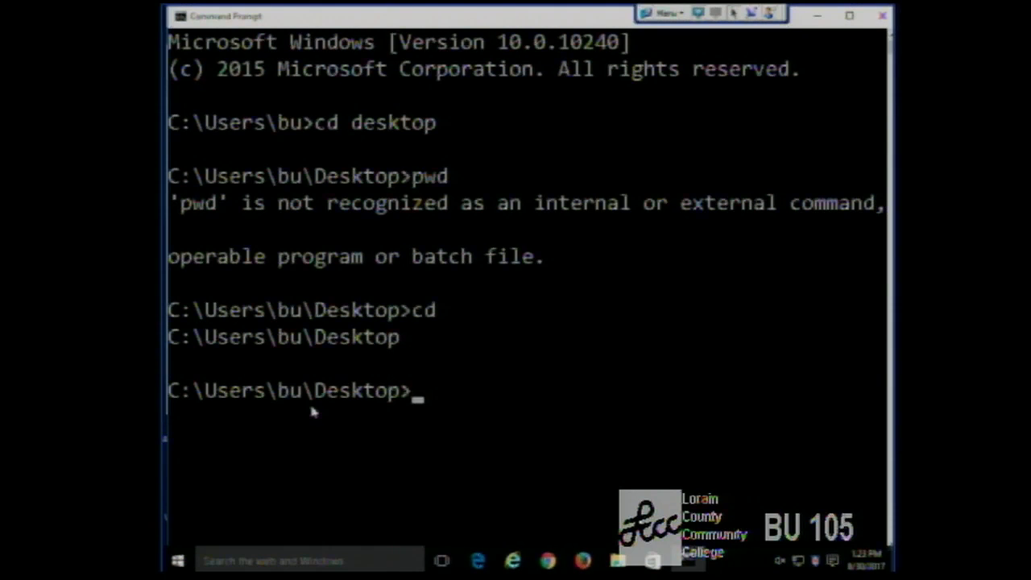
pyautogui.moveTo(289, 401)
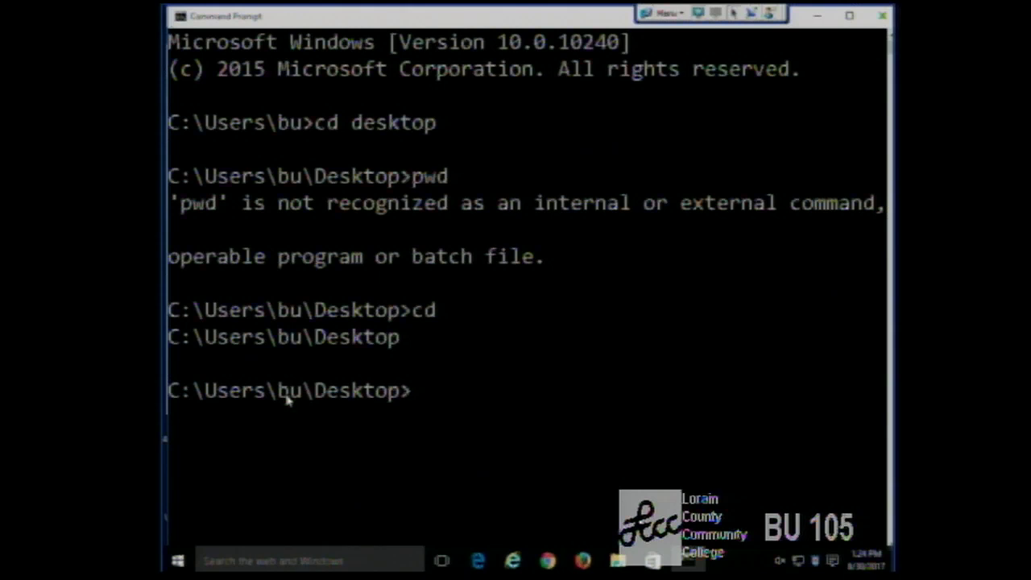
# - List the Desktop with dir, cd into example, and clear the screen with cls
pyautogui.write('dir')
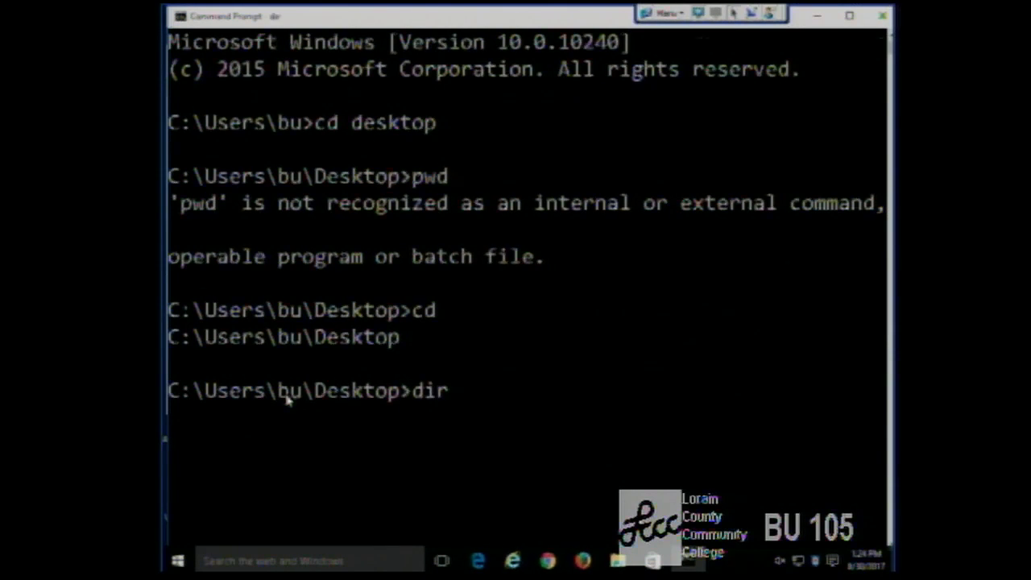
pyautogui.press('Return')
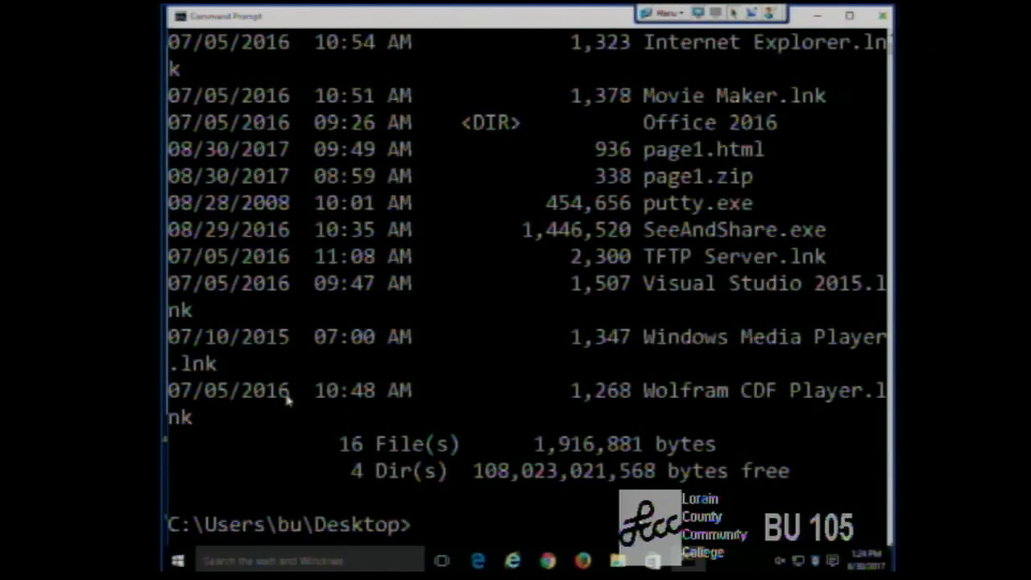
pyautogui.write('dir -d')
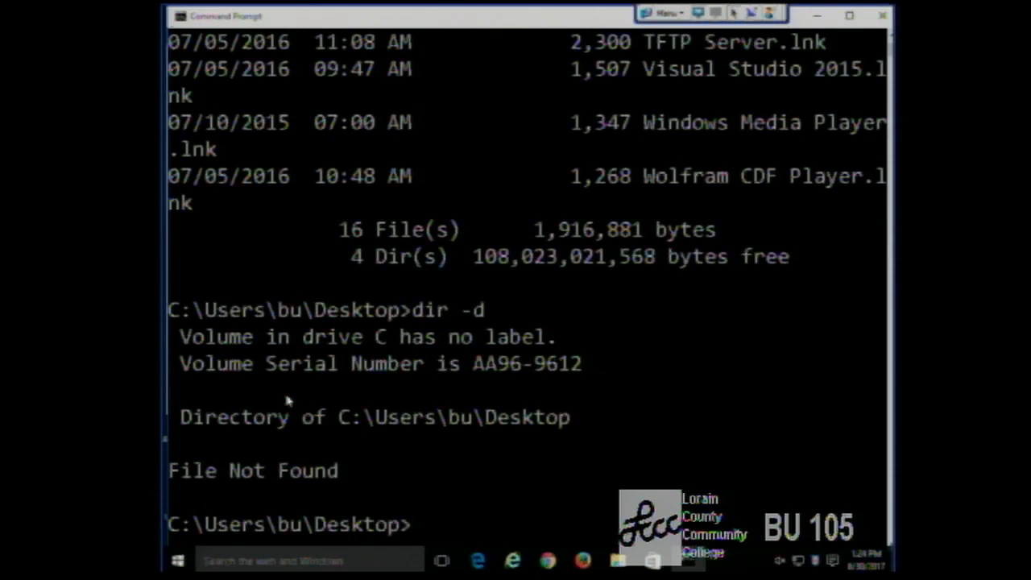
pyautogui.write('cd')
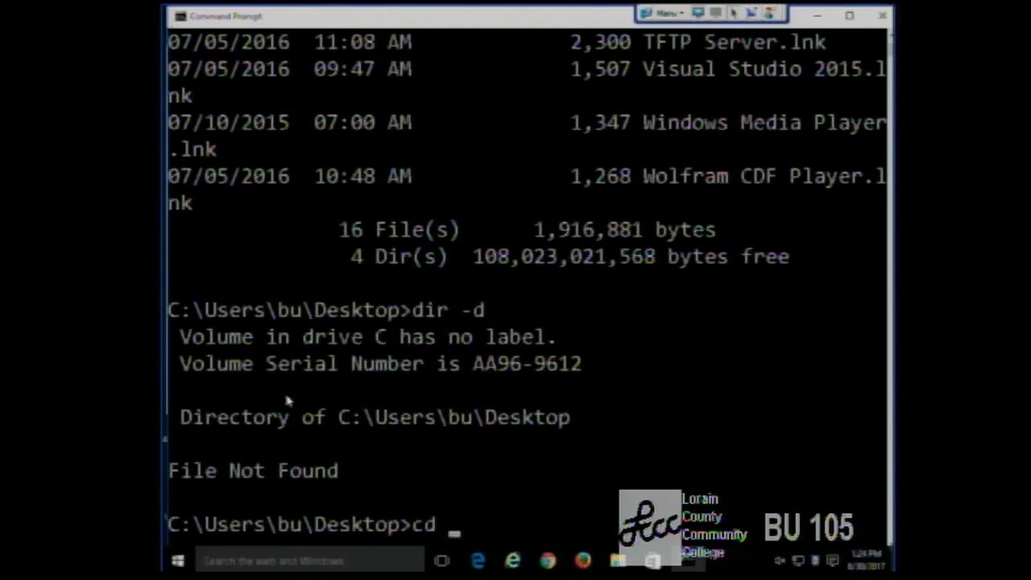
pyautogui.write('example')
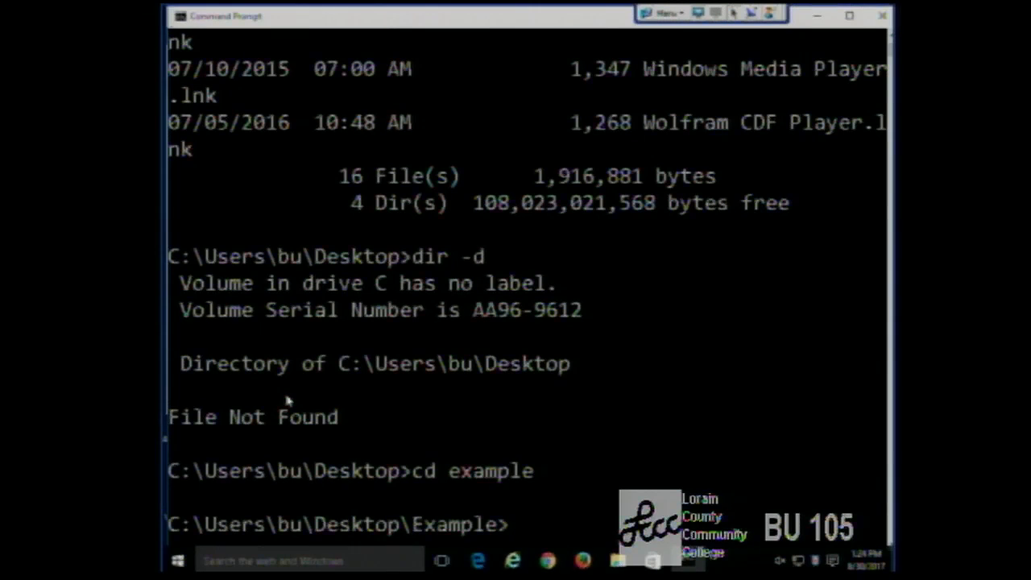
pyautogui.write('cle')
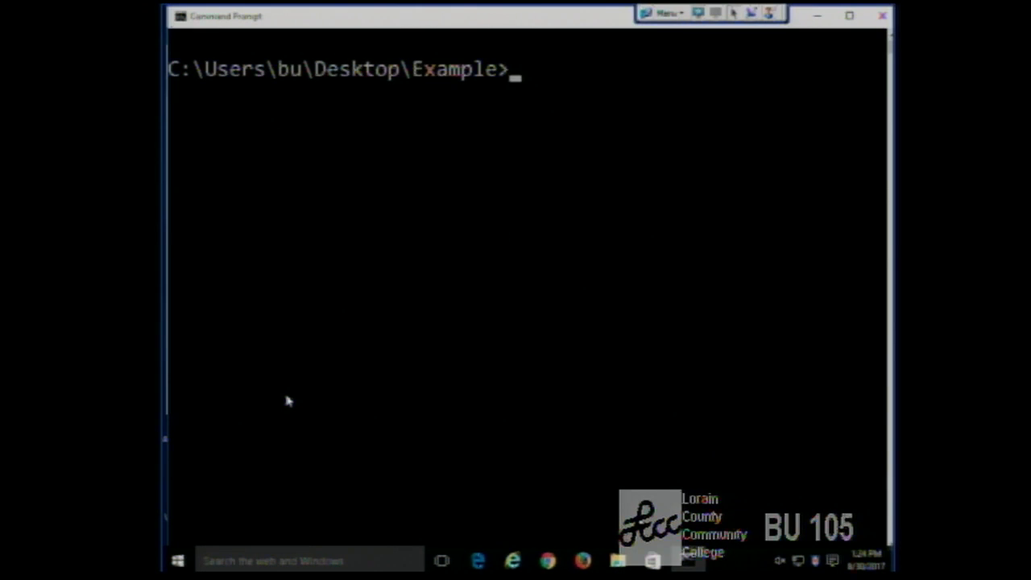
# - List the folder and compile with javac HelloWorld.java
pyautogui.write('dir')
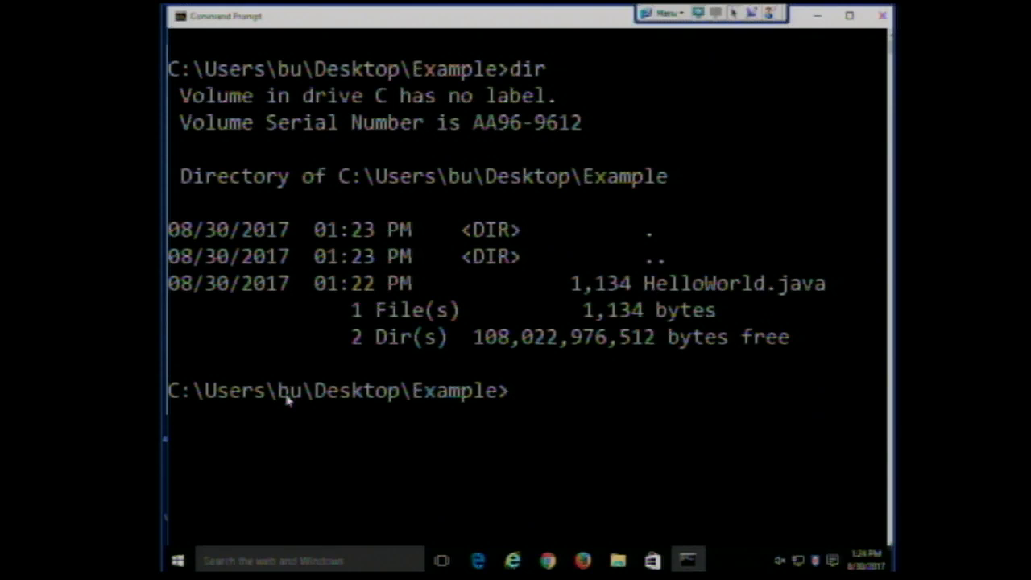
pyautogui.write('ja')
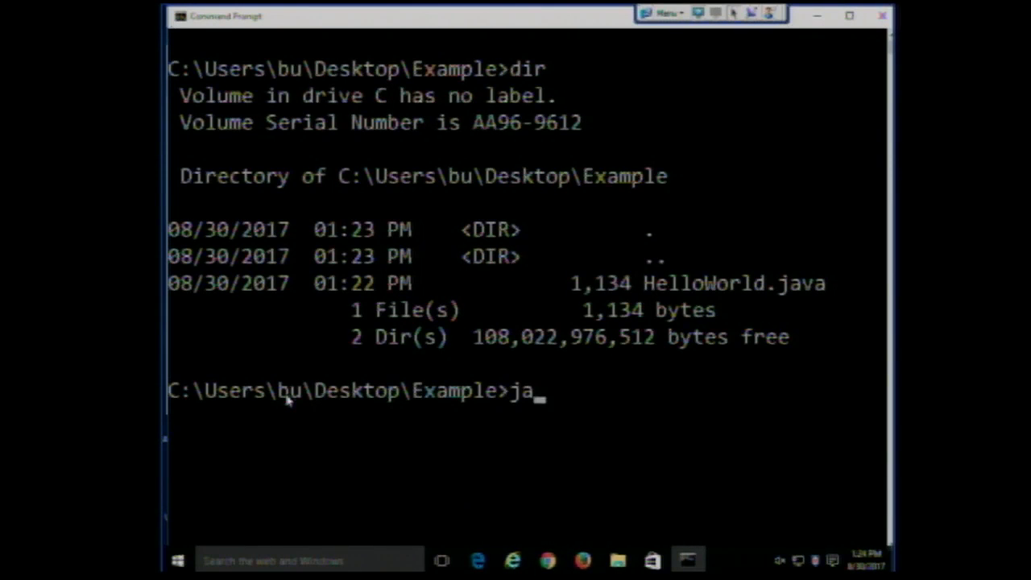
pyautogui.write('vac')
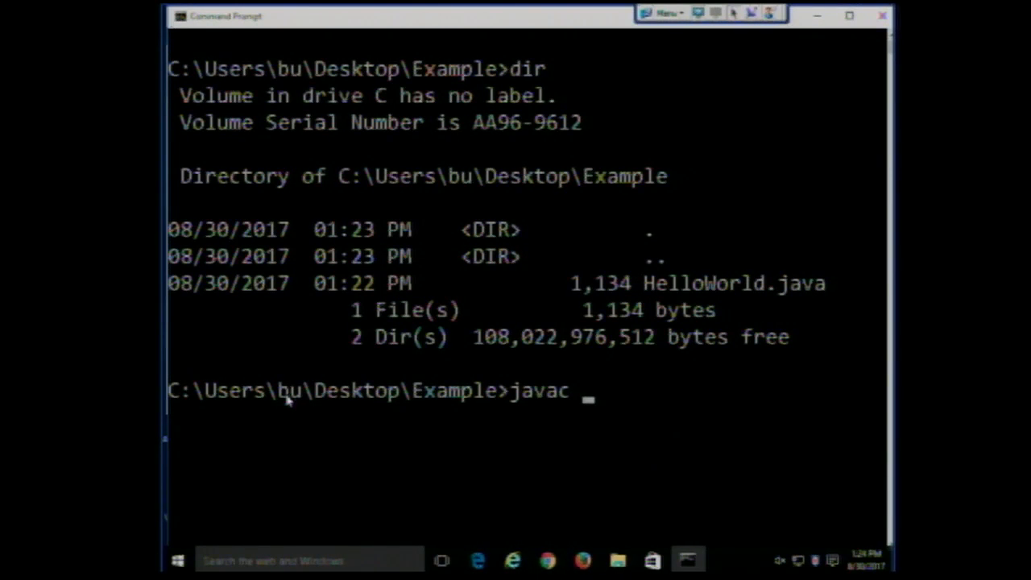
pyautogui.write('Hello')
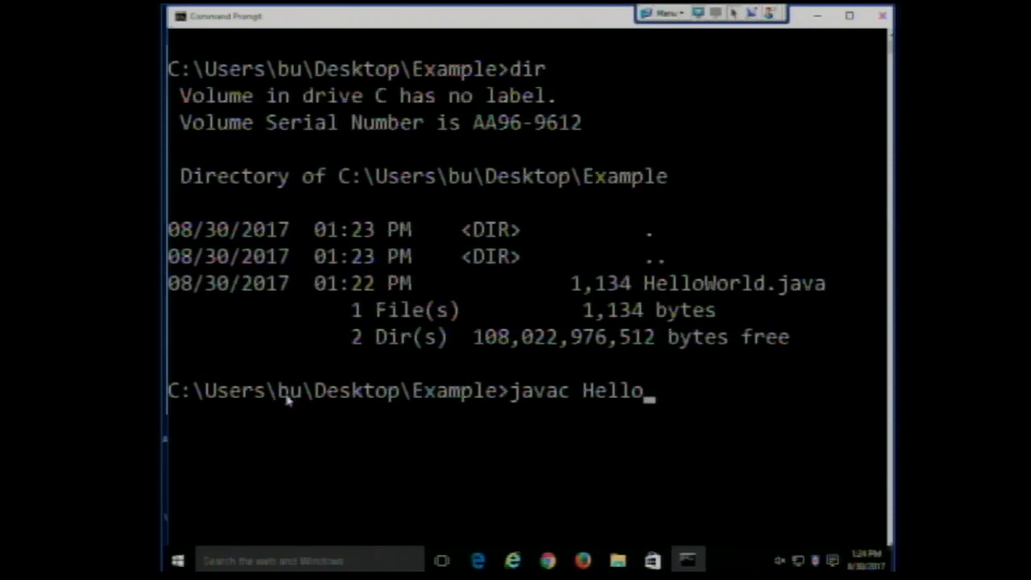
pyautogui.write('World.')
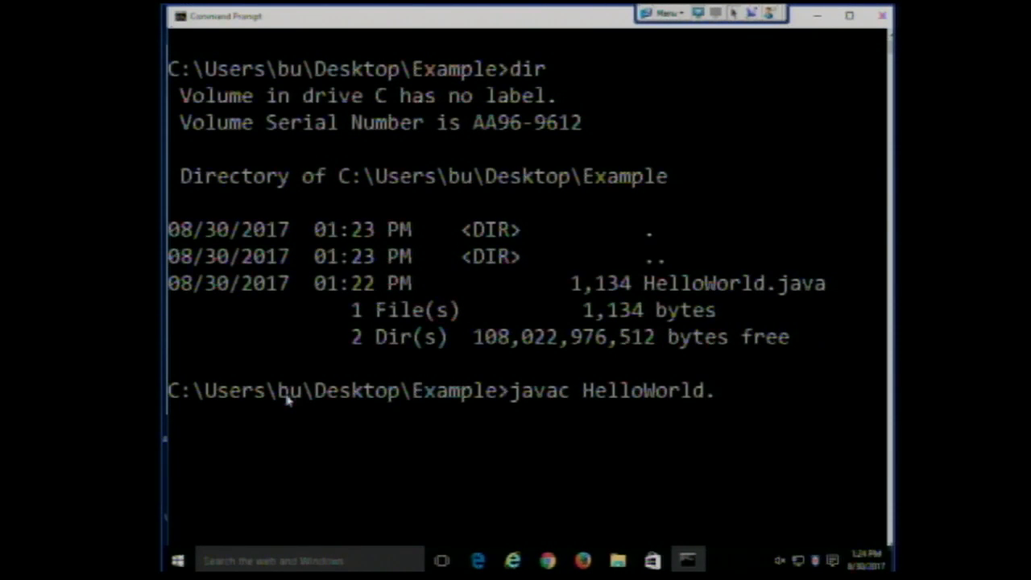
pyautogui.write('ja')
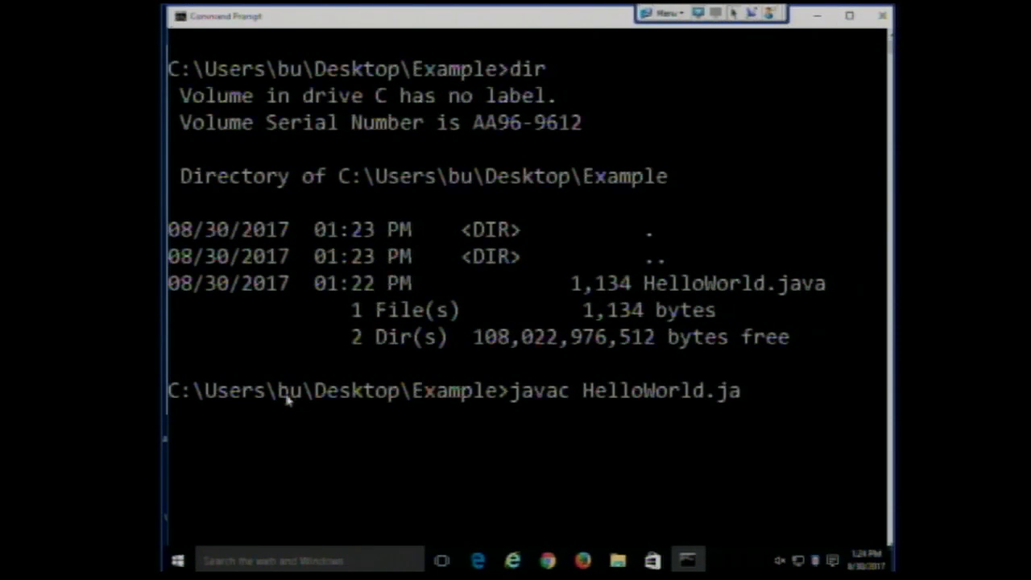
pyautogui.write('va')
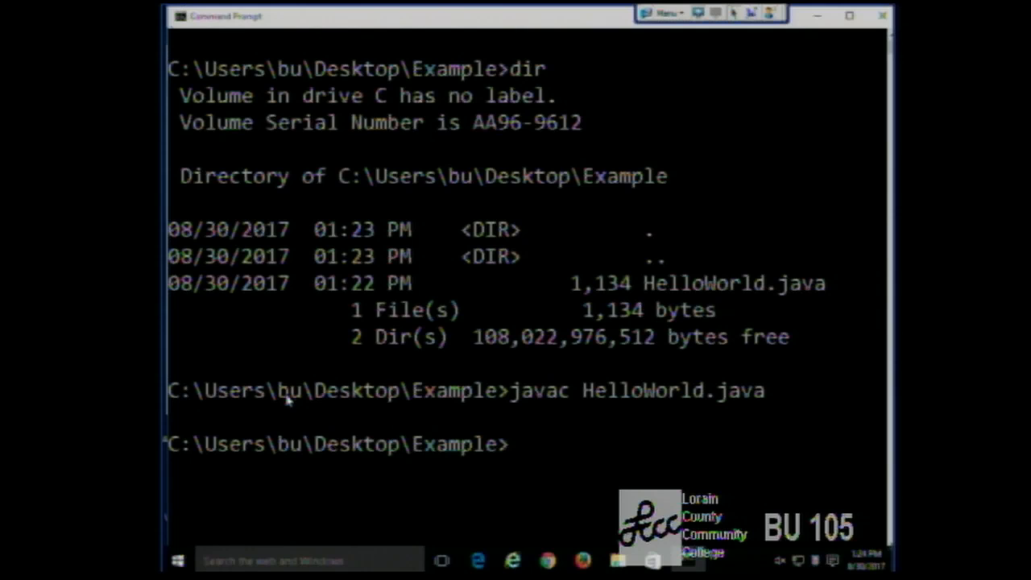
# - Run java HelloWorld repeatedly, greeting random names like Mike, Joyce, Jerry and Joe
pyautogui.write('java H')
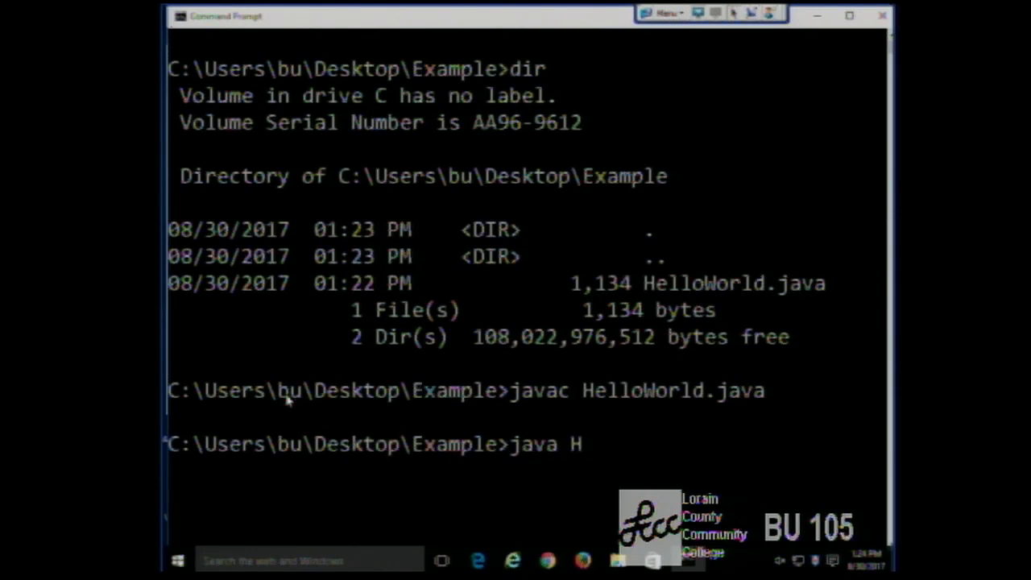
pyautogui.write('elloWorld')
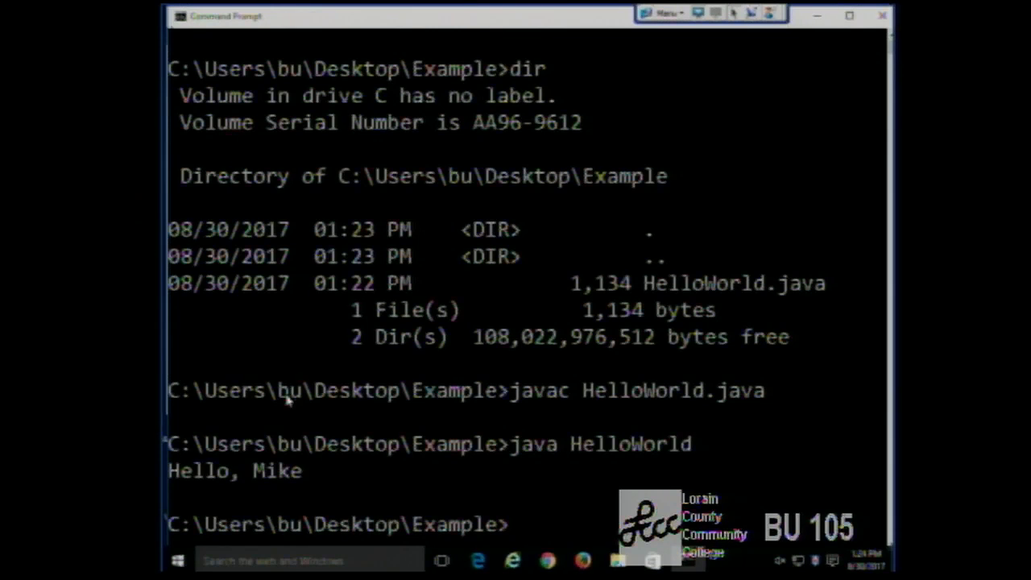
pyautogui.write('java HelloWorld')
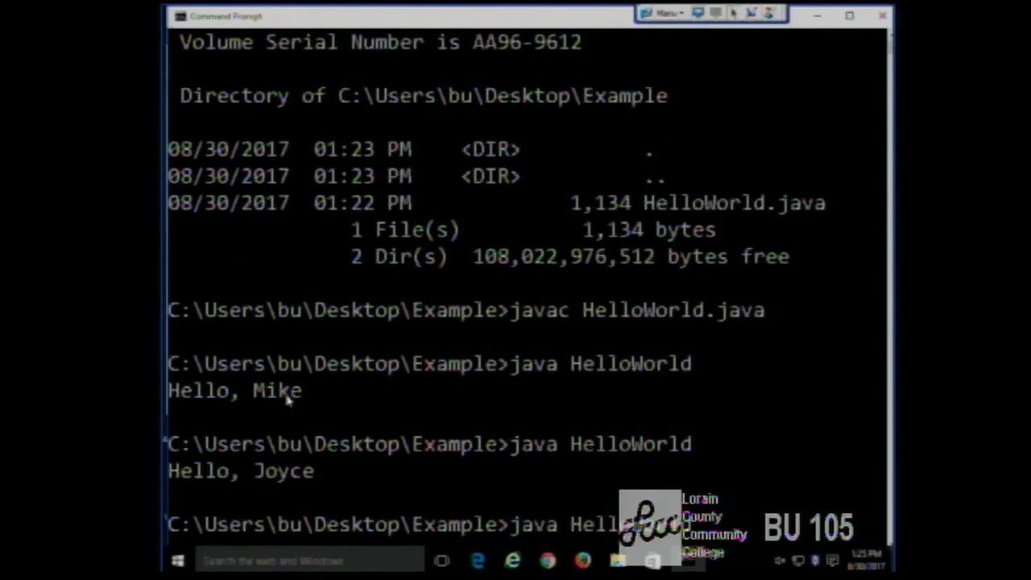
pyautogui.scroll(-3)
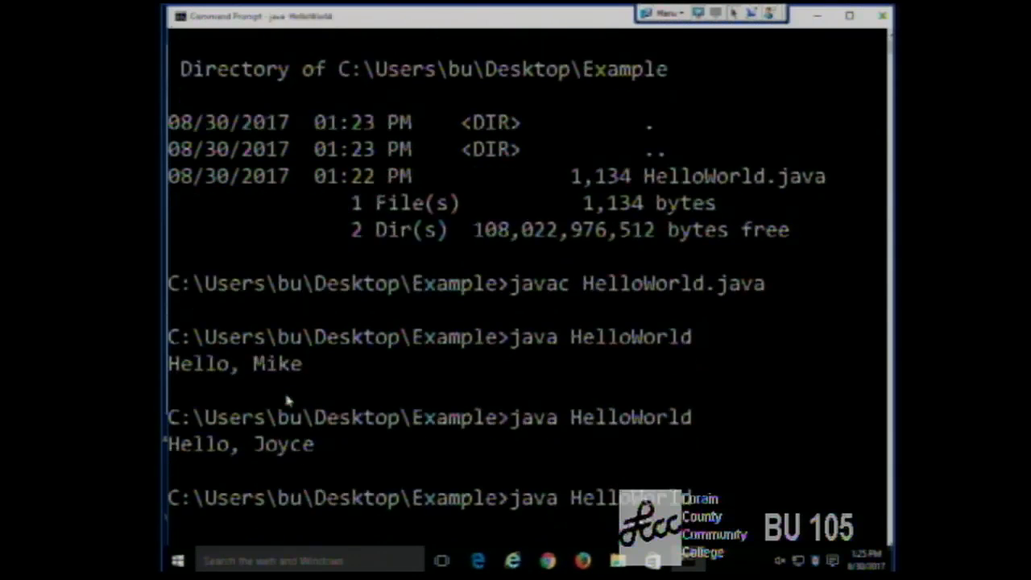
pyautogui.press('Return')
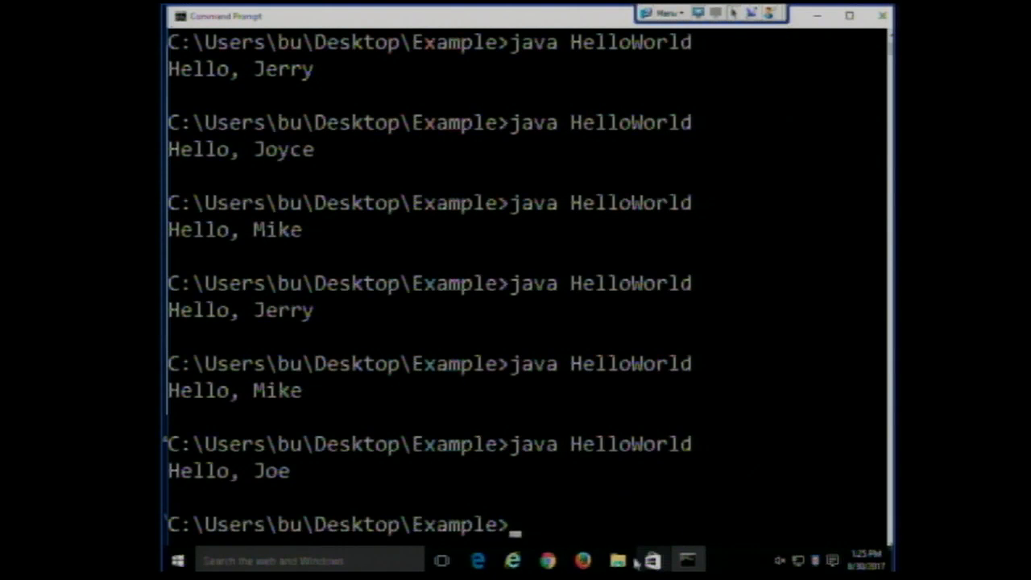
# - From the Example folder, open HelloWorld.java in Notepad++
pyautogui.click(619, 561)
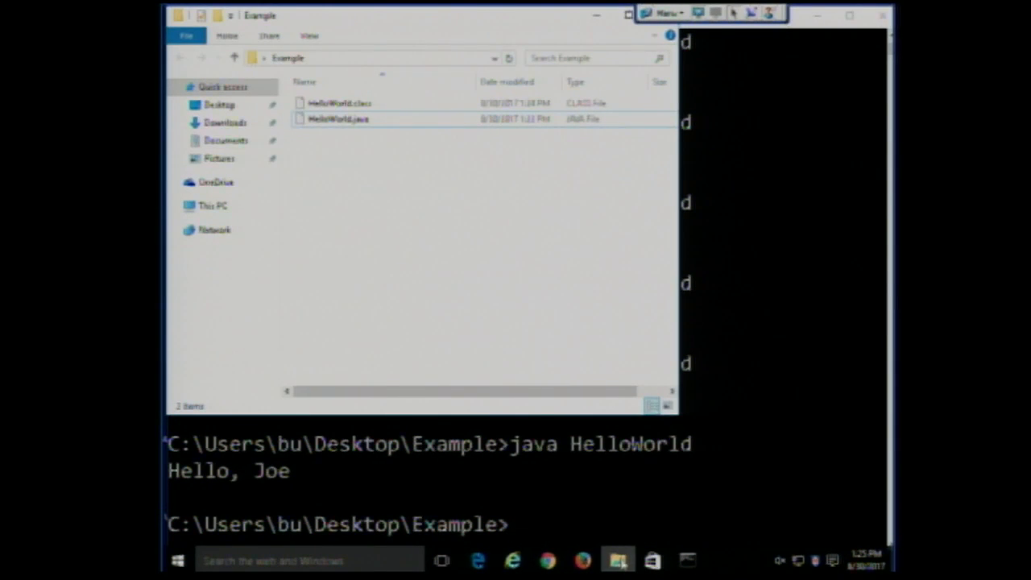
pyautogui.click(339, 119)
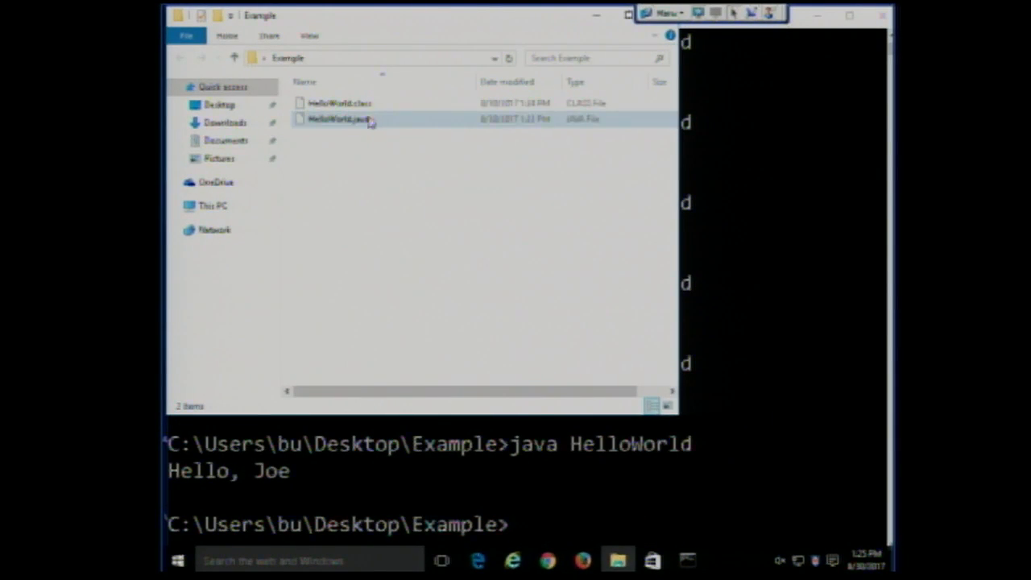
pyautogui.click(339, 119)
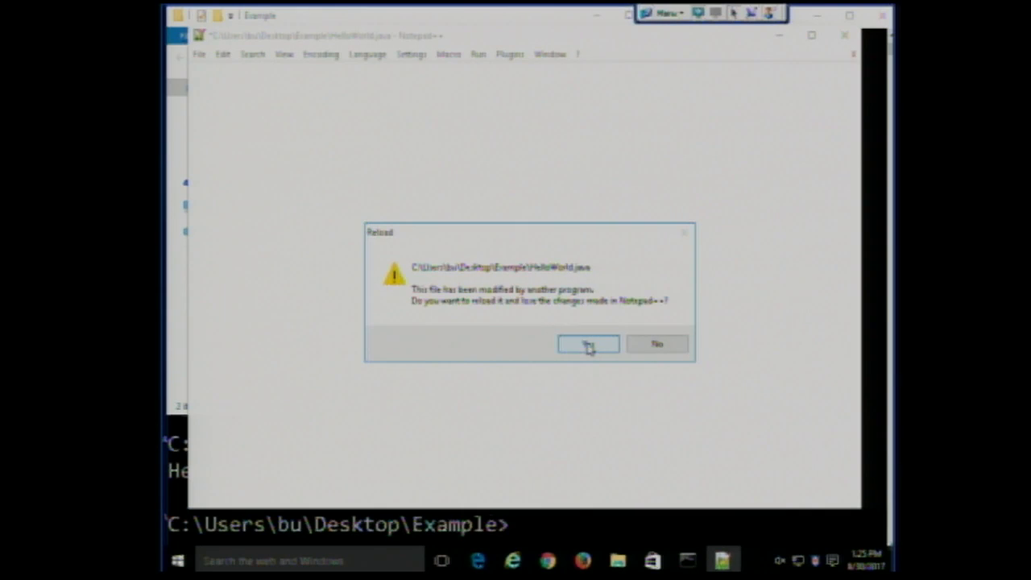
# - Reload HelloWorld.java and scroll to main's names array and random-index line
pyautogui.click(586, 344)
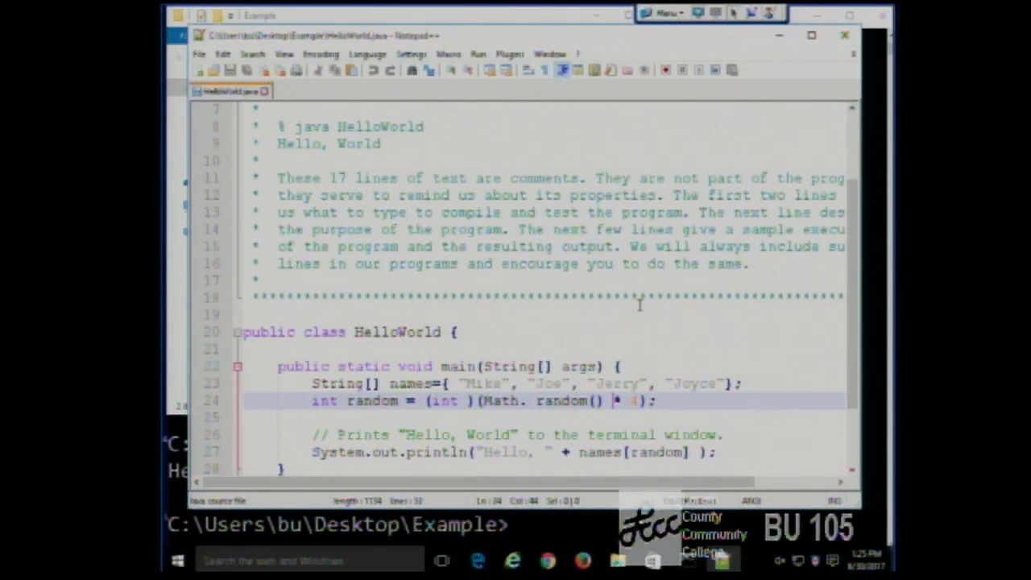
pyautogui.scroll(-3)
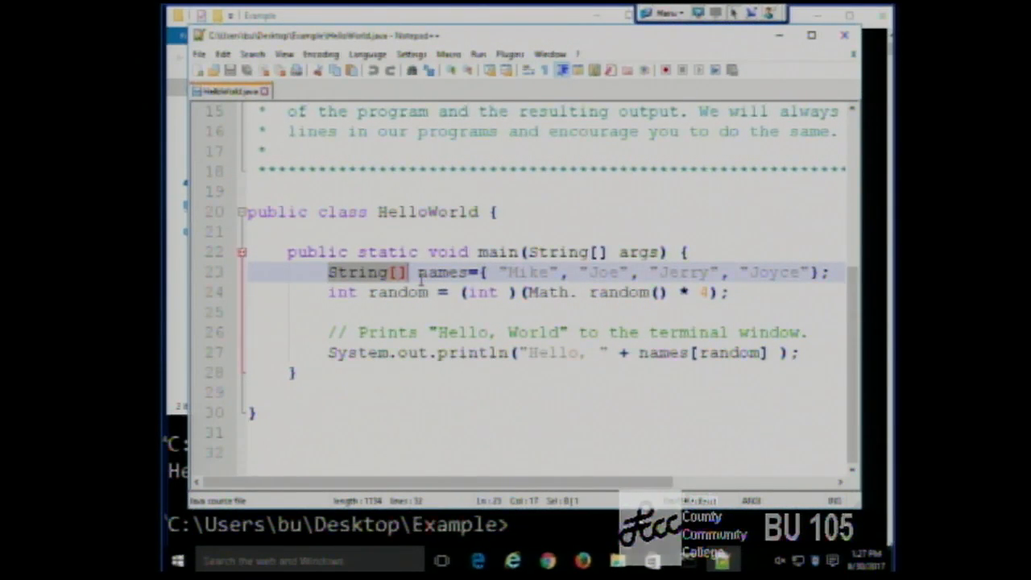
pyautogui.click(455, 270)
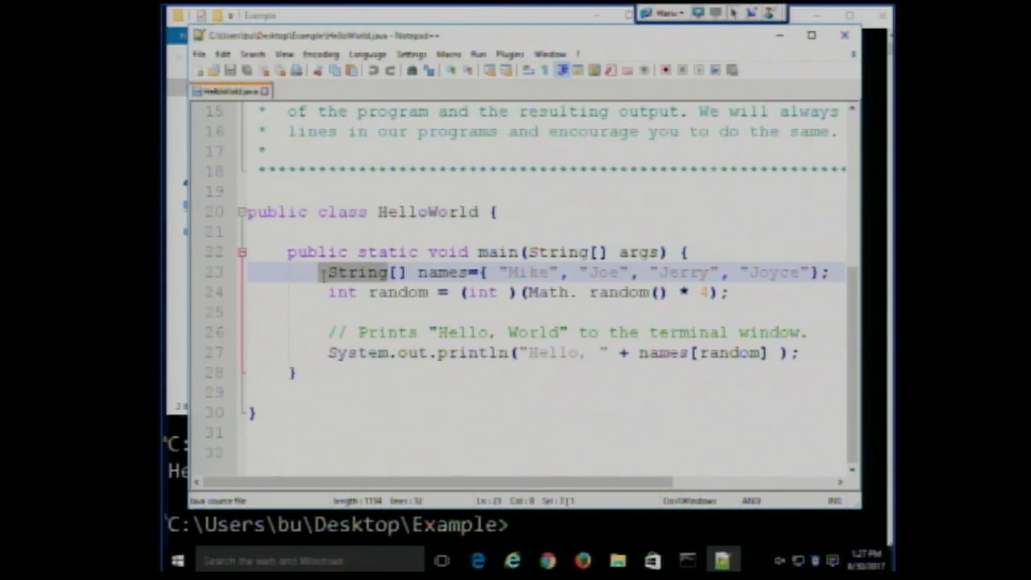
pyautogui.doubleClick(358, 273)
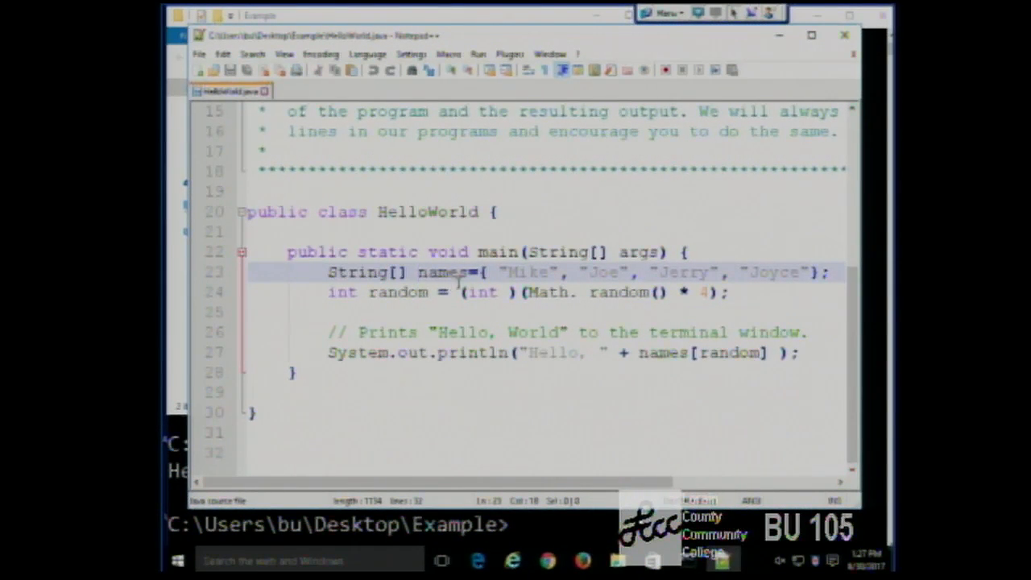
pyautogui.doubleClick(442, 272)
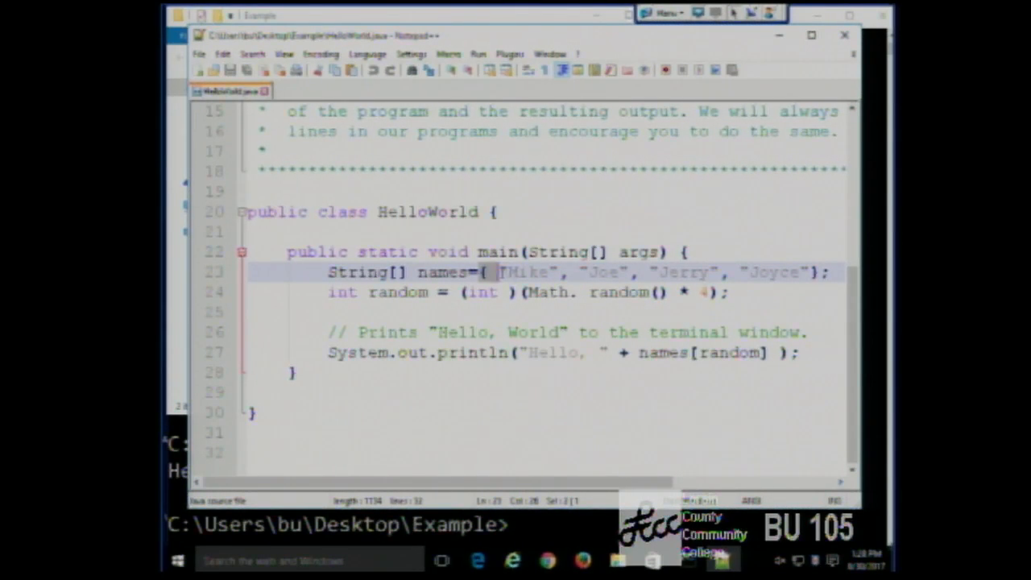
pyautogui.doubleClick(525, 272)
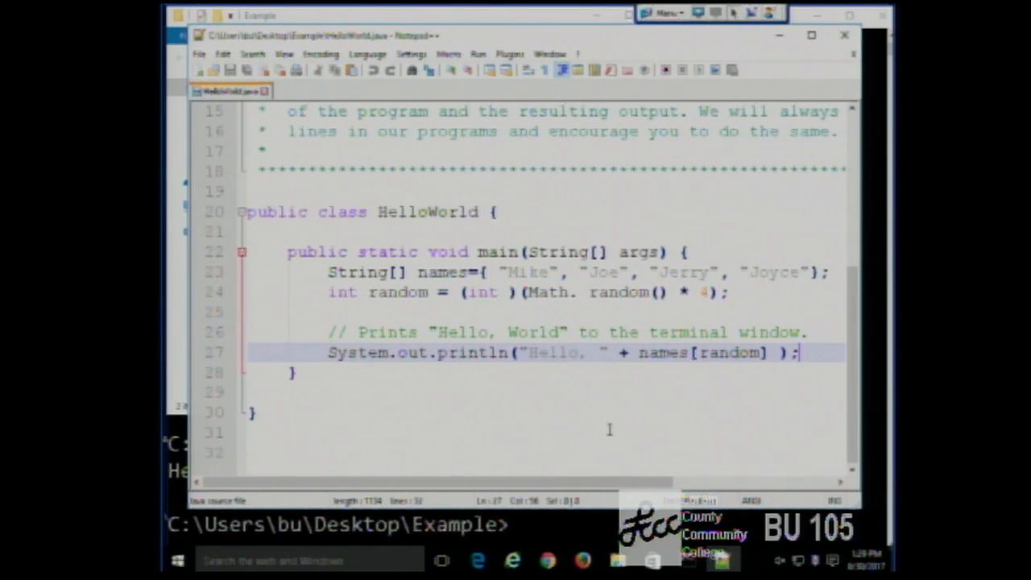
# - Highlight the int type and Math.random() * 4 expression of the random-index line
pyautogui.click(395, 292)
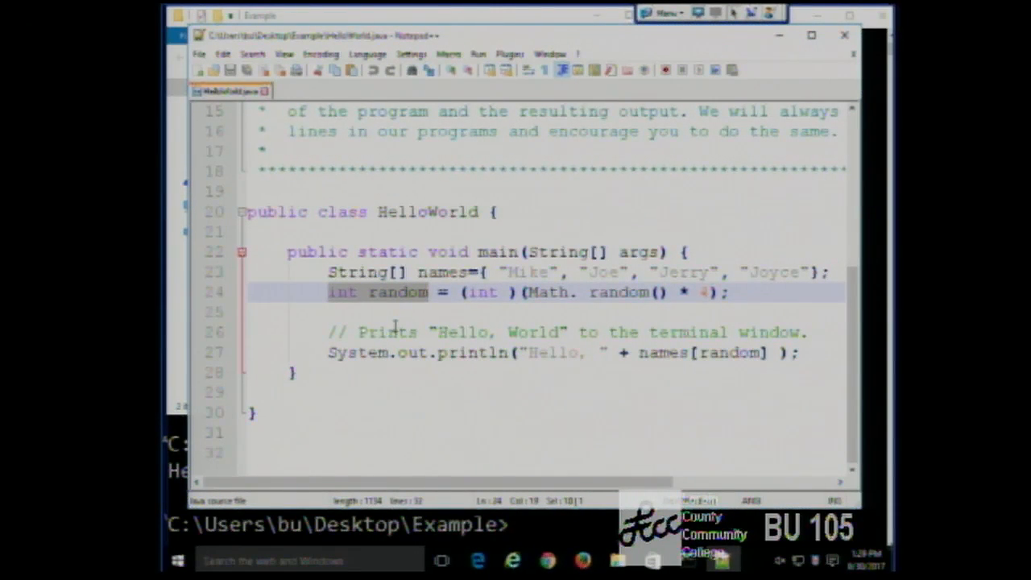
pyautogui.click(339, 313)
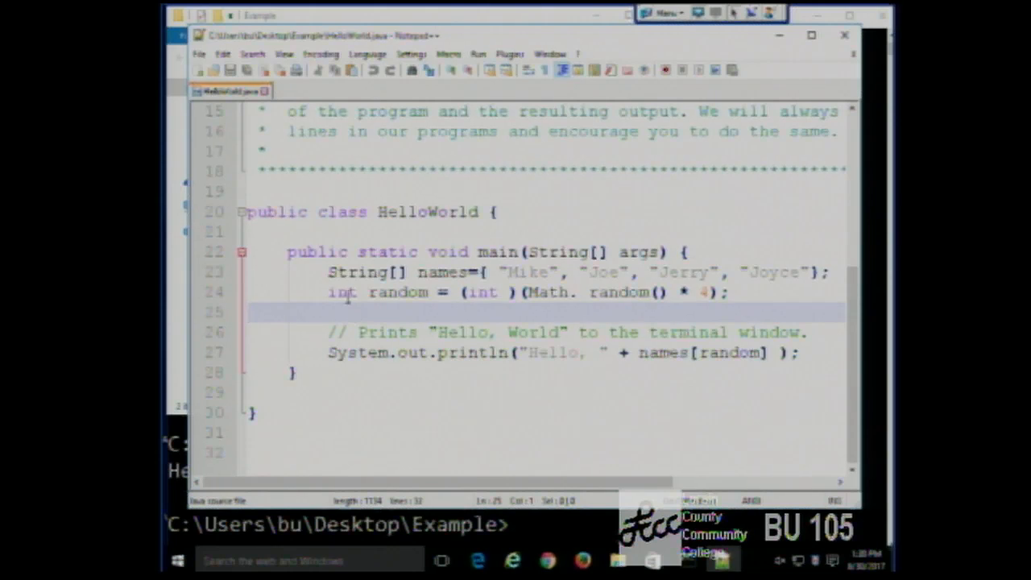
pyautogui.doubleClick(342, 292)
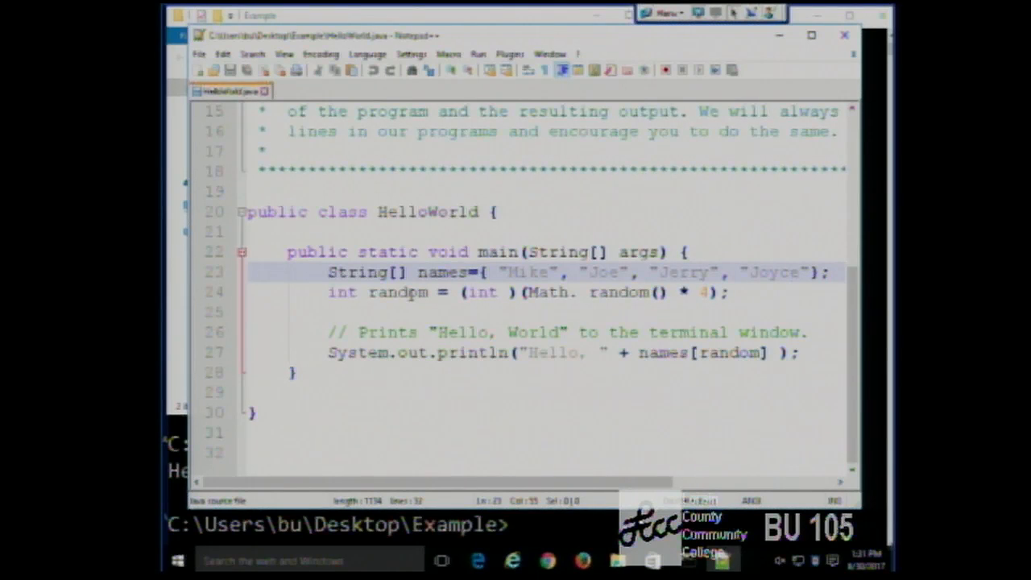
pyautogui.moveTo(422, 304)
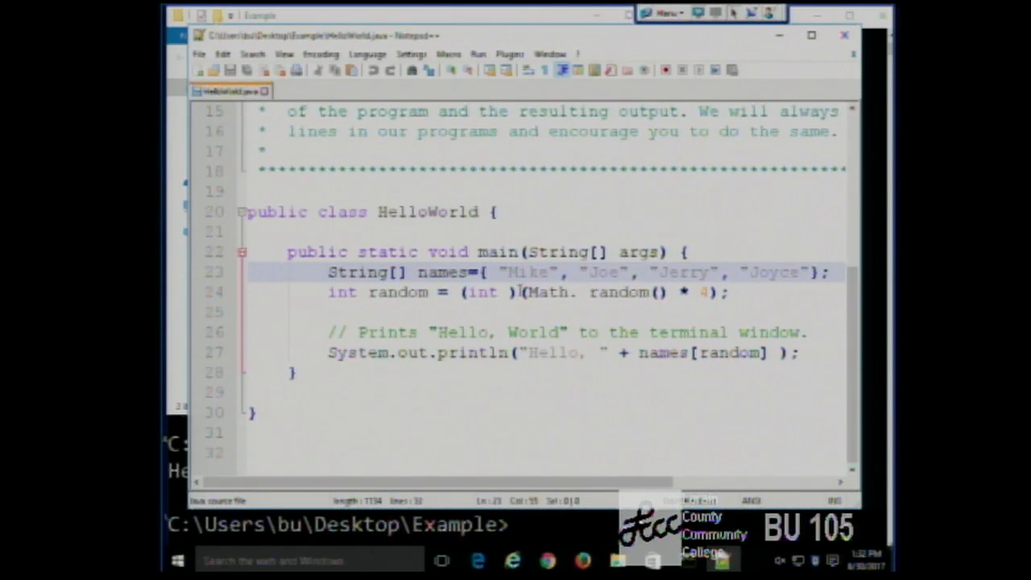
pyautogui.click(523, 292)
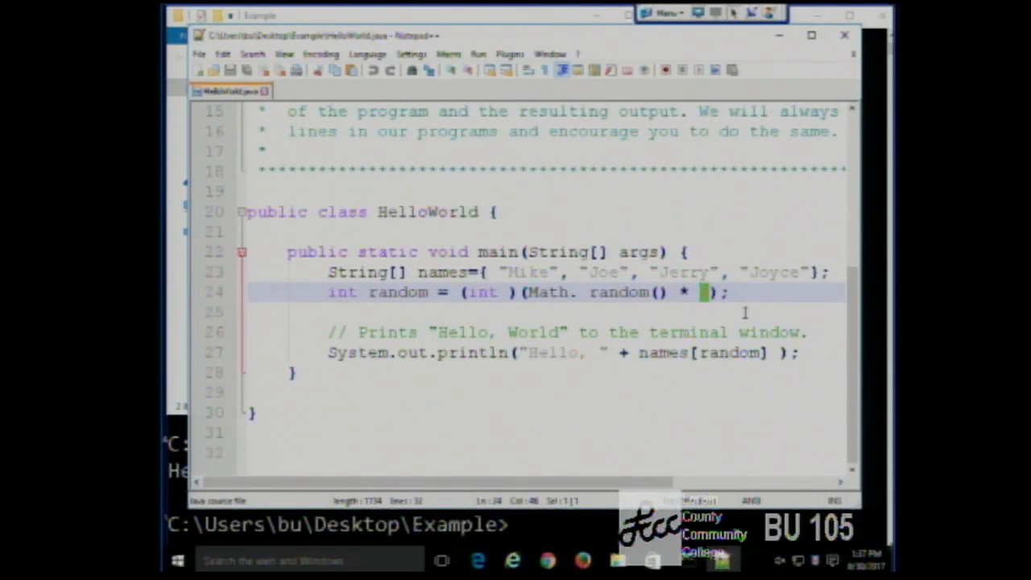
pyautogui.moveTo(737, 316)
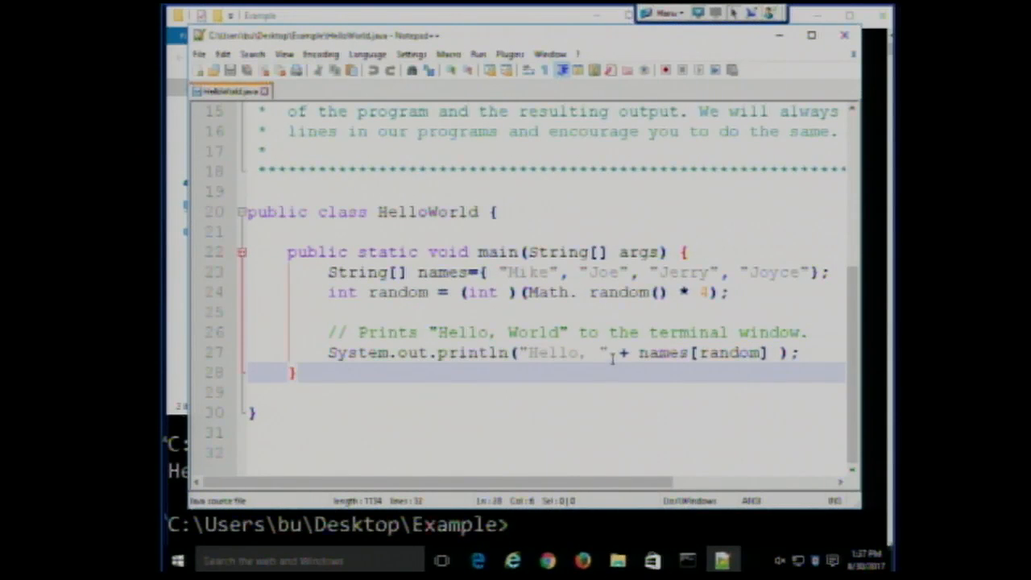
pyautogui.click(620, 353)
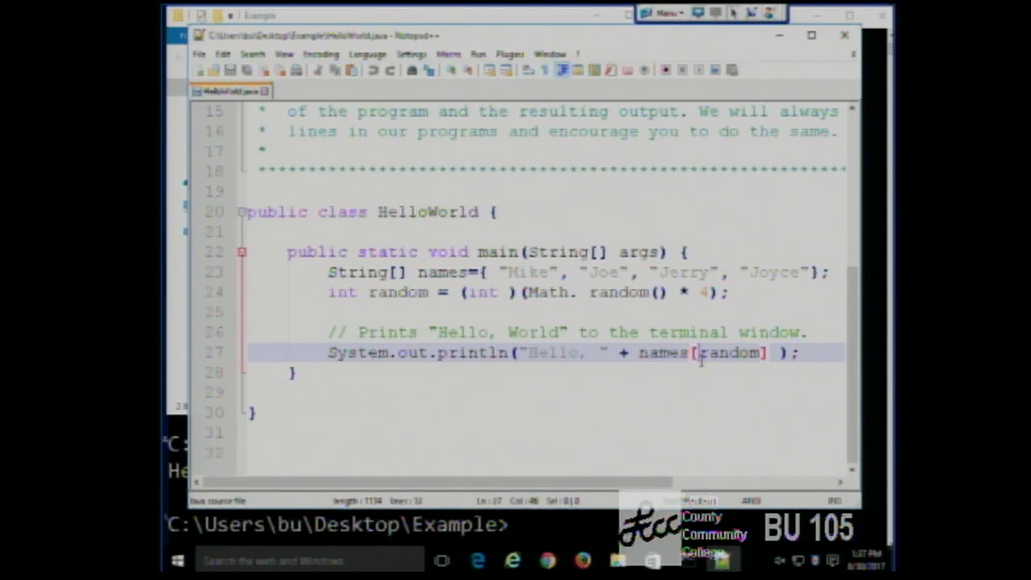
# - Single out the name Mike at the start of the names array
pyautogui.doubleClick(728, 353)
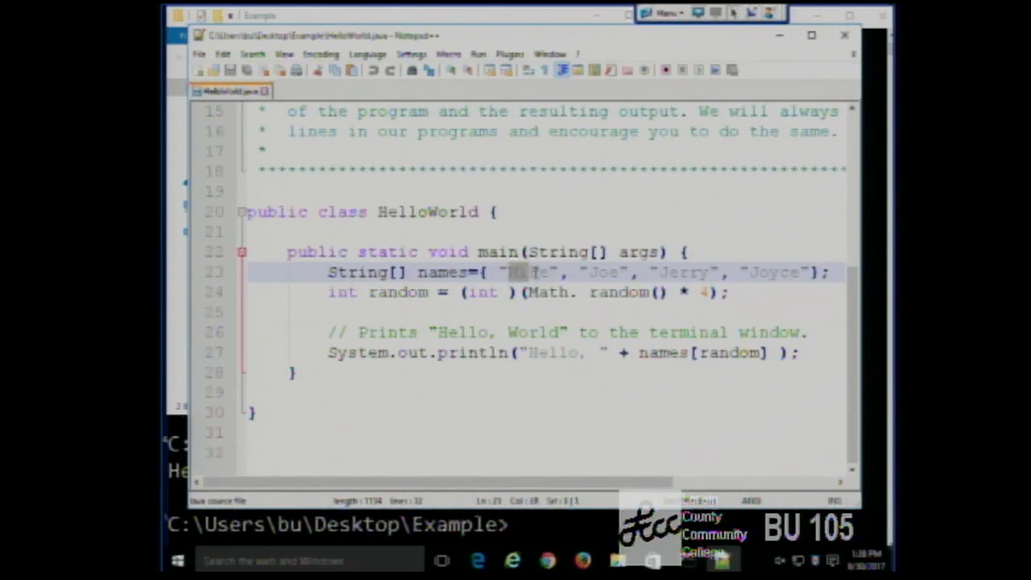
pyautogui.doubleClick(528, 272)
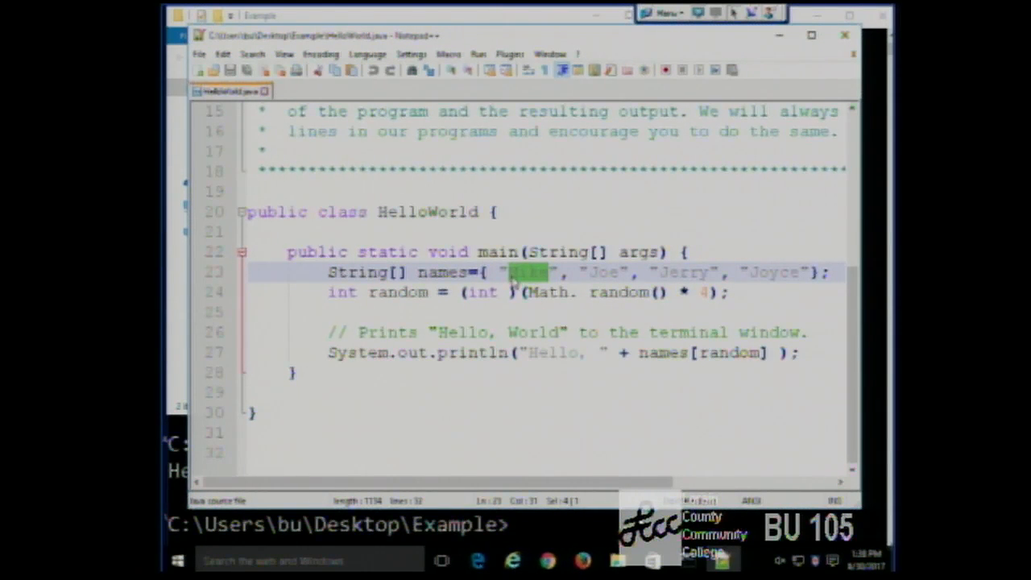
pyautogui.moveTo(539, 431)
pyautogui.write(',"Bi')
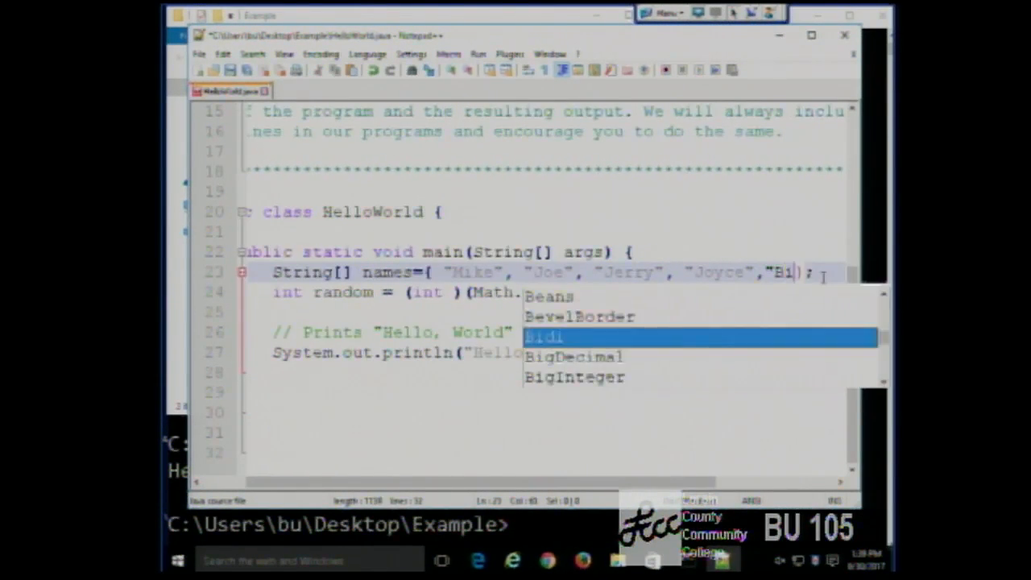
# - Finish the fifth name Bill after Joyce in the names array
pyautogui.write('lloWorld.')
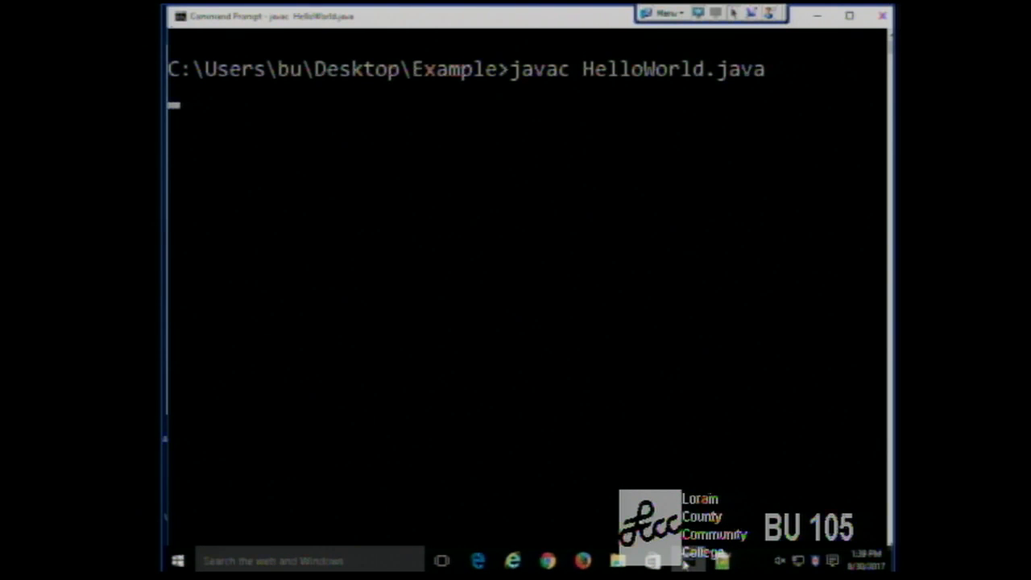
# - Run java HelloWorld three times to see which random names are greeted
pyautogui.write('java HelloWorld')
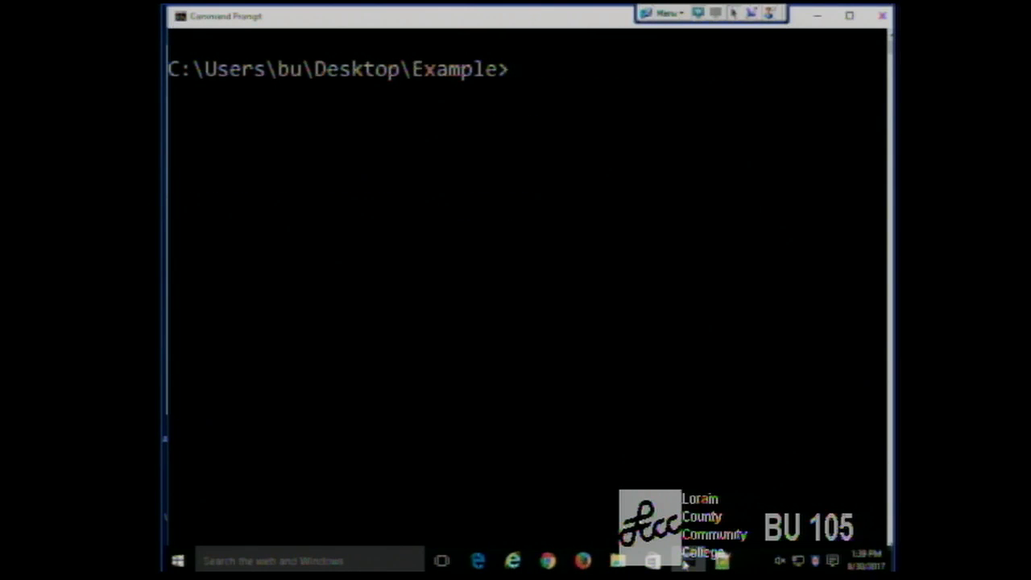
pyautogui.write('java HelloWorld')
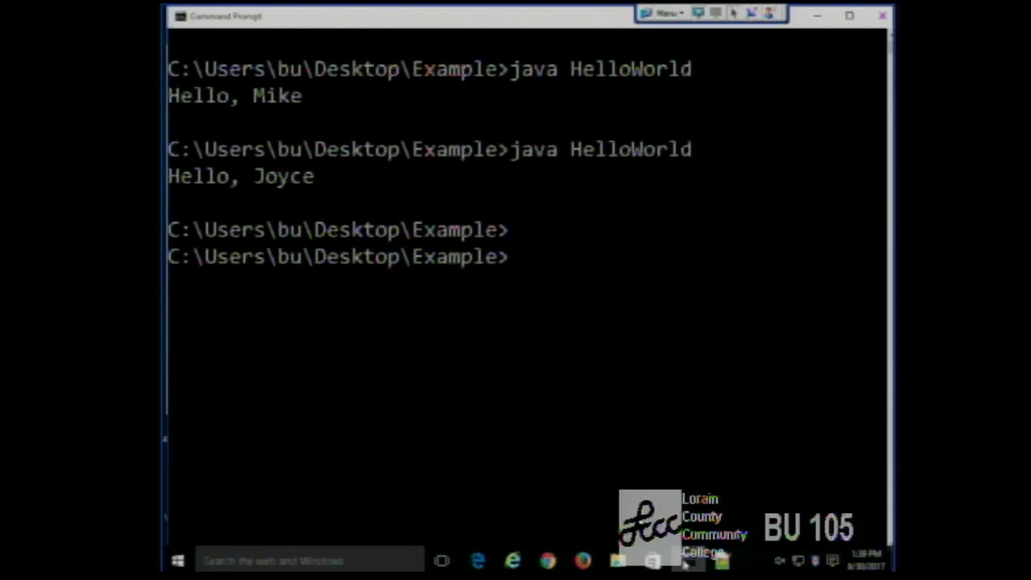
pyautogui.write('java HelloWorld')
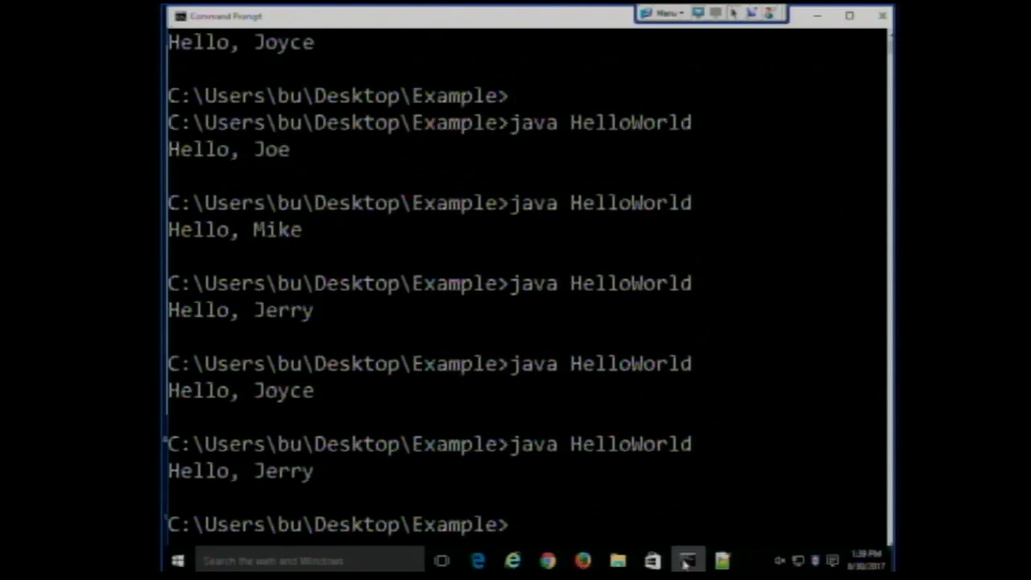
pyautogui.scroll(-3)
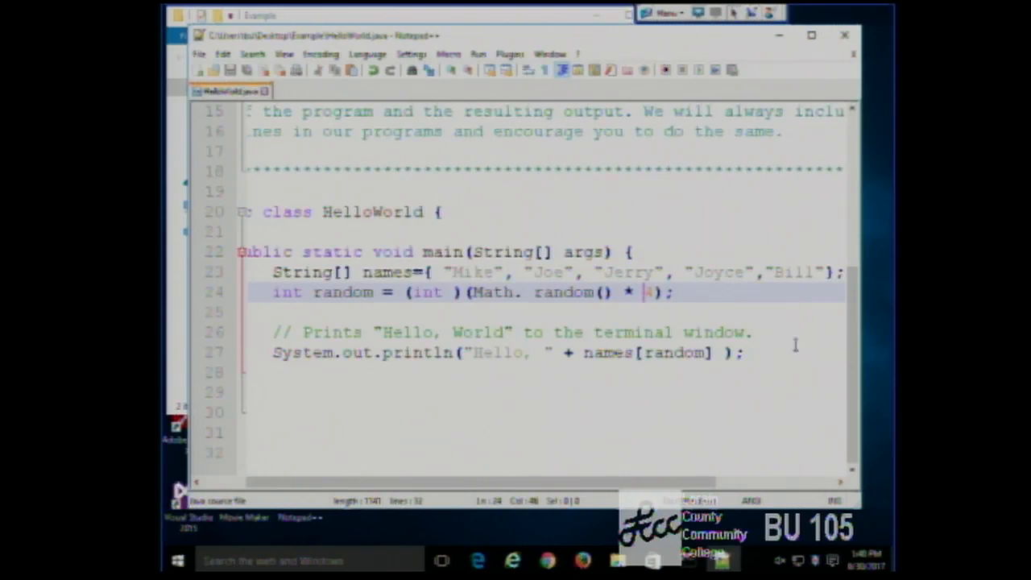
pyautogui.moveTo(791, 369)
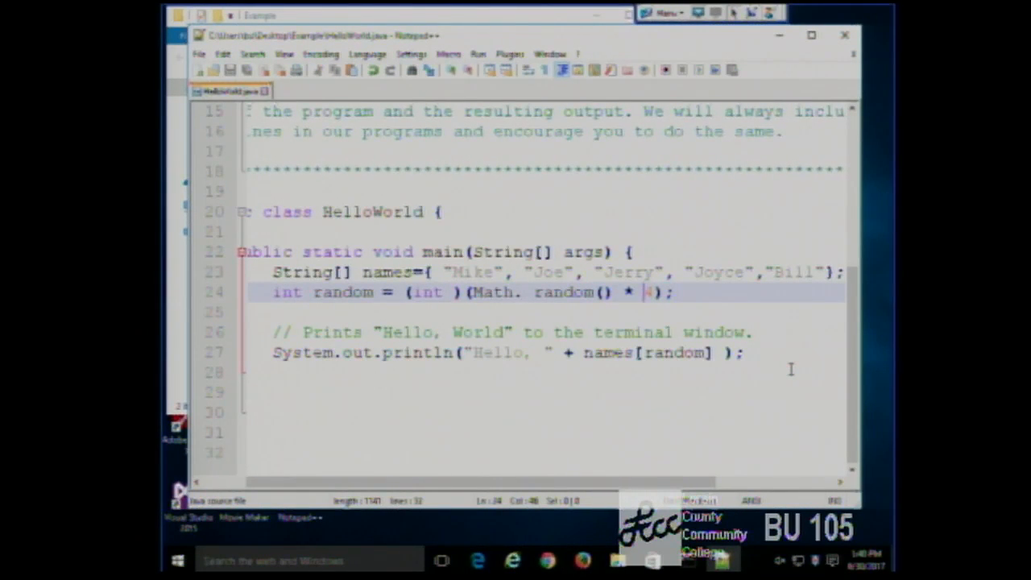
pyautogui.moveTo(757, 403)
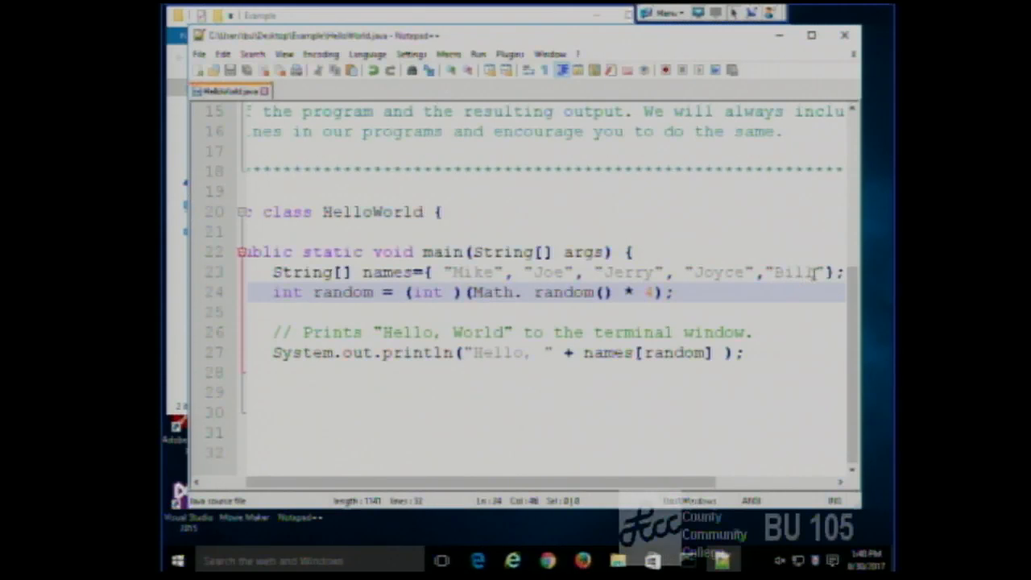
# - Delete the "Joyce","Bill" entries, leaving Mike, Joe and Jerry in the array
pyautogui.moveTo(683, 272); pyautogui.dragTo(822, 273)
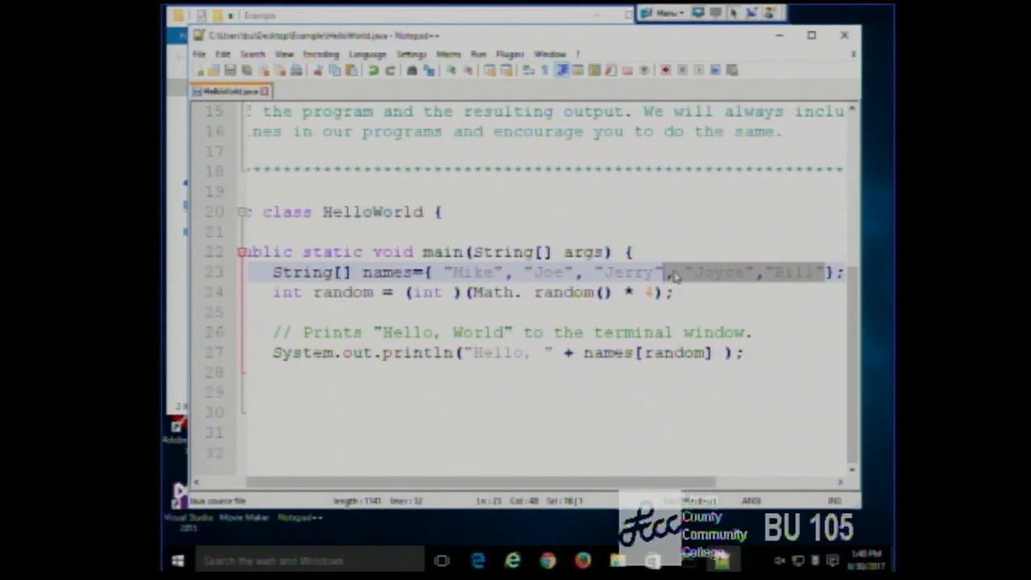
pyautogui.press('Delete')
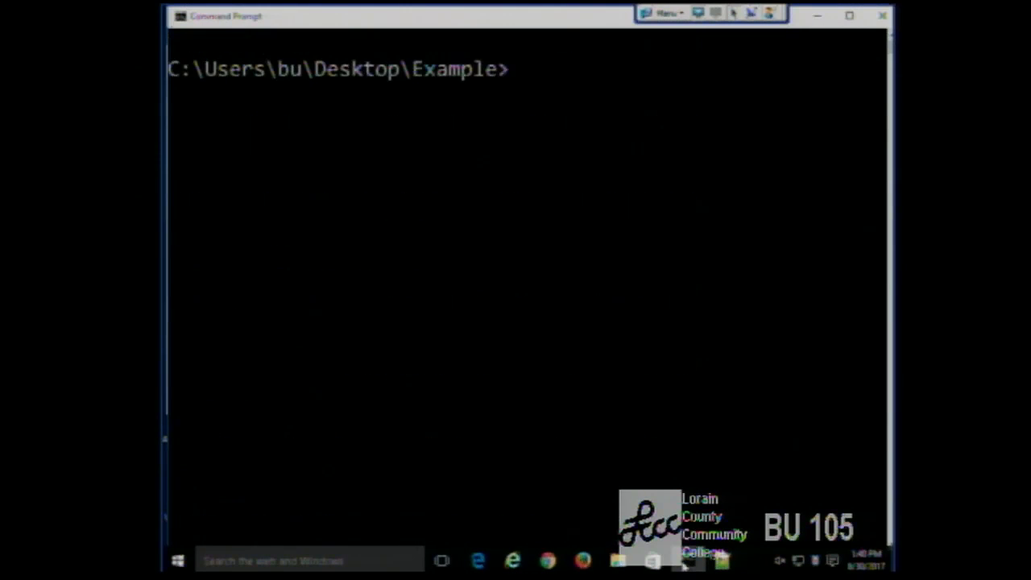
# - Clear the console, compile HelloWorld.java and run the three-name HelloWorld
pyautogui.write('cls')
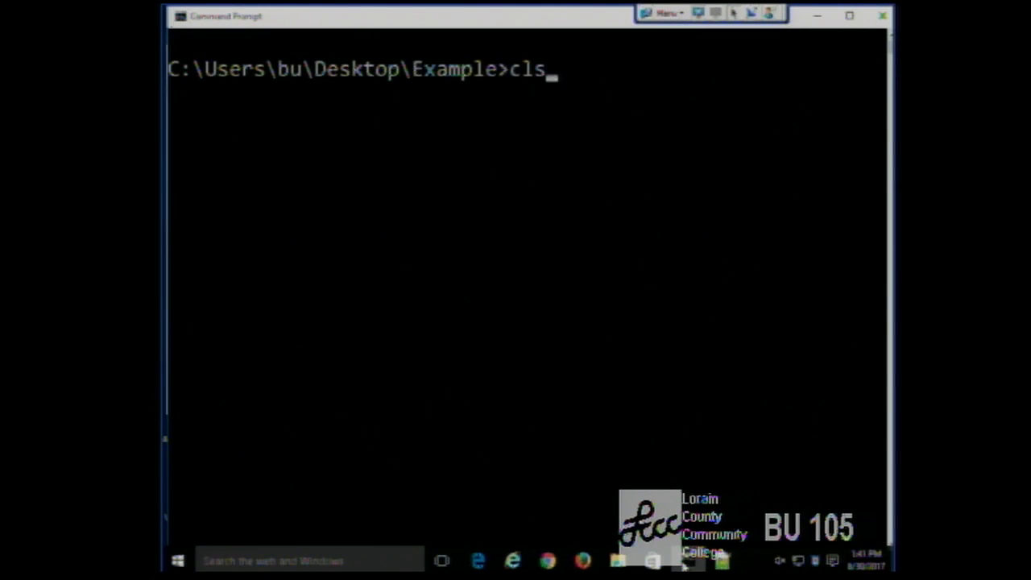
pyautogui.write('javac HelloWorld.java')
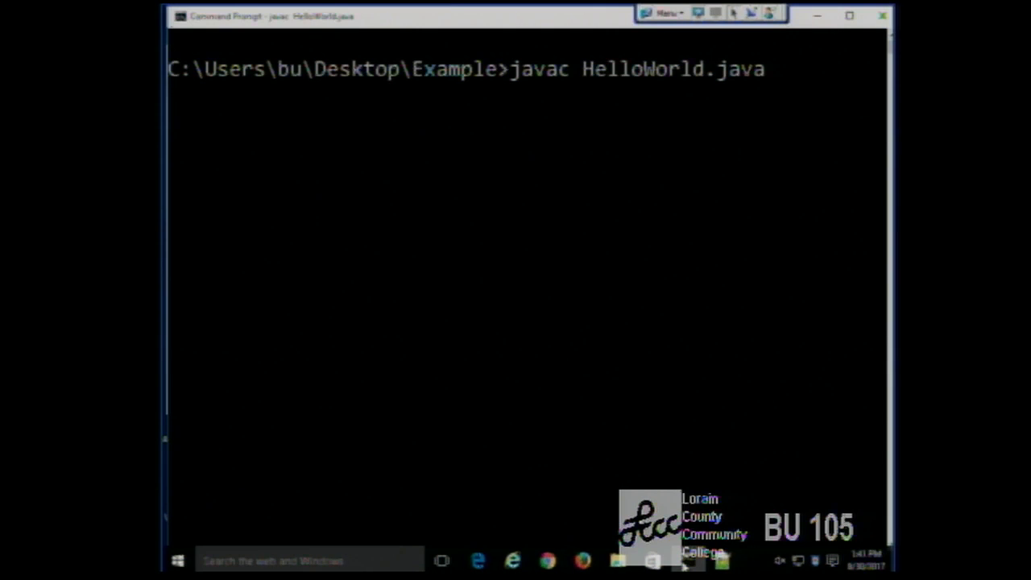
pyautogui.press('enter')
pyautogui.write('java HelloWorld')
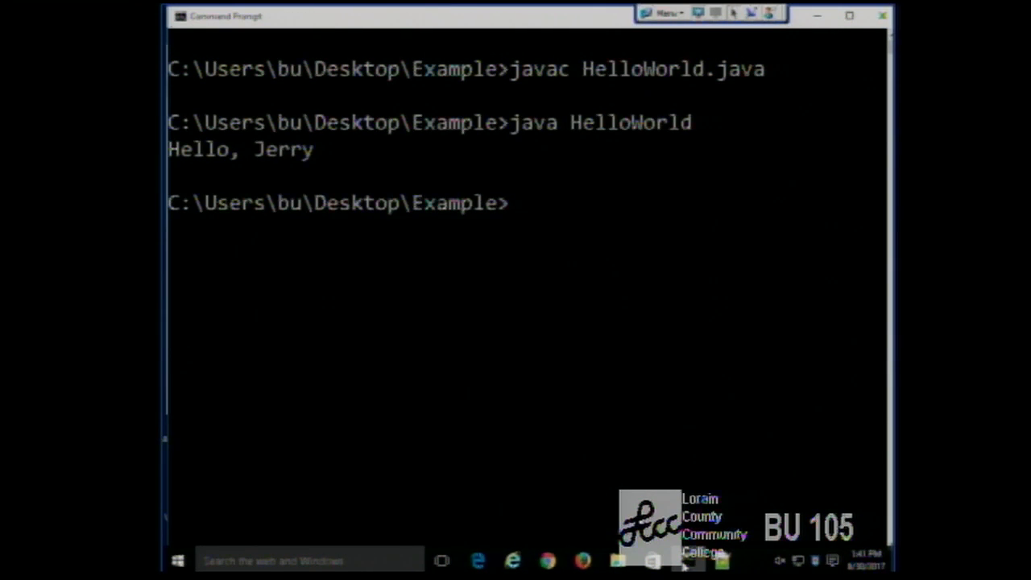
pyautogui.write('cls')
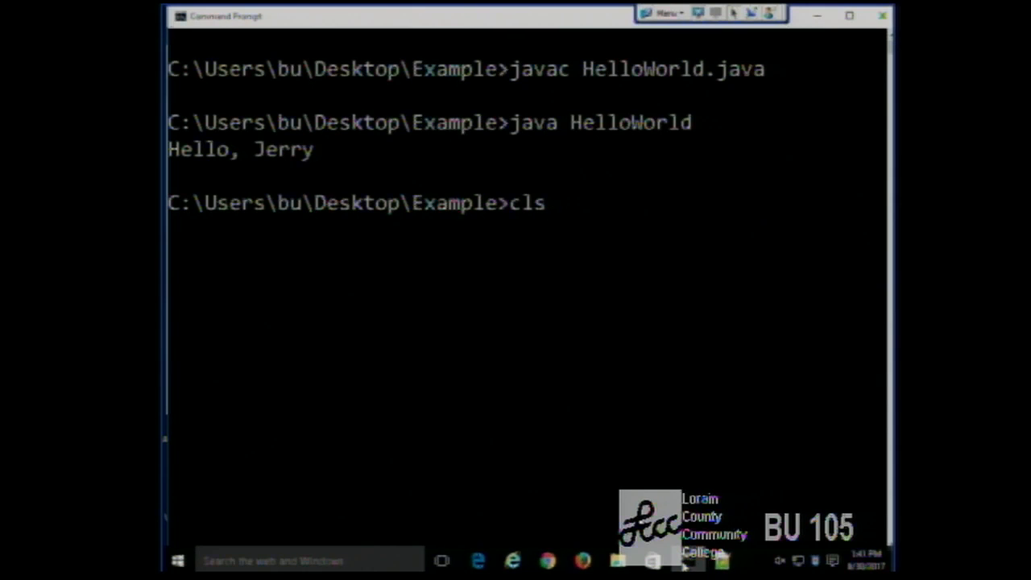
pyautogui.write('java HelloWorld')
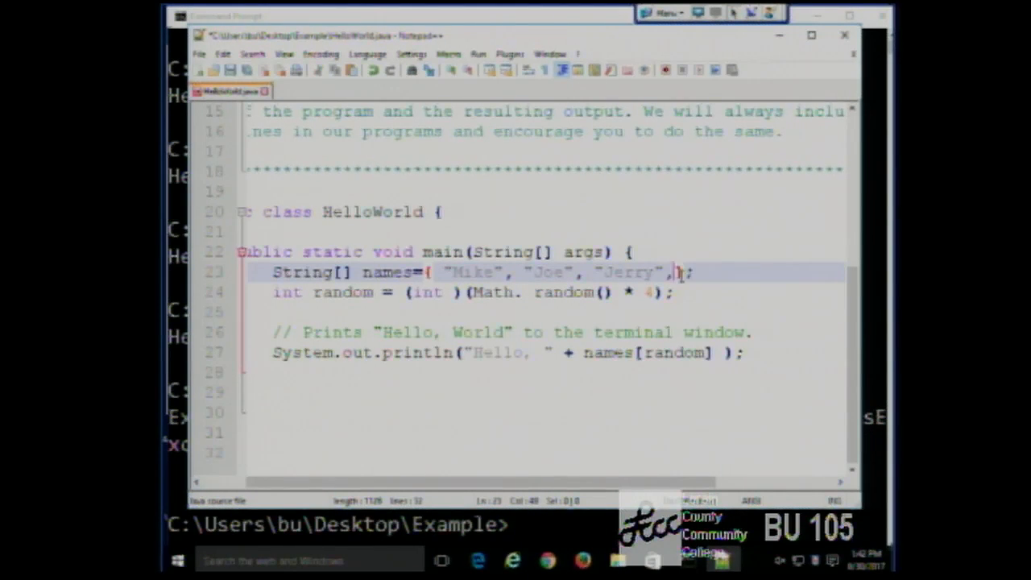
# - Add Joyce back into the names array after Jerry
pyautogui.write('J')
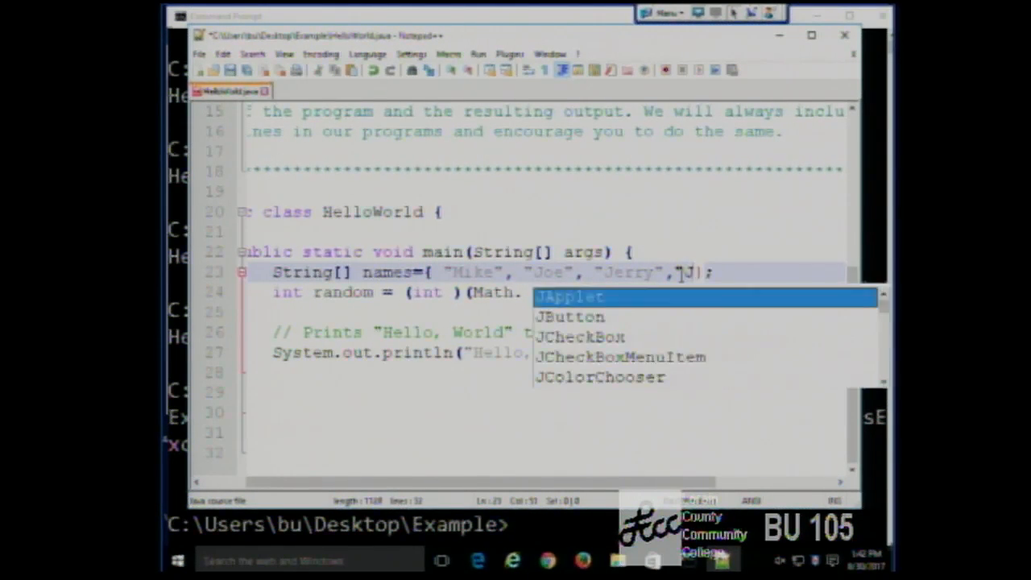
pyautogui.write('Joyce","Bill')
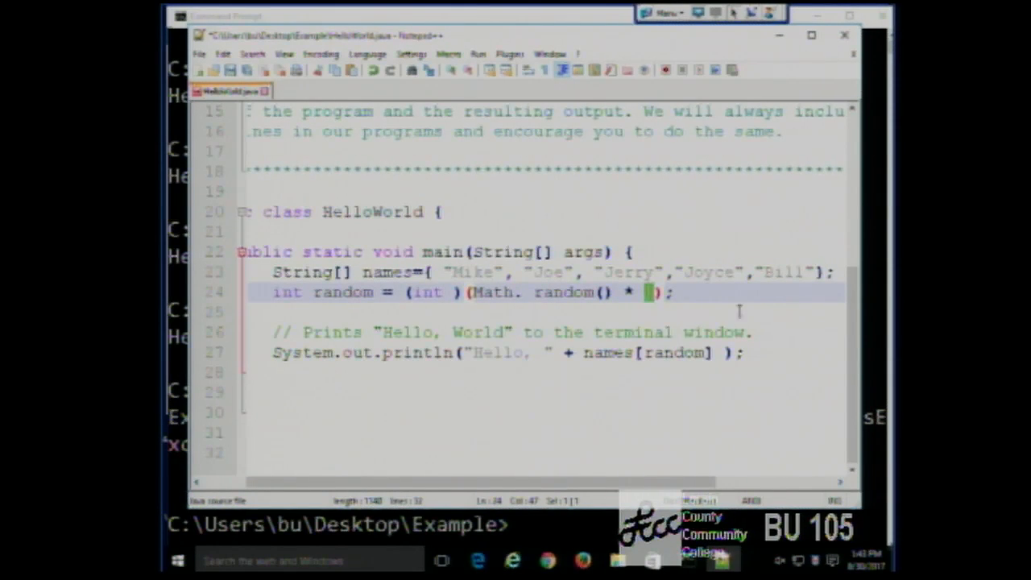
pyautogui.moveTo(780, 332)
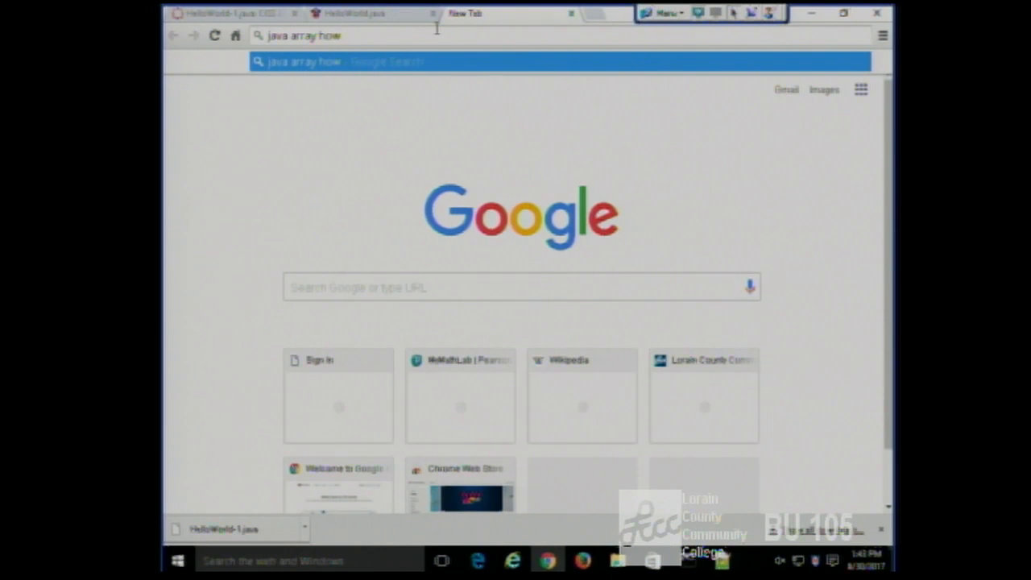
# - Read through the Stack Overflow answers on counting Java array elements with .length
pyautogui.write('man')
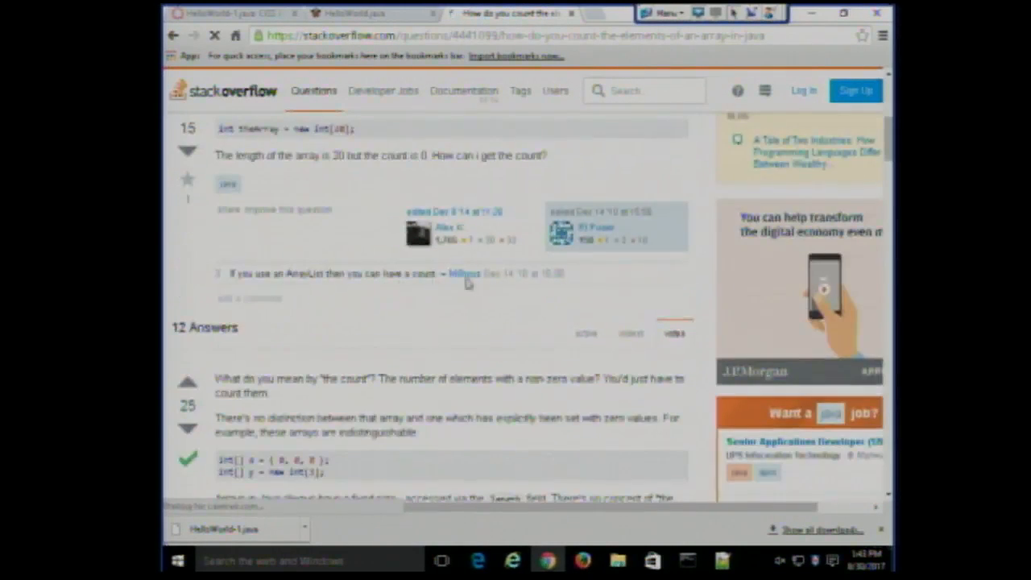
pyautogui.scroll(-3)
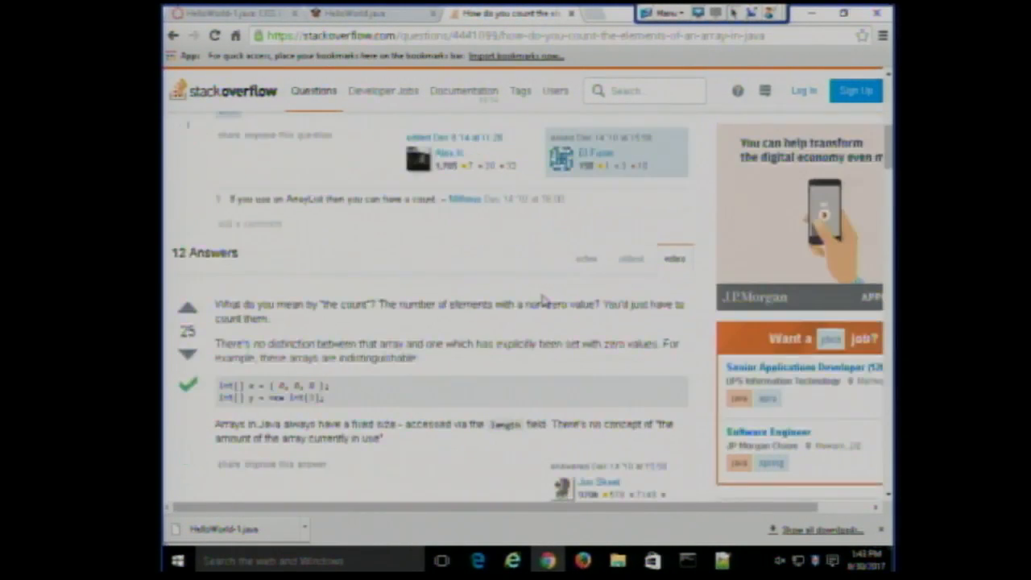
pyautogui.scroll(-3)
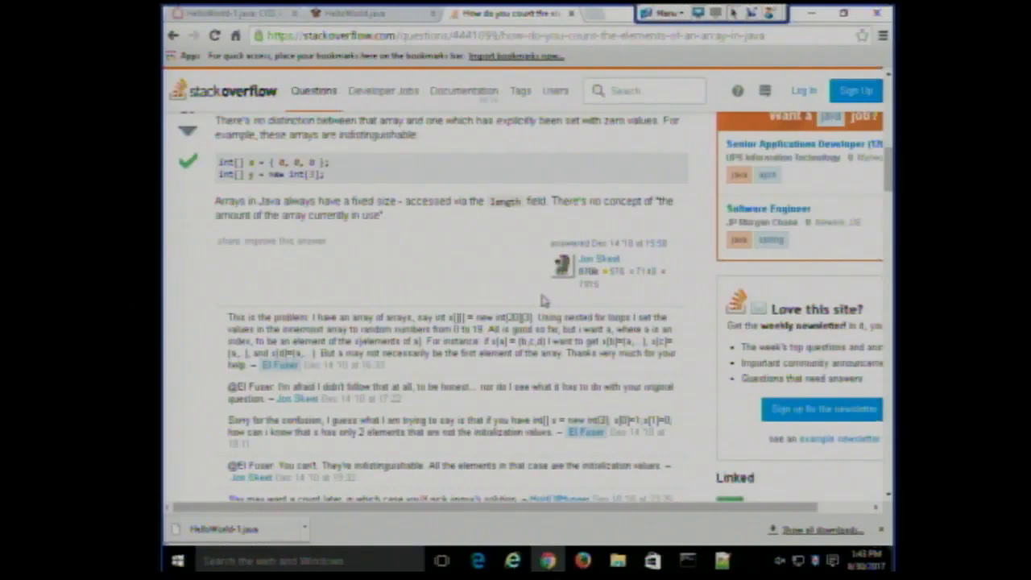
pyautogui.scroll(-3)
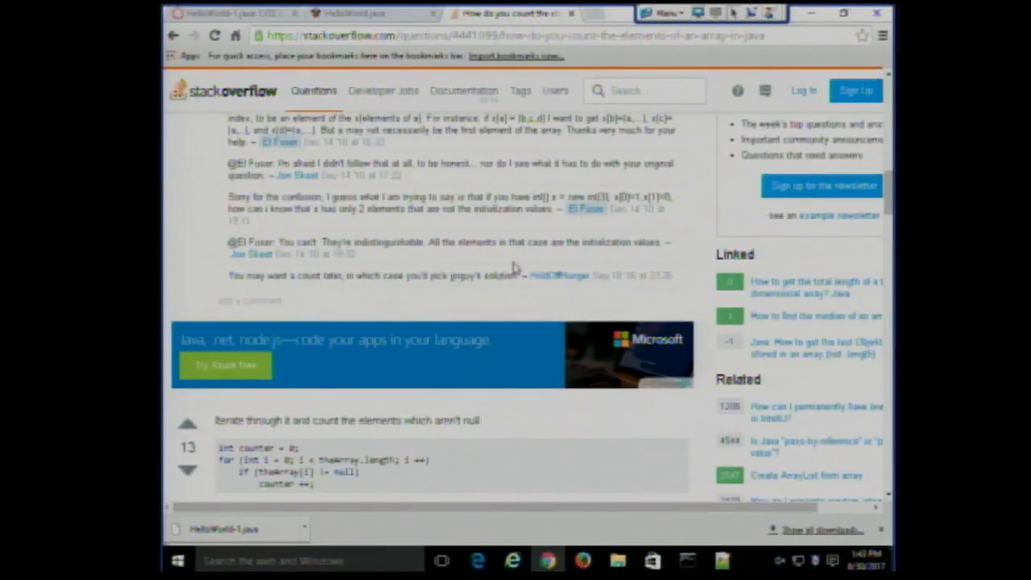
pyautogui.scroll(-3)
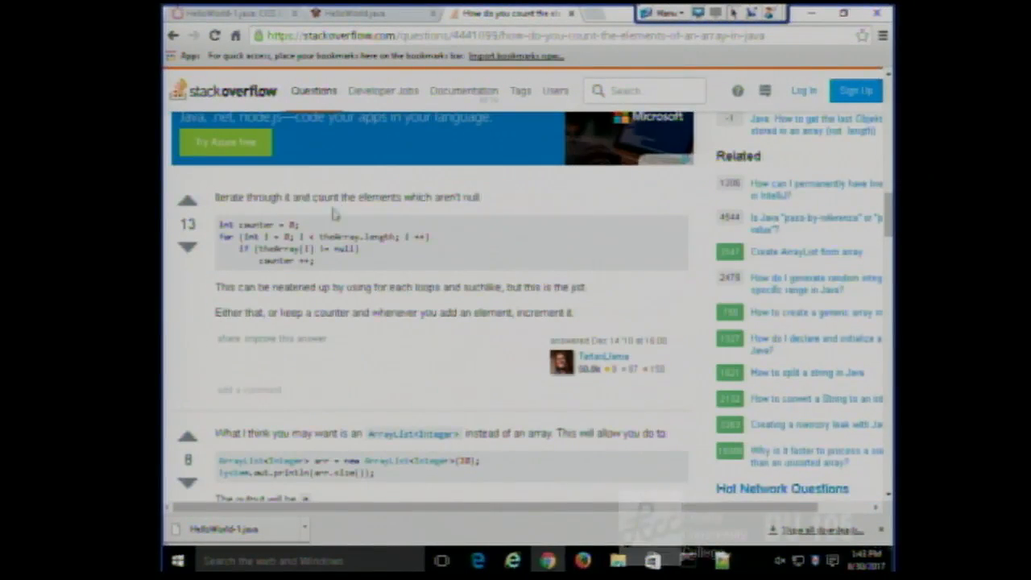
pyautogui.scroll(-3)
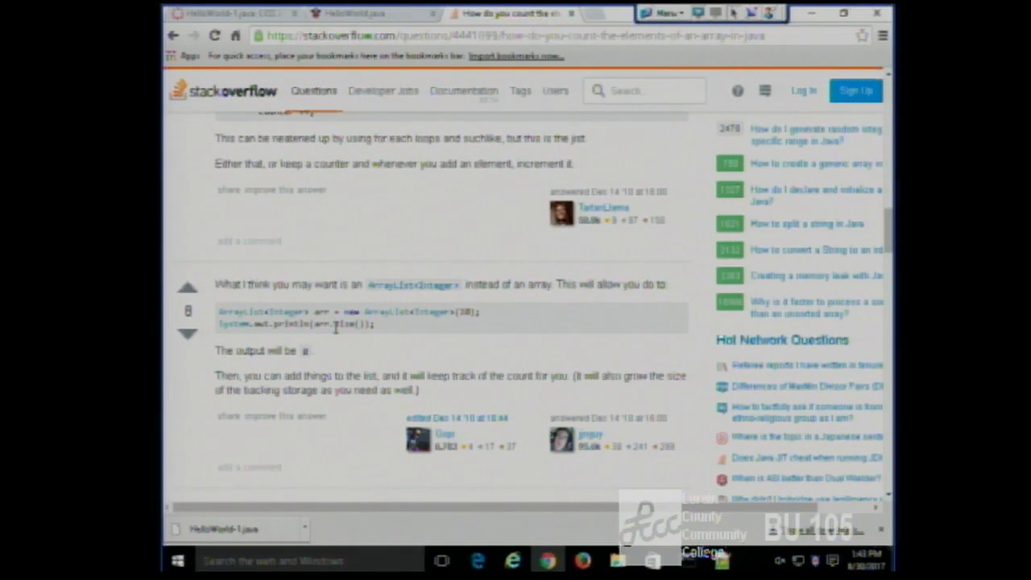
pyautogui.scroll(-3)
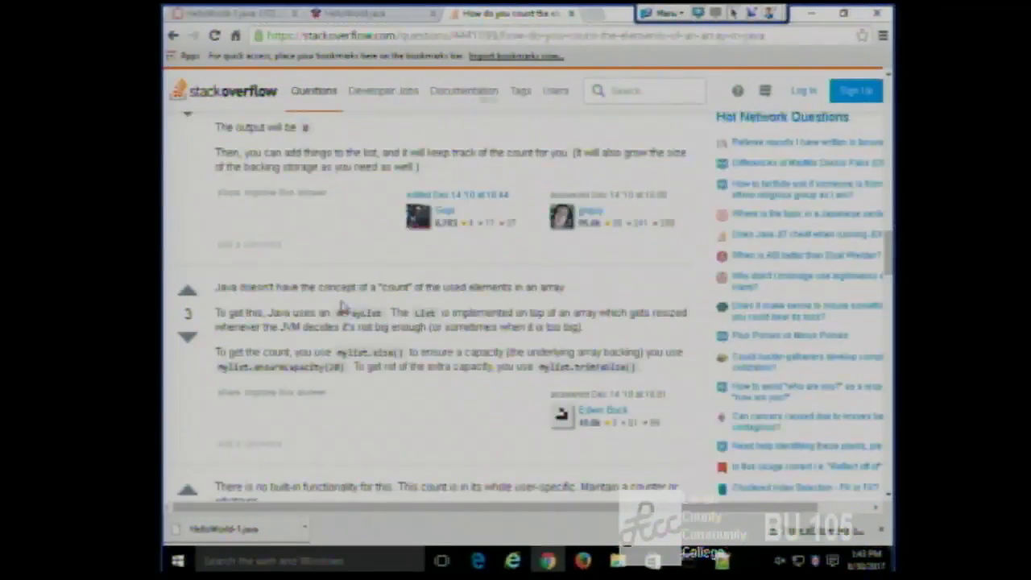
pyautogui.scroll(-3)
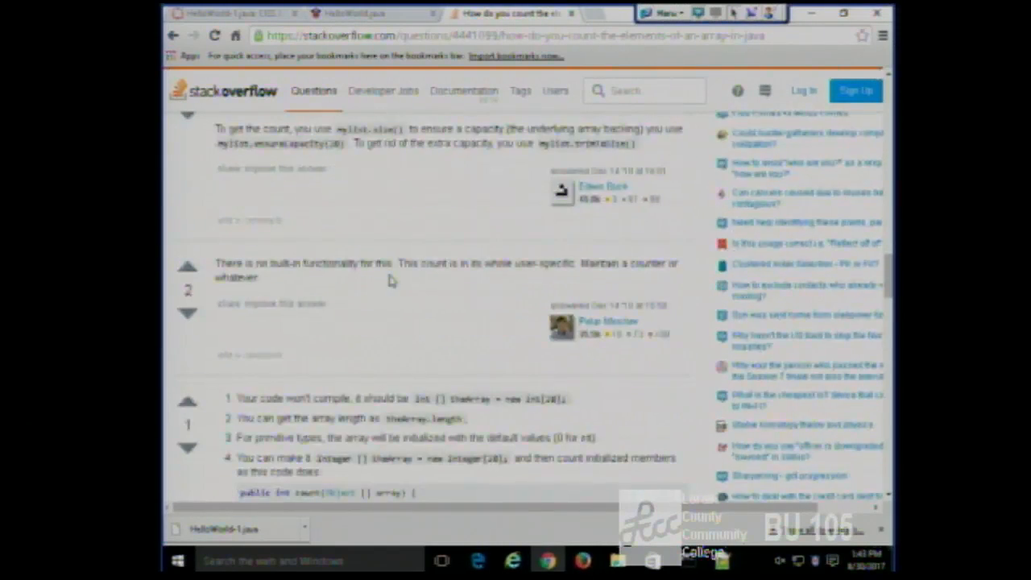
pyautogui.scroll(-3)
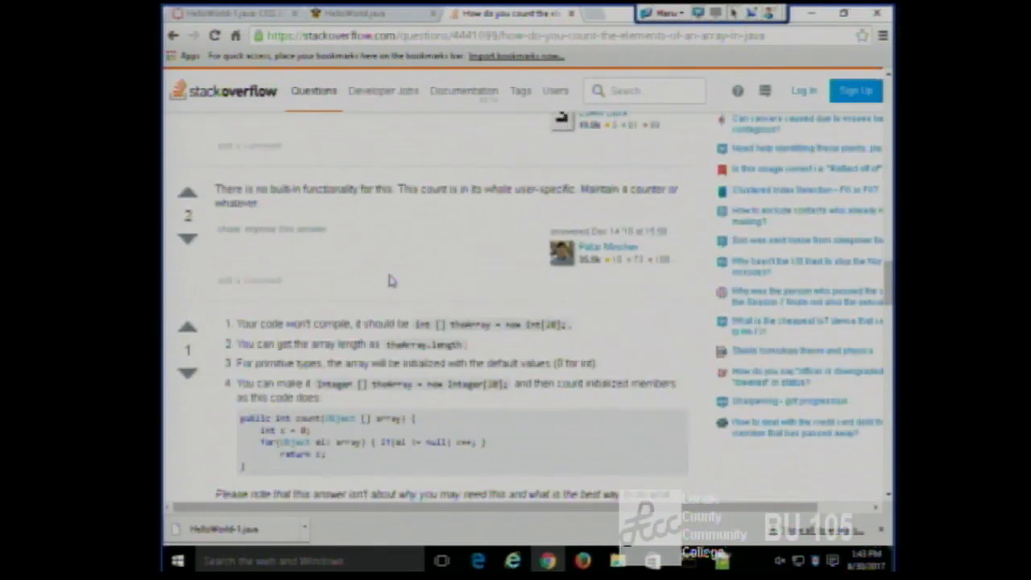
pyautogui.scroll(-3)
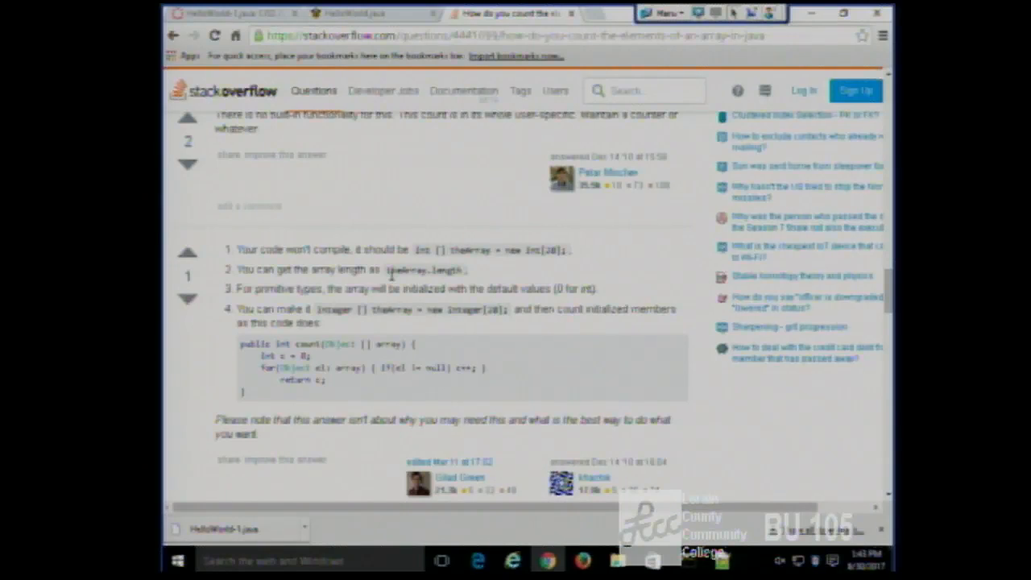
pyautogui.scroll(-3)
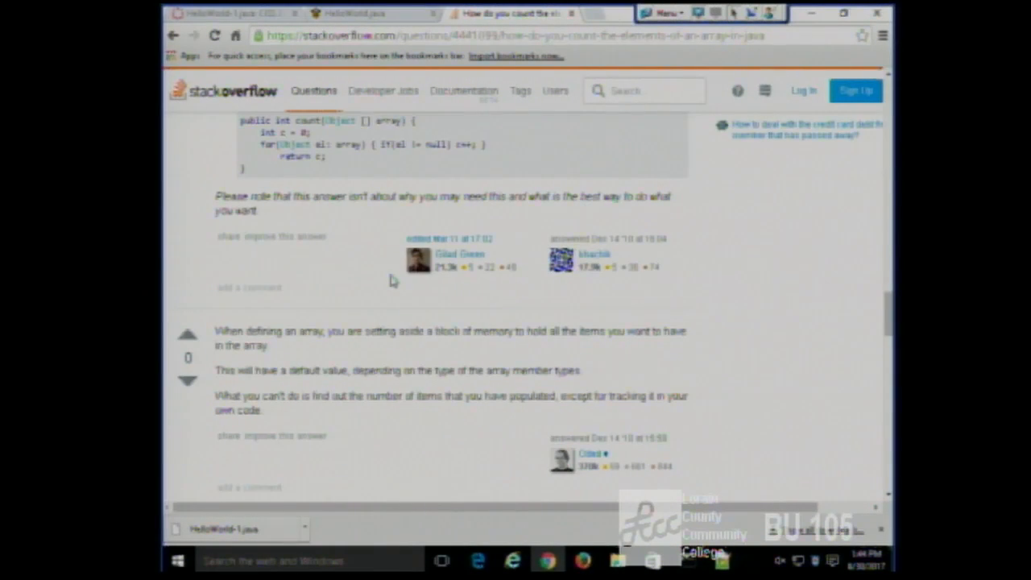
pyautogui.scroll(-3)
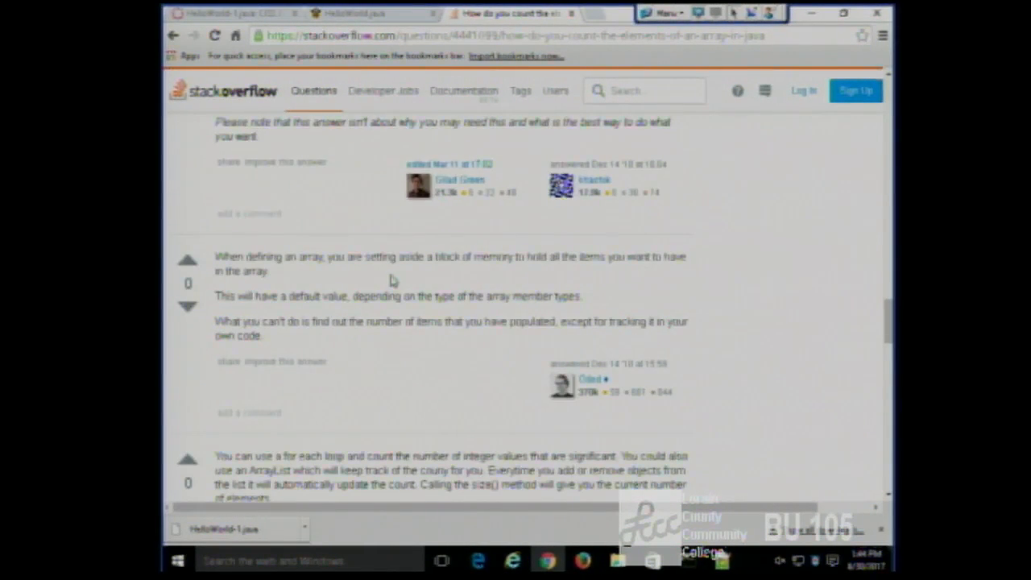
pyautogui.scroll(-3)
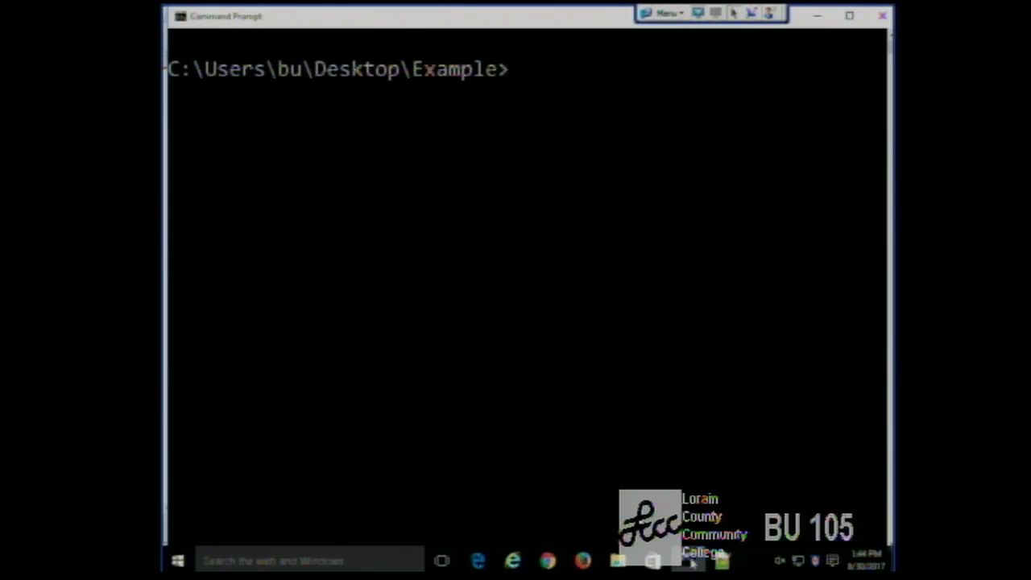
# - Compile HelloWorld.java with names.length and rerun HelloWorld for random greetings
pyautogui.write('javac HelloWorld.java')
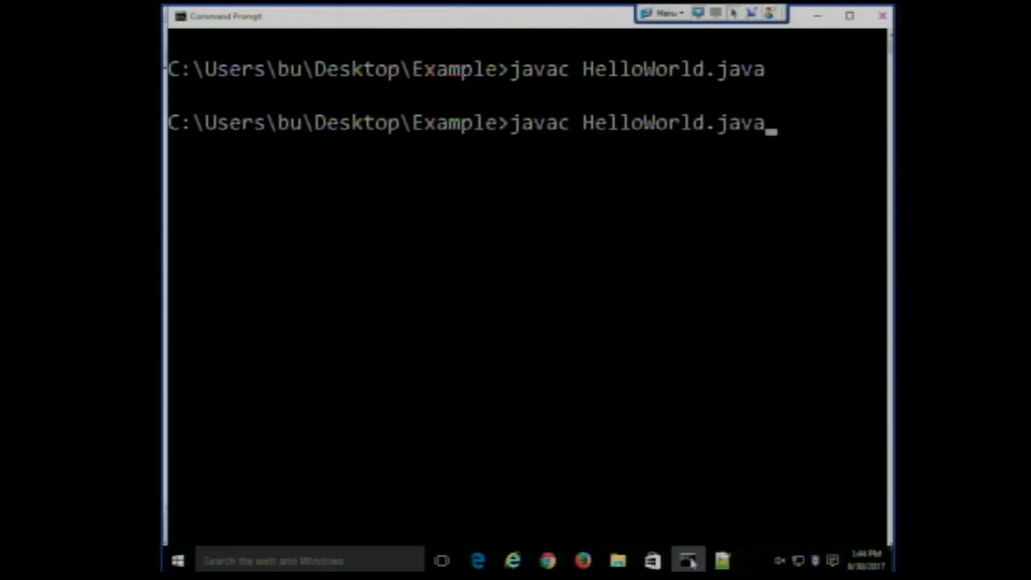
pyautogui.write('cd example')
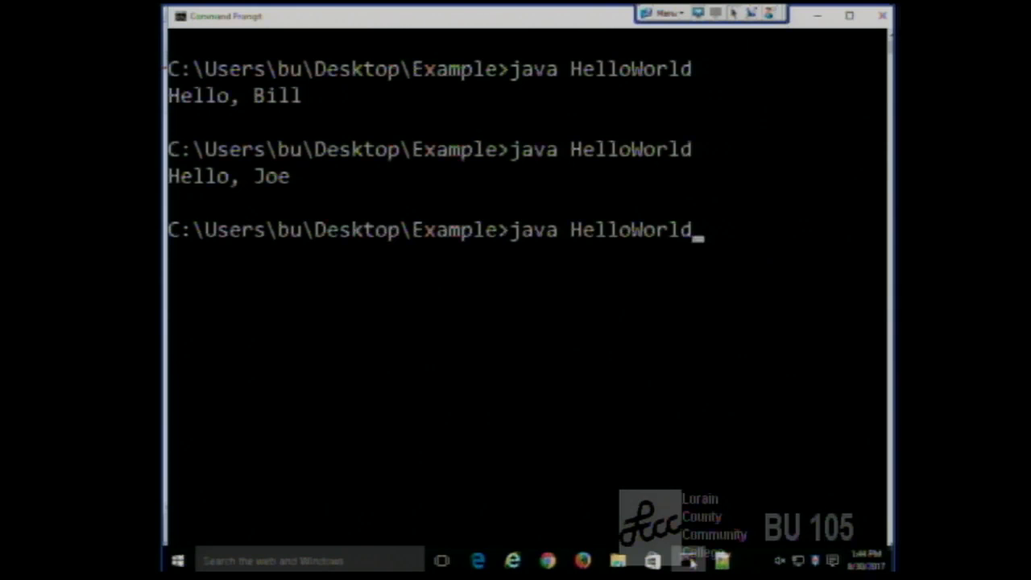
pyautogui.press('Enter')
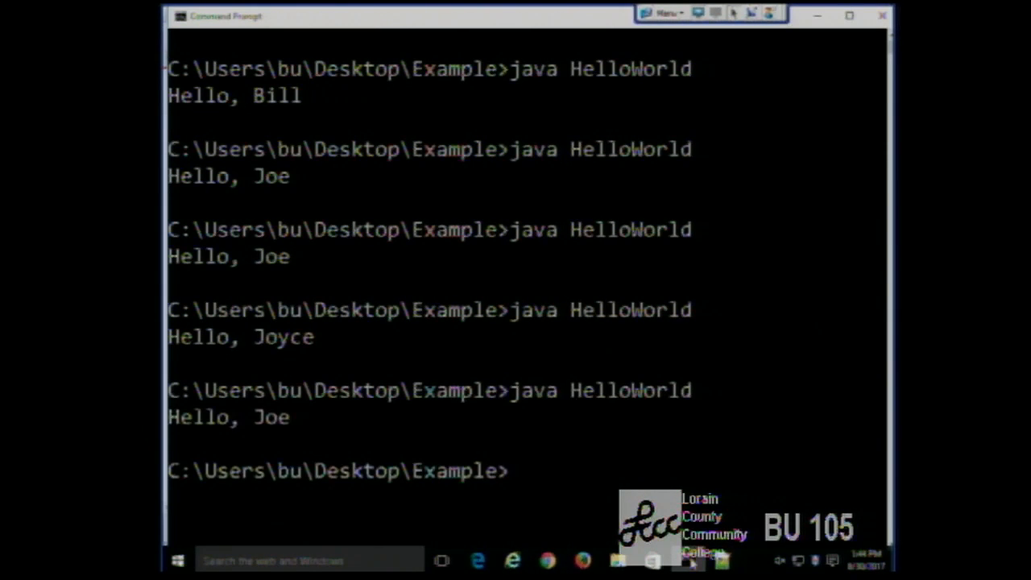
pyautogui.scroll(-3)
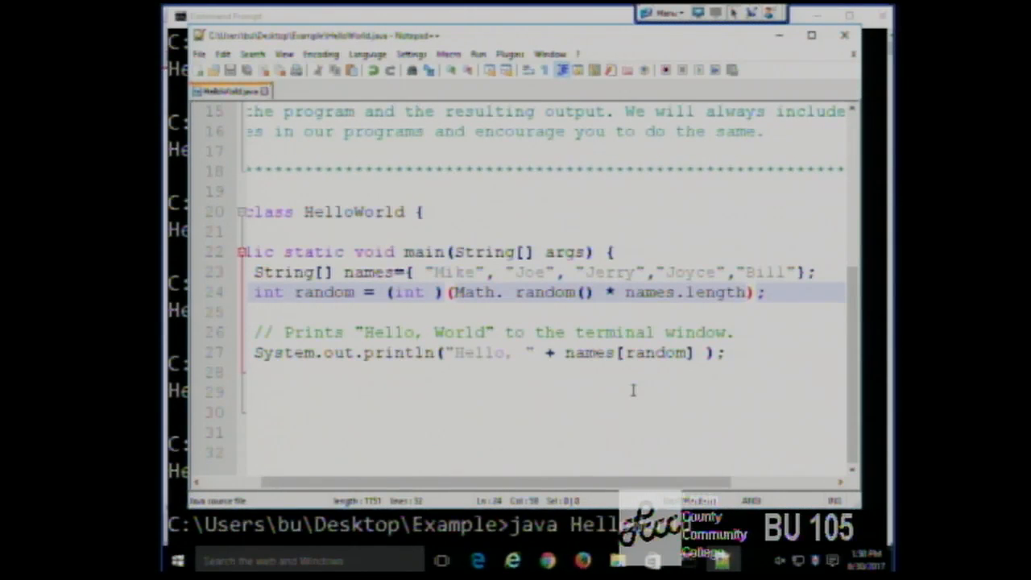
pyautogui.moveTo(845, 36)
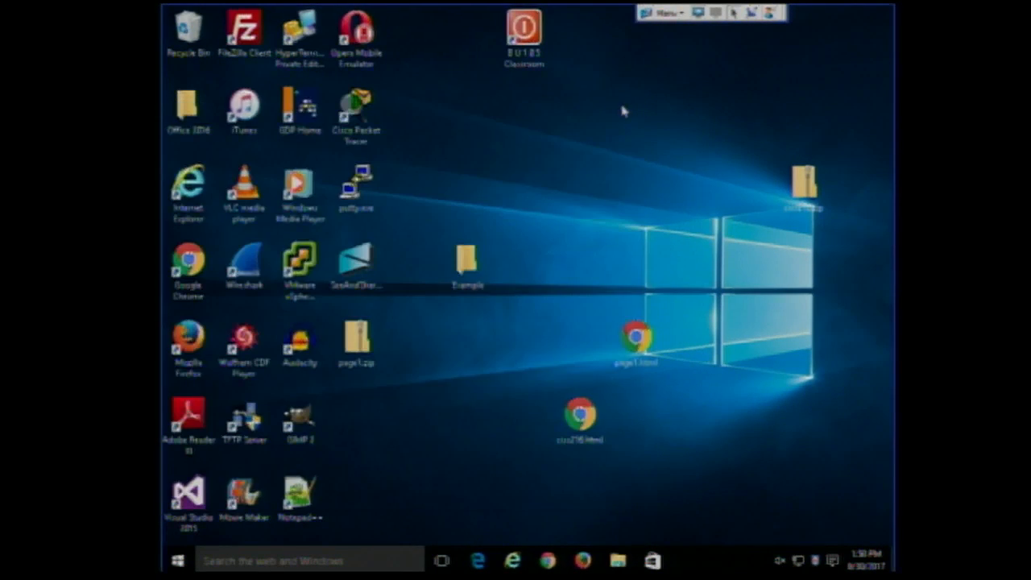
pyautogui.moveTo(576, 185)
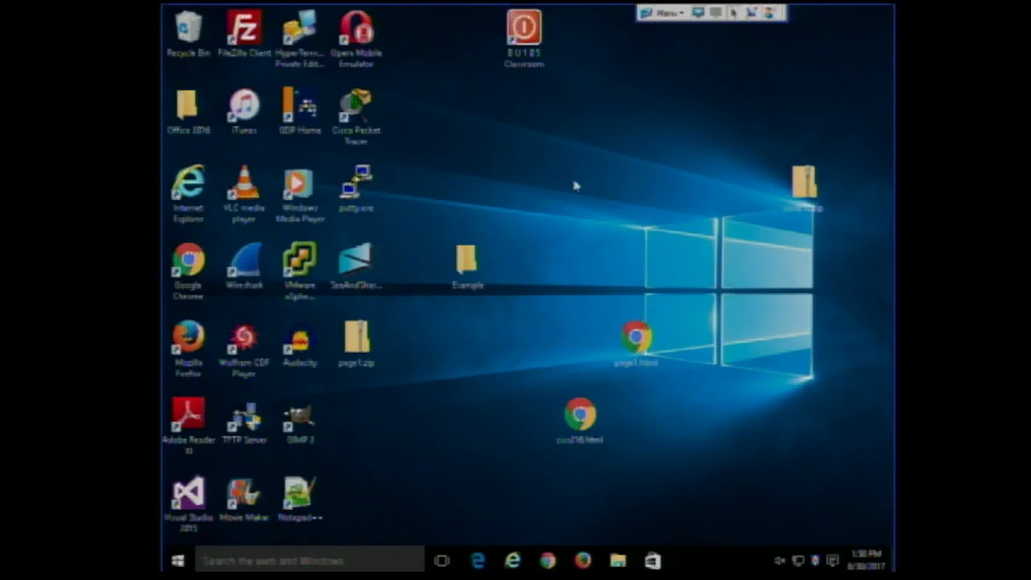